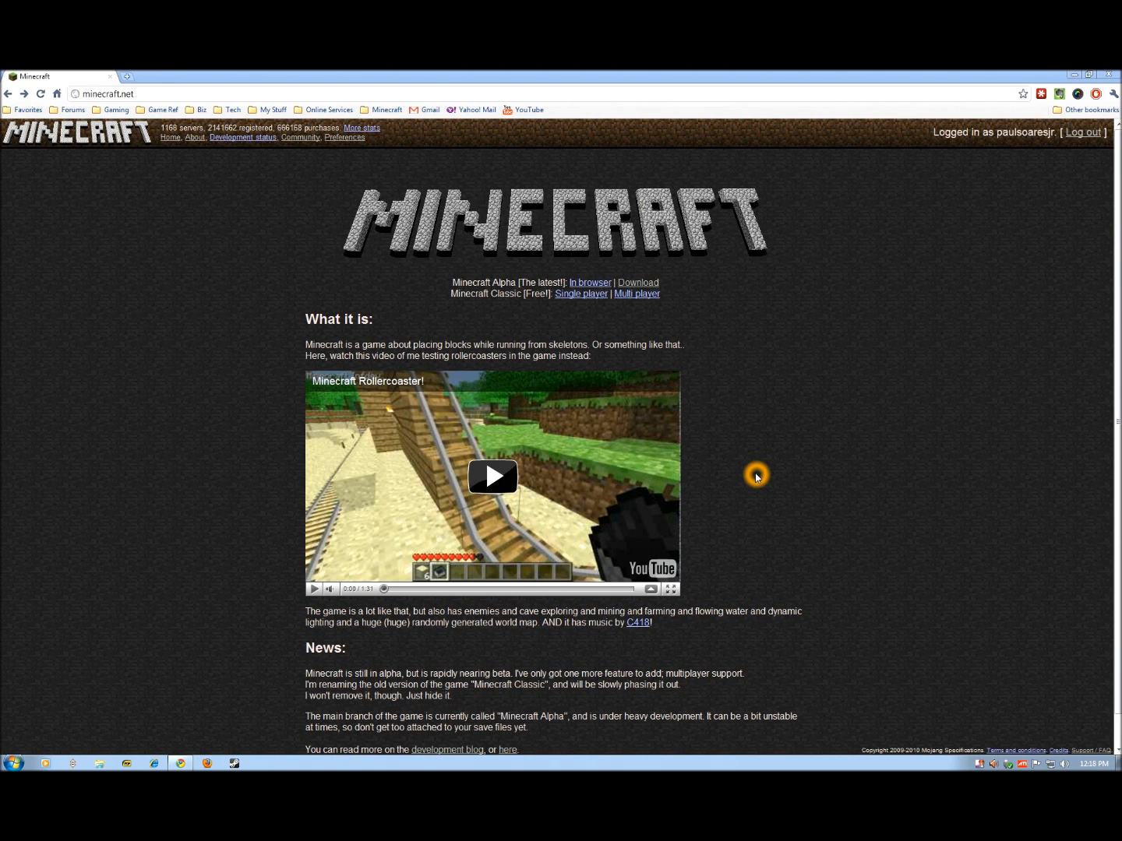
pyautogui.moveTo(725, 409)
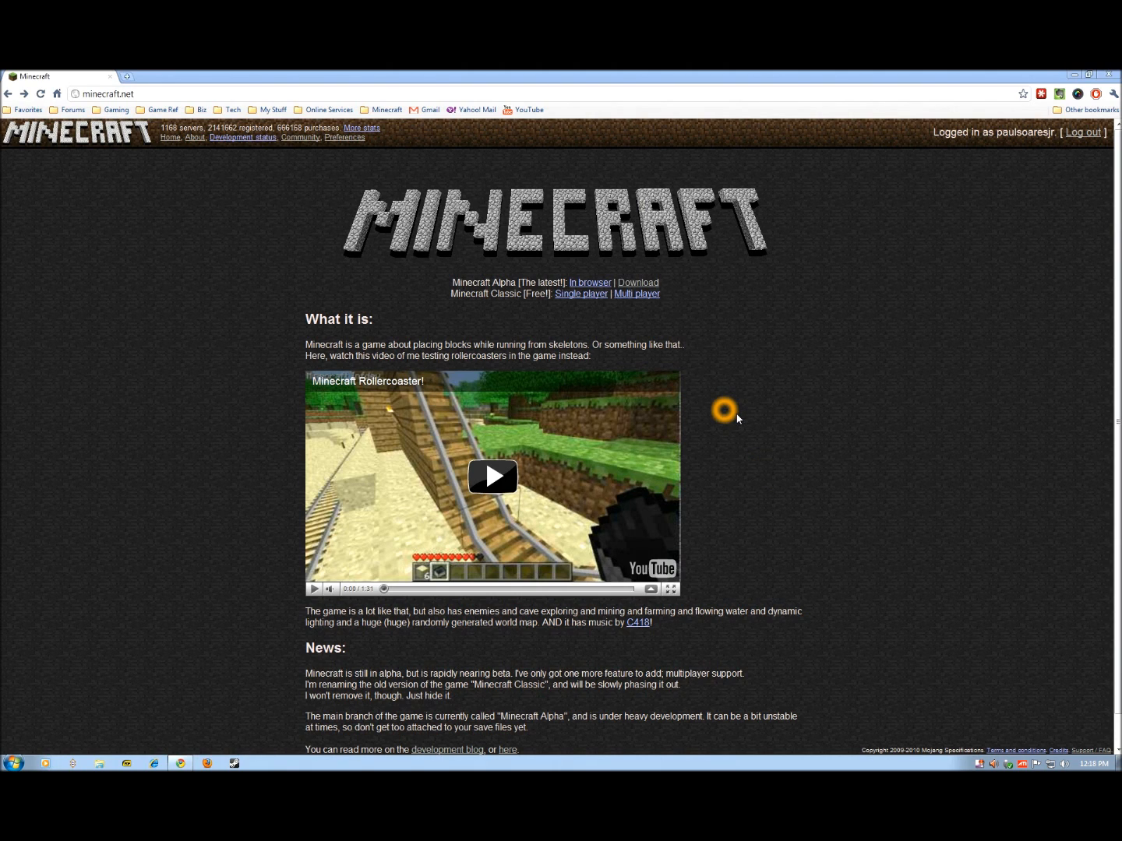
pyautogui.moveTo(769, 412)
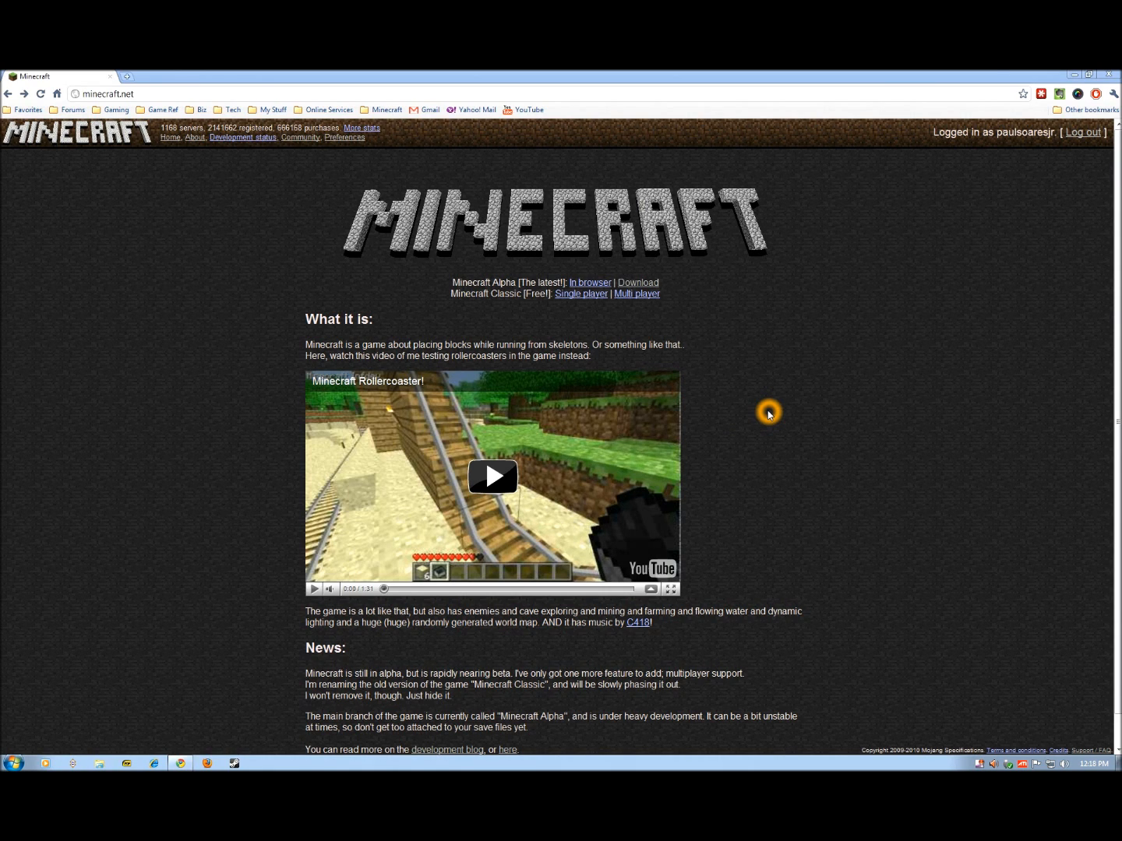
pyautogui.moveTo(784, 426)
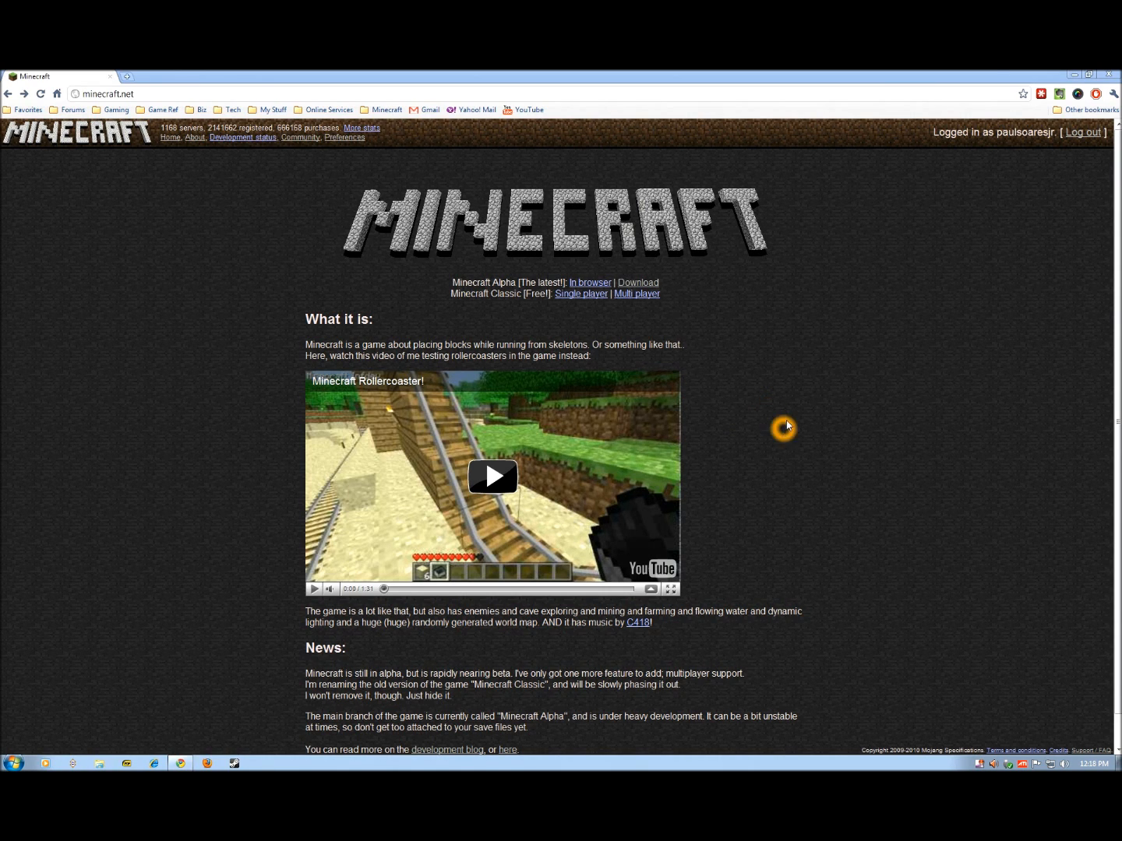
pyautogui.moveTo(239, 229)
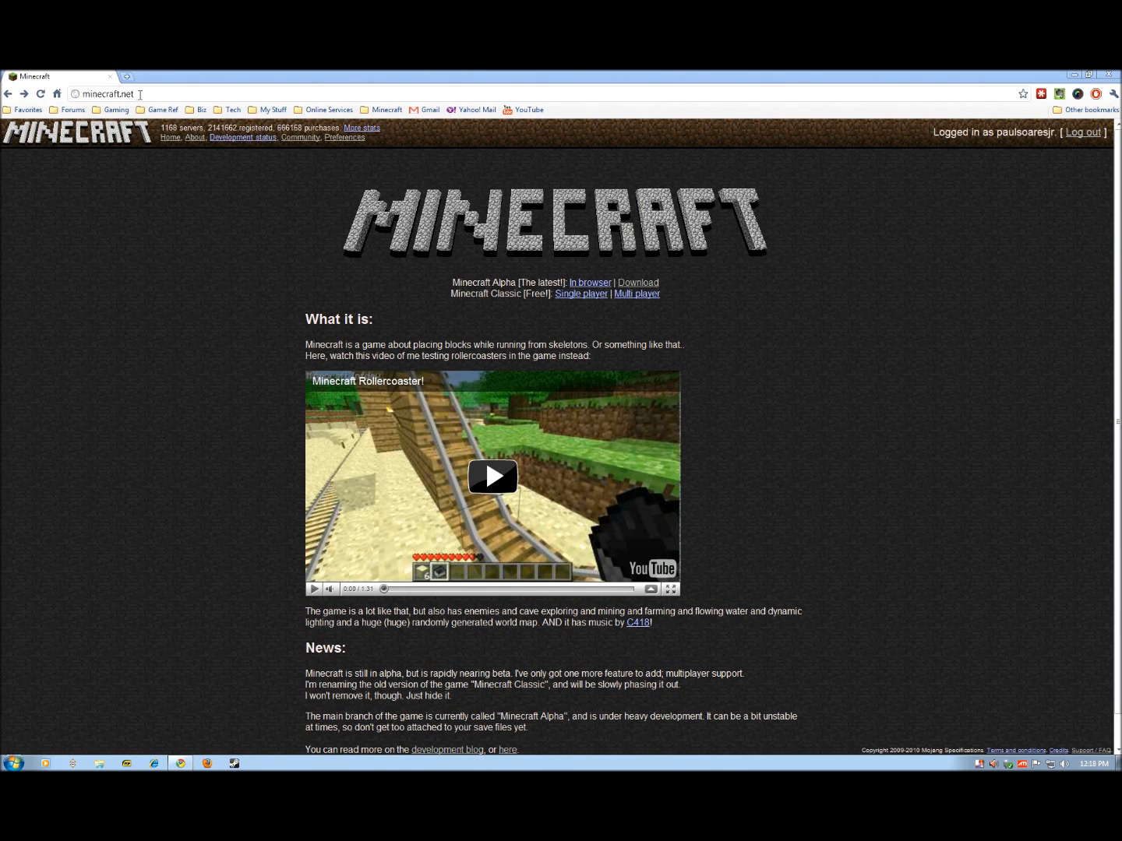
pyautogui.moveTo(143, 93)
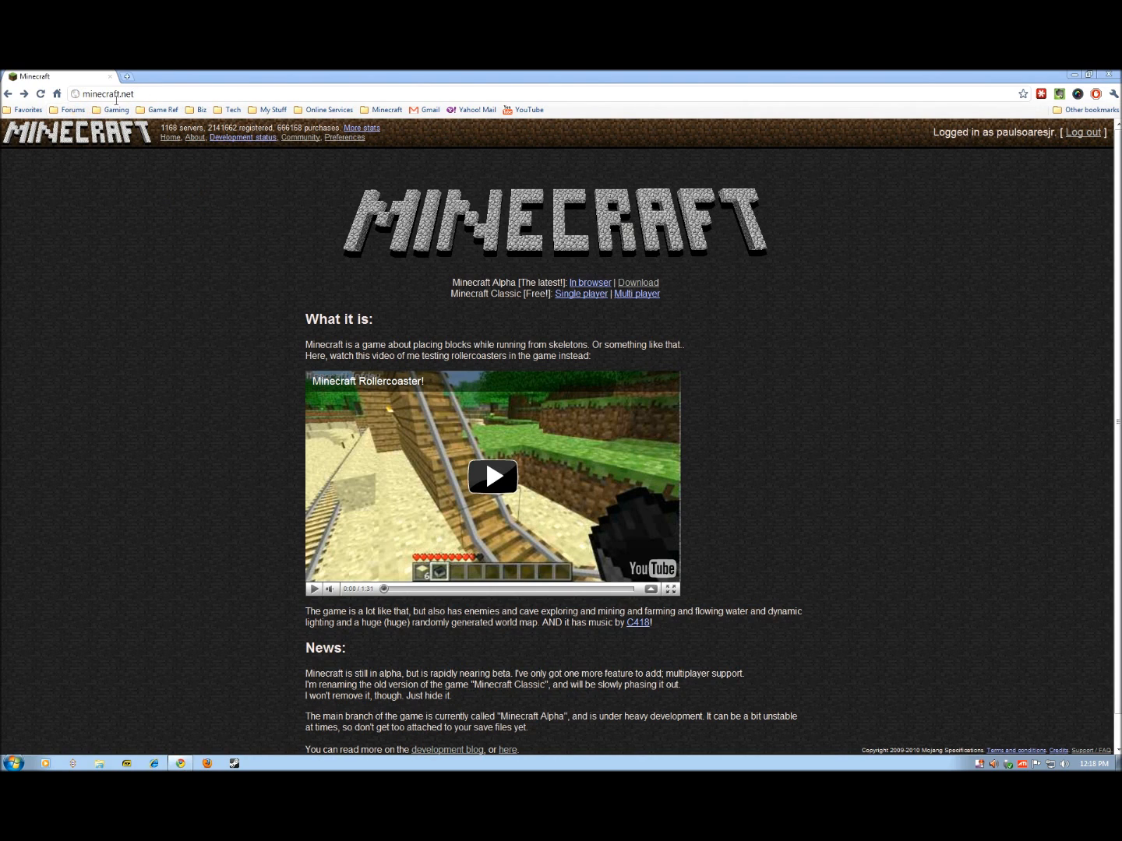
pyautogui.moveTo(340, 180)
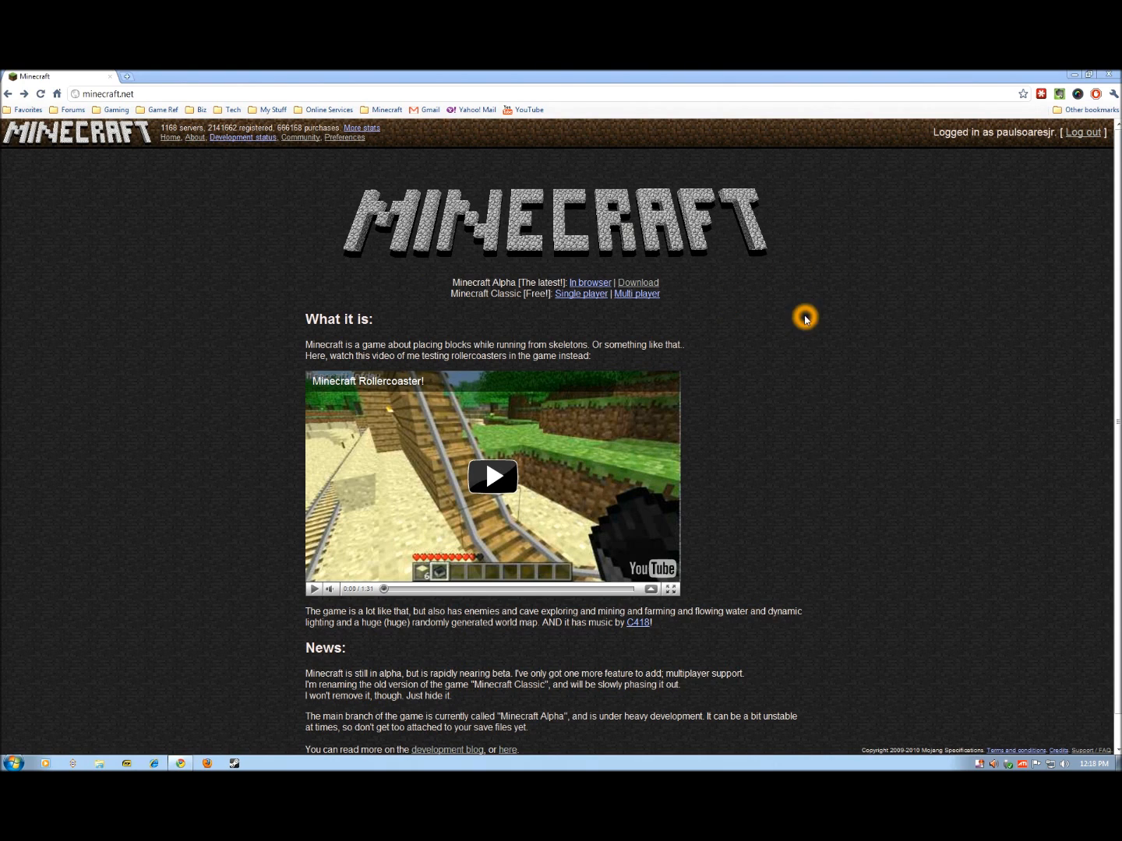
pyautogui.moveTo(639, 282)
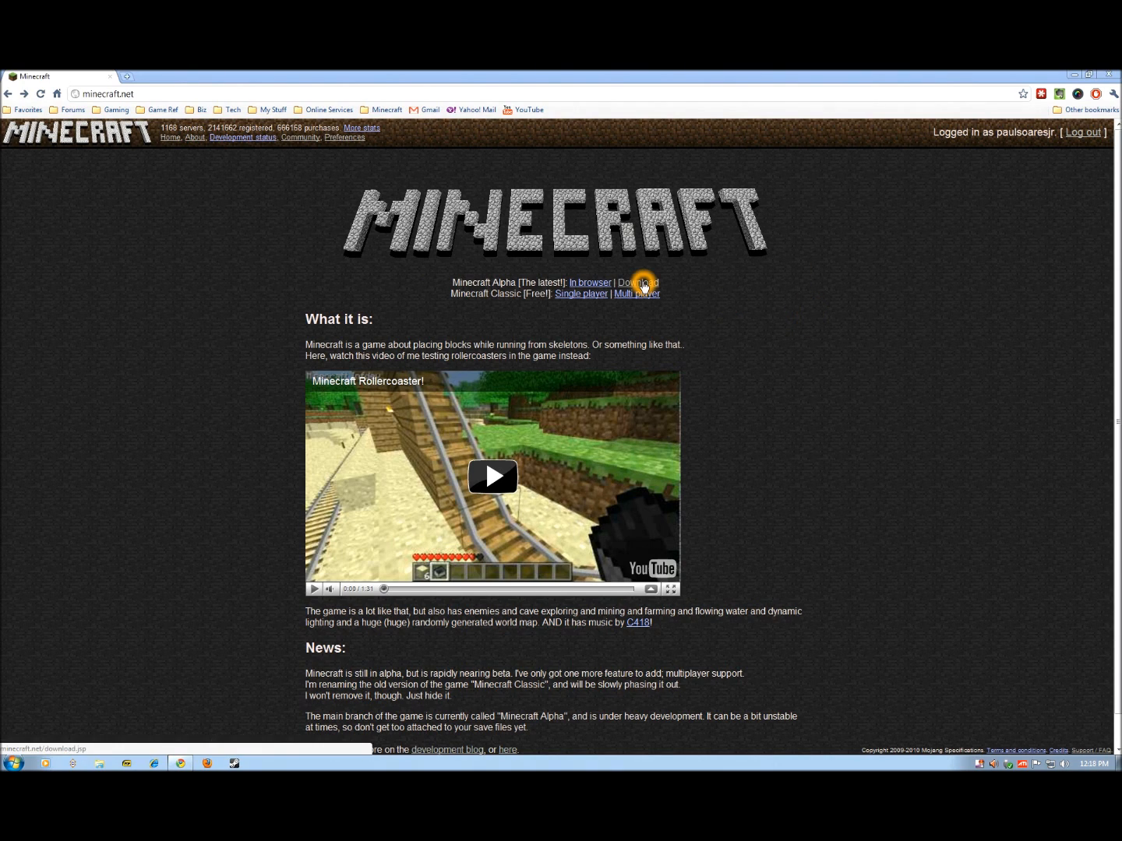
pyautogui.moveTo(707, 288)
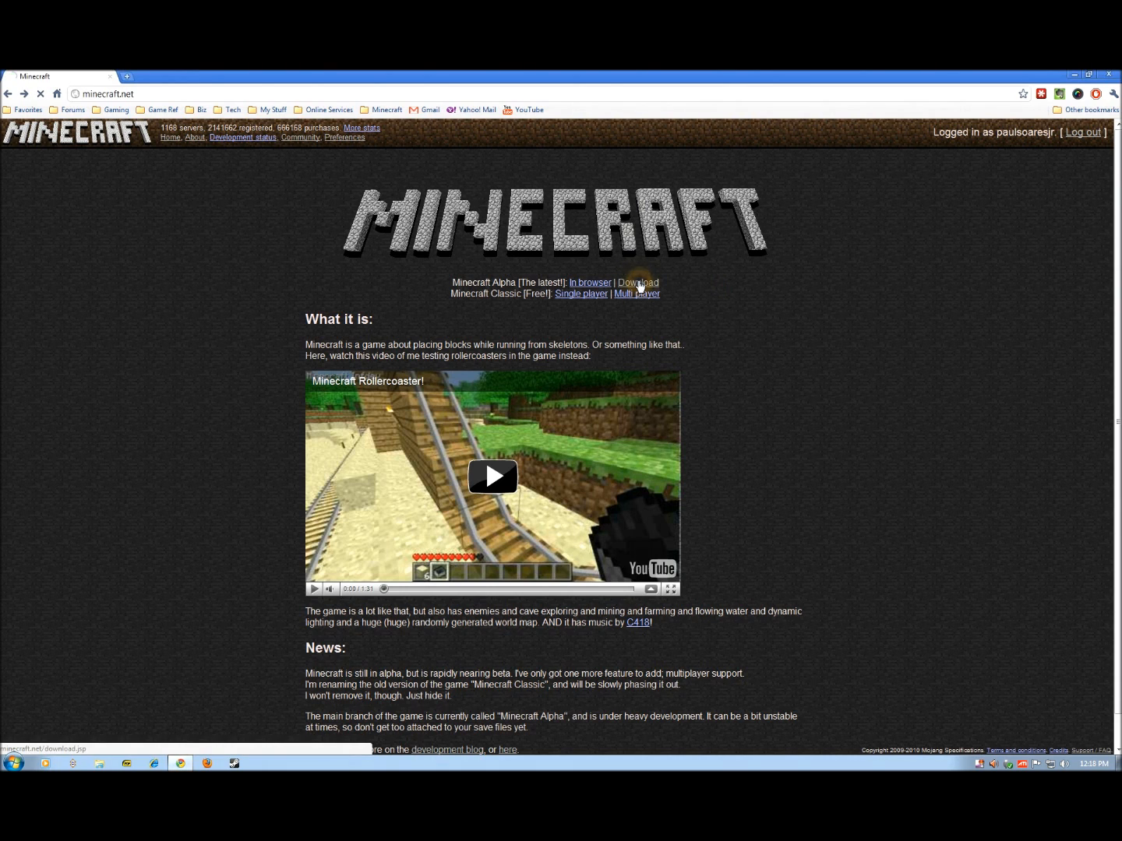
# - Load minecraft.net/download.jsp and bring up the multiplayer alpha server software section
pyautogui.click(638, 282)
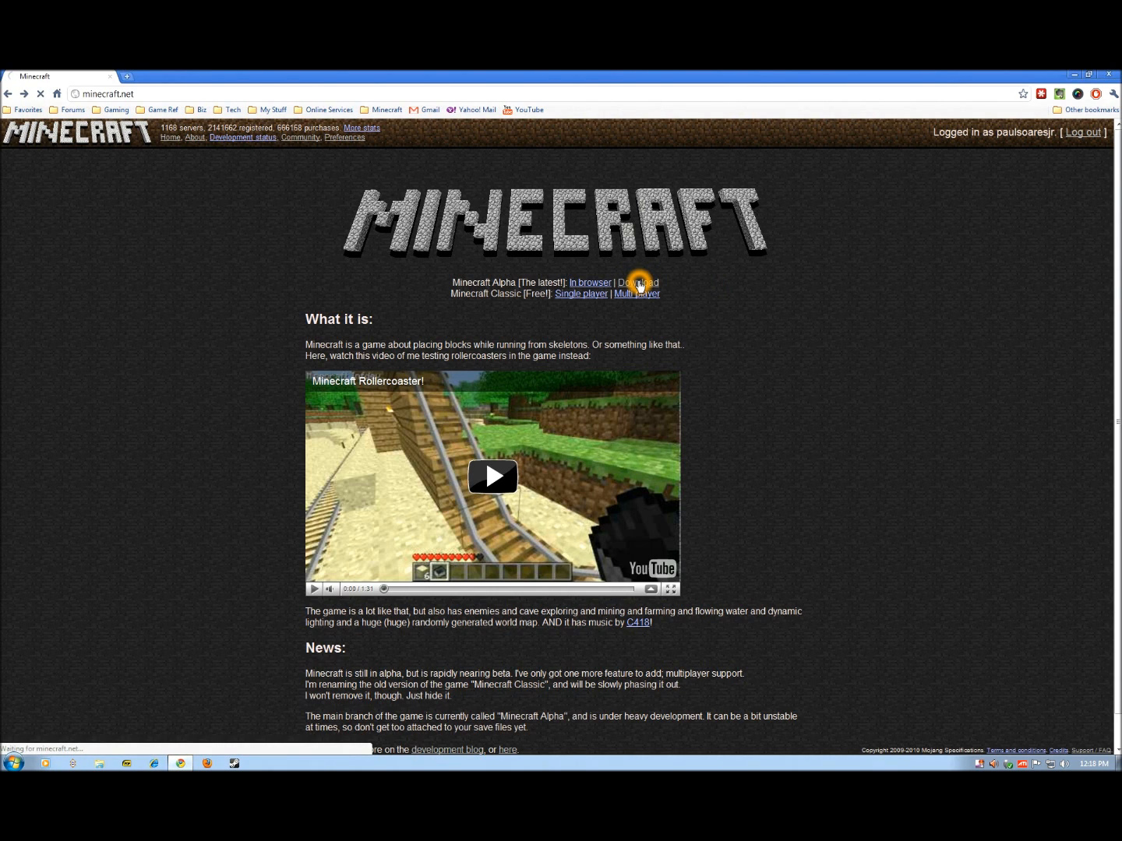
pyautogui.click(638, 282)
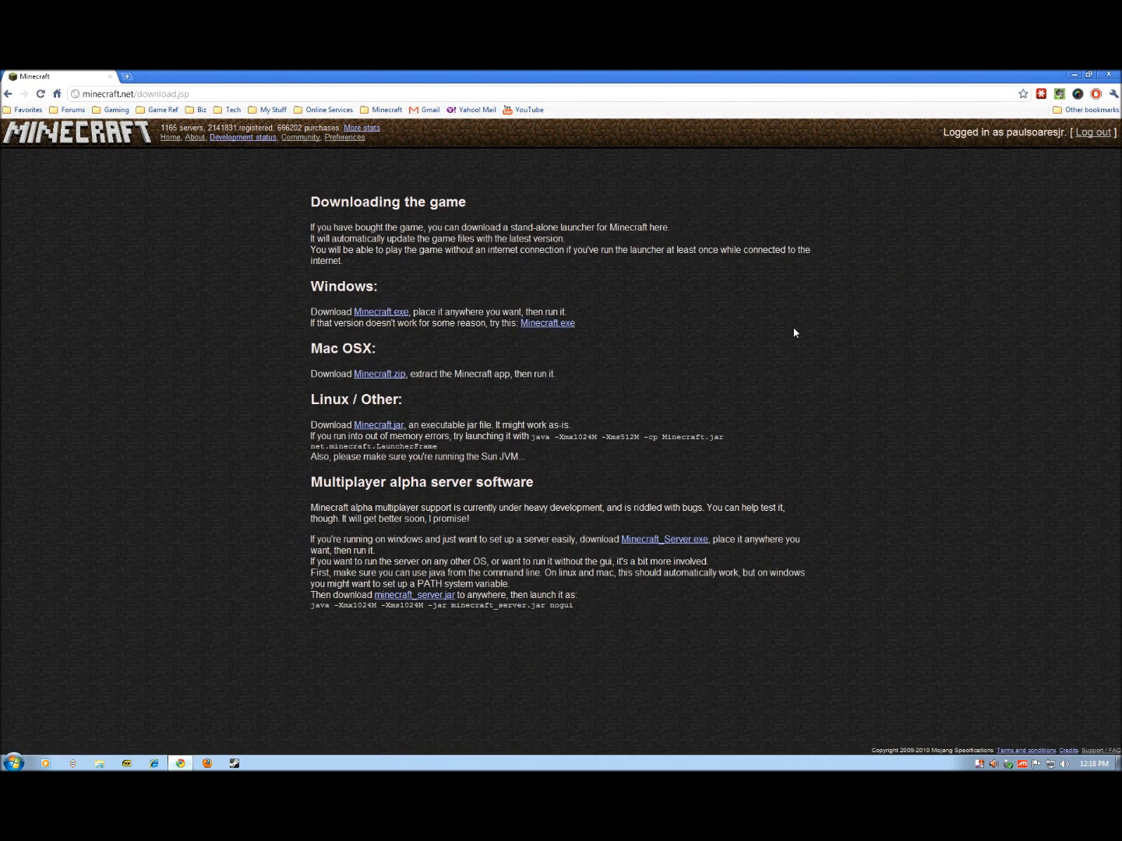
pyautogui.moveTo(327, 361)
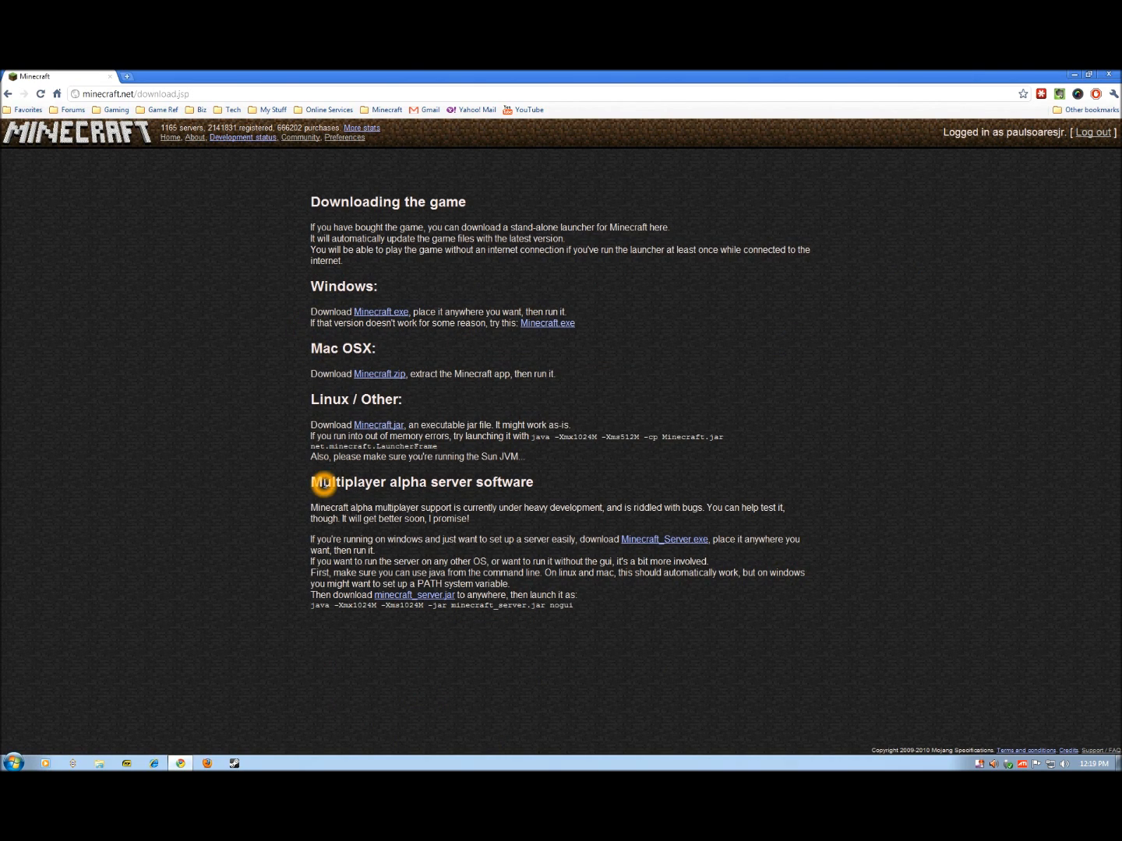
pyautogui.moveTo(592, 505)
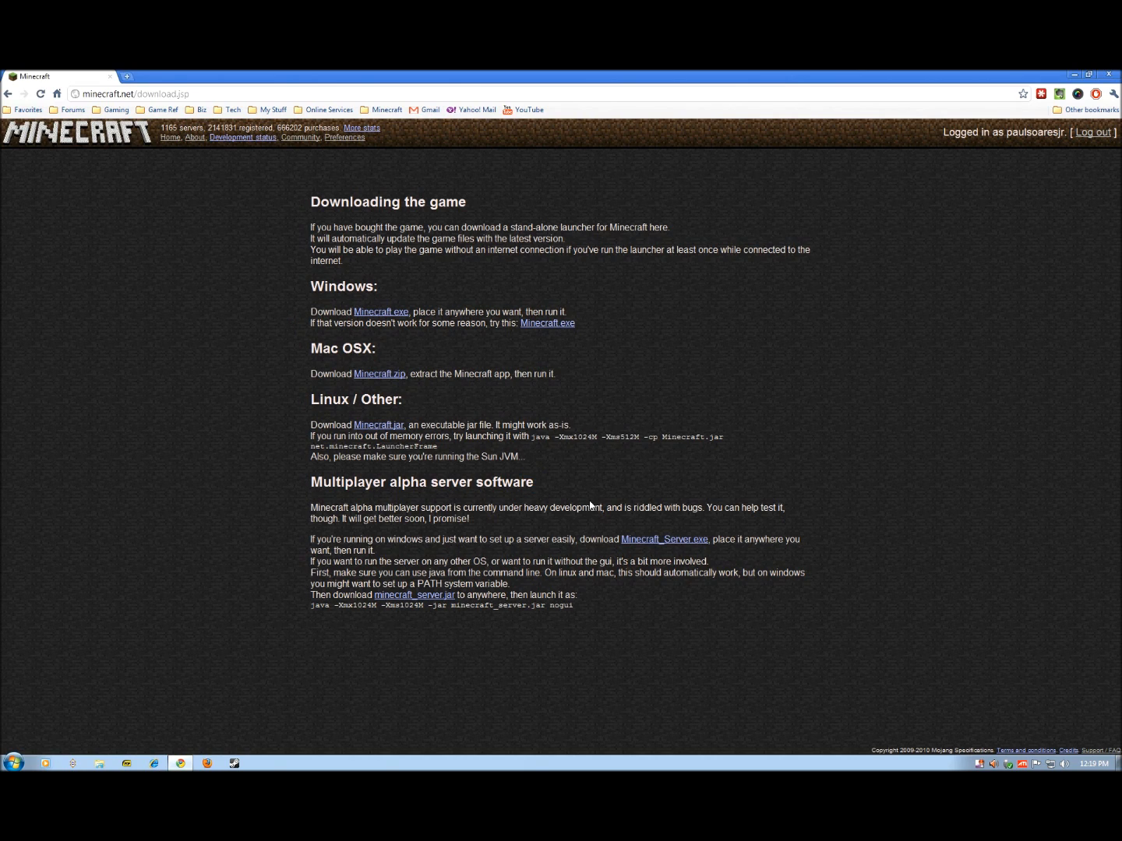
pyautogui.moveTo(611, 286)
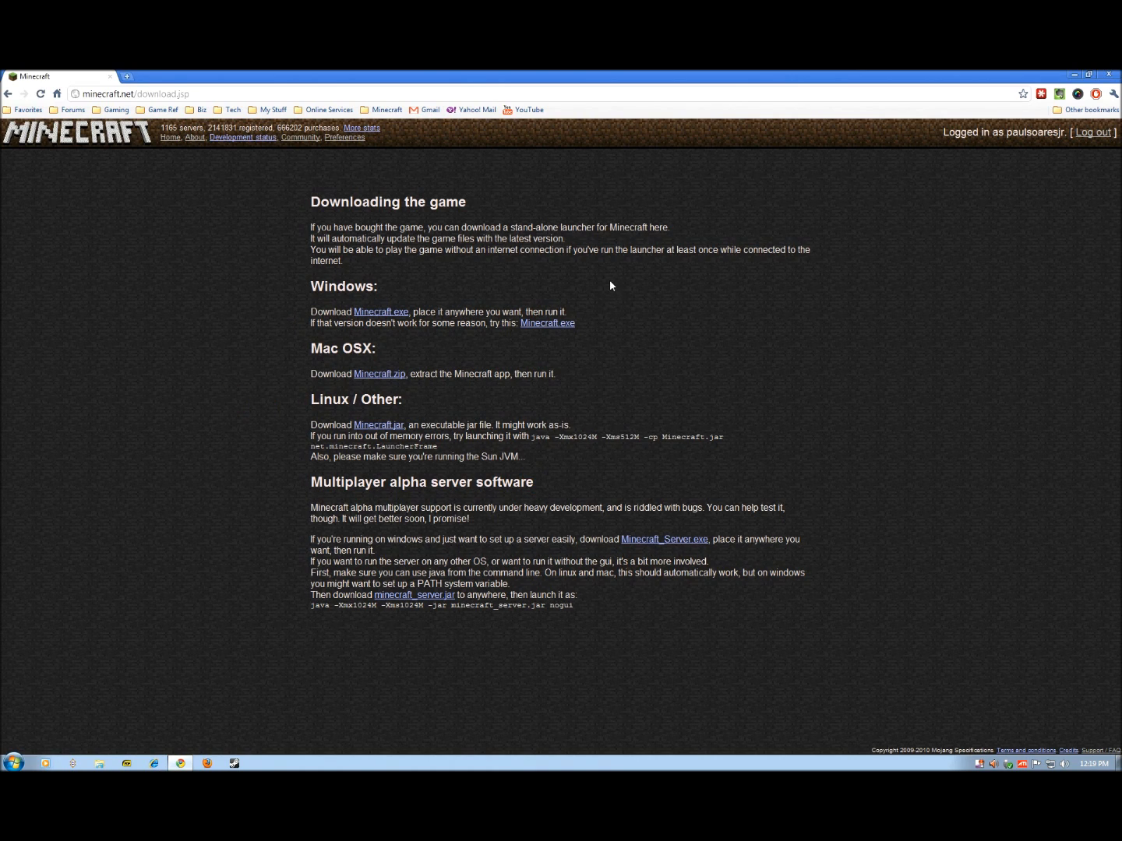
pyautogui.moveTo(590, 527)
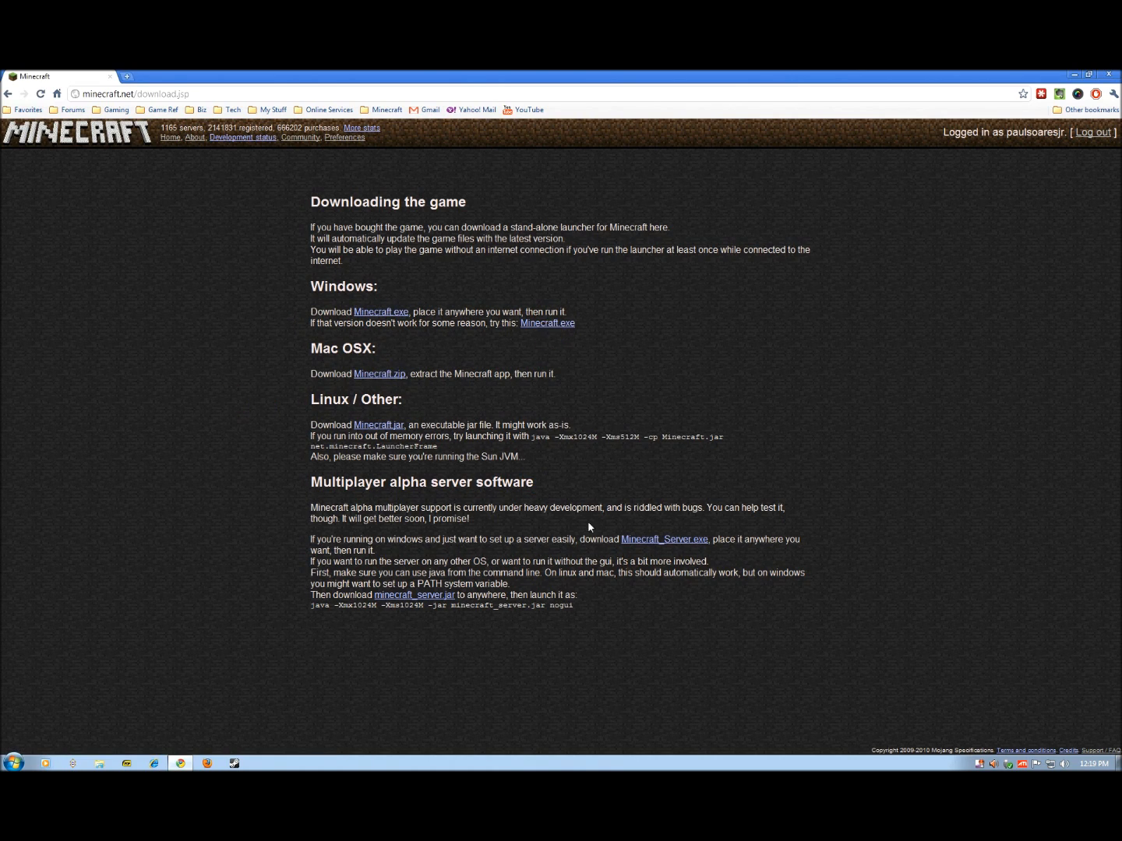
pyautogui.moveTo(664, 538)
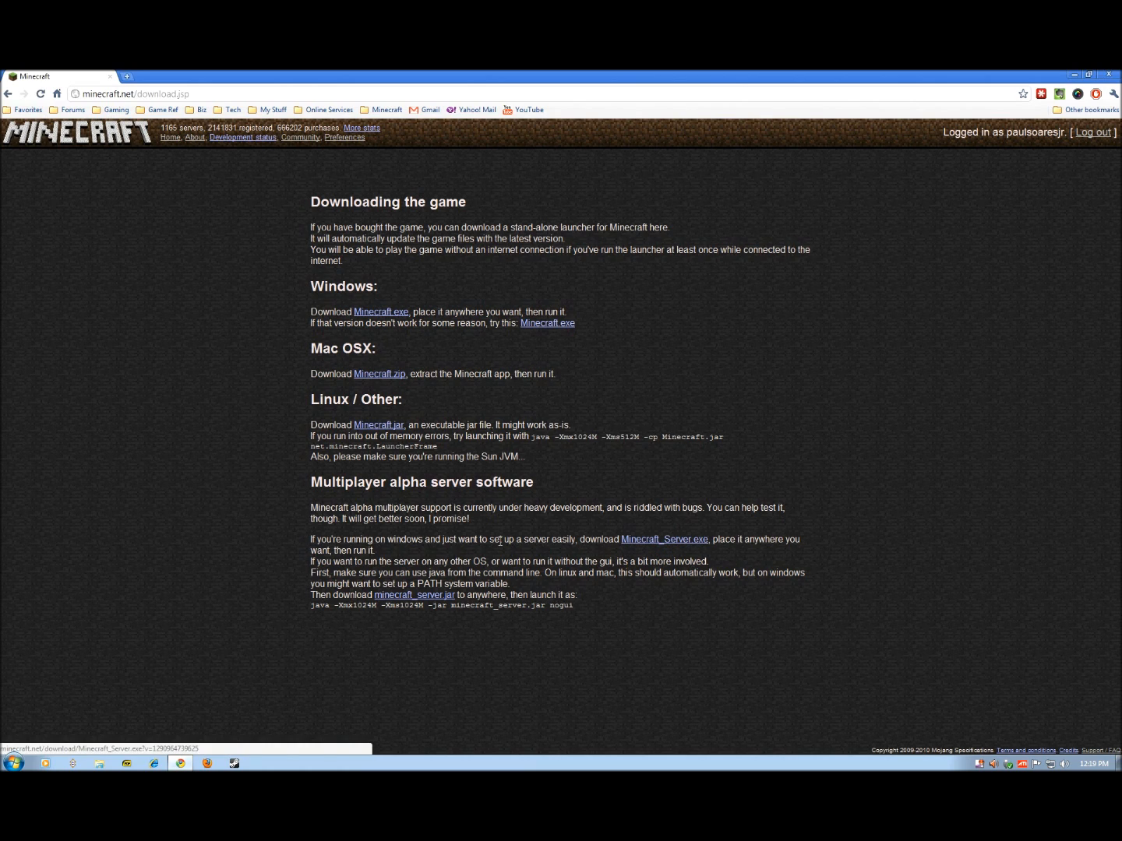
pyautogui.moveTo(664, 539)
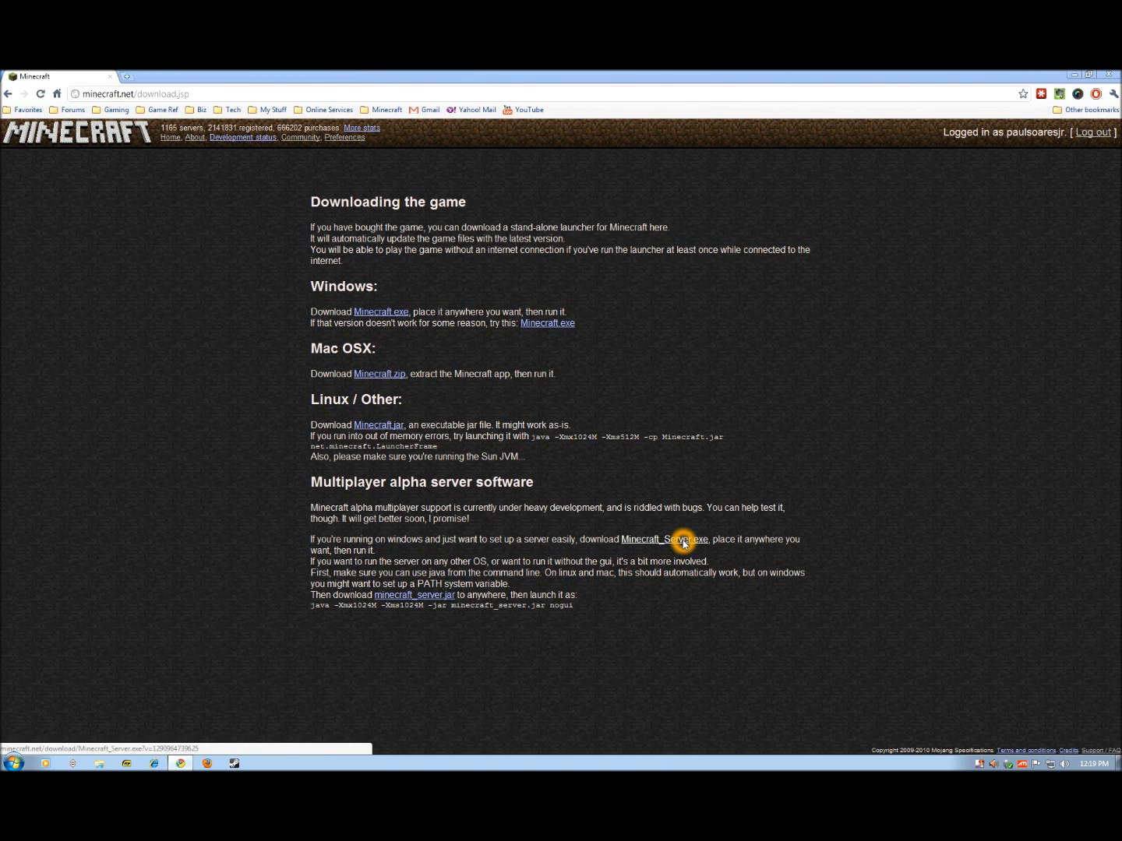
# - Save the Windows server as Minecraft_Server.exe, adding the .exe extension, into Downloads
pyautogui.click(664, 539)
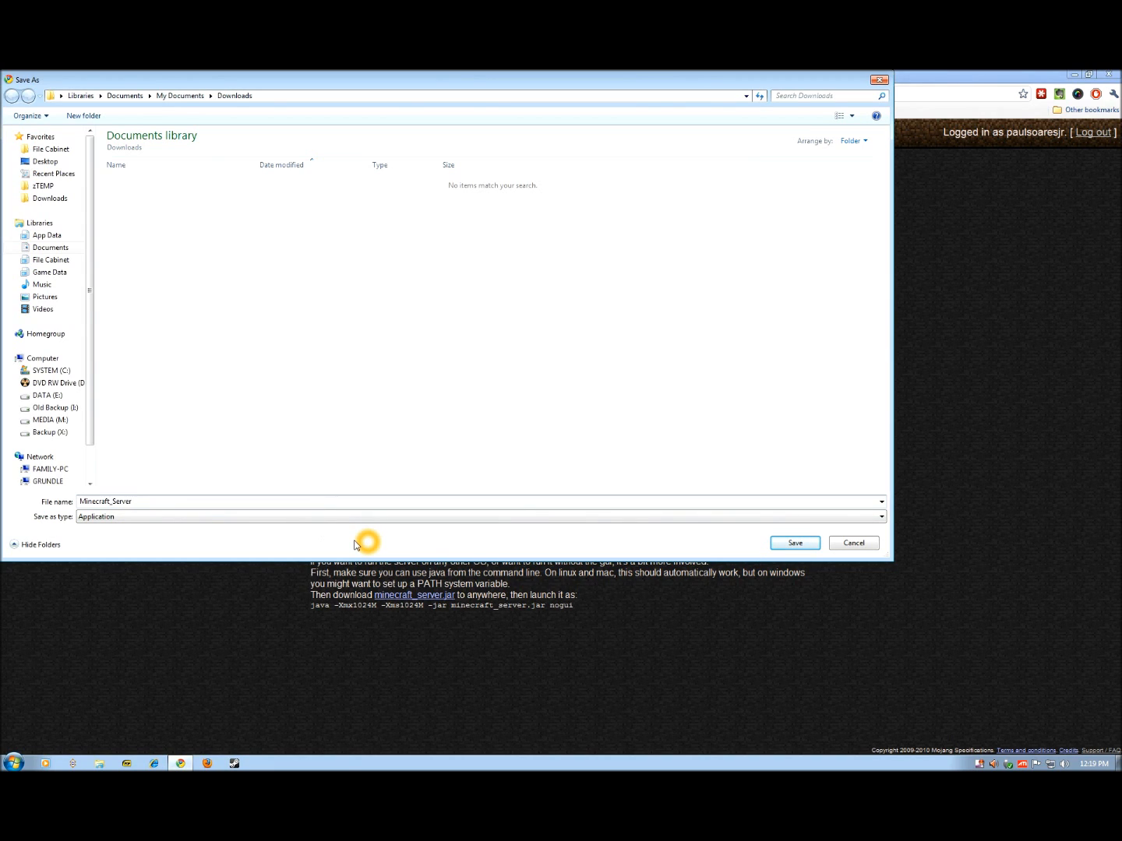
pyautogui.write('.exe')
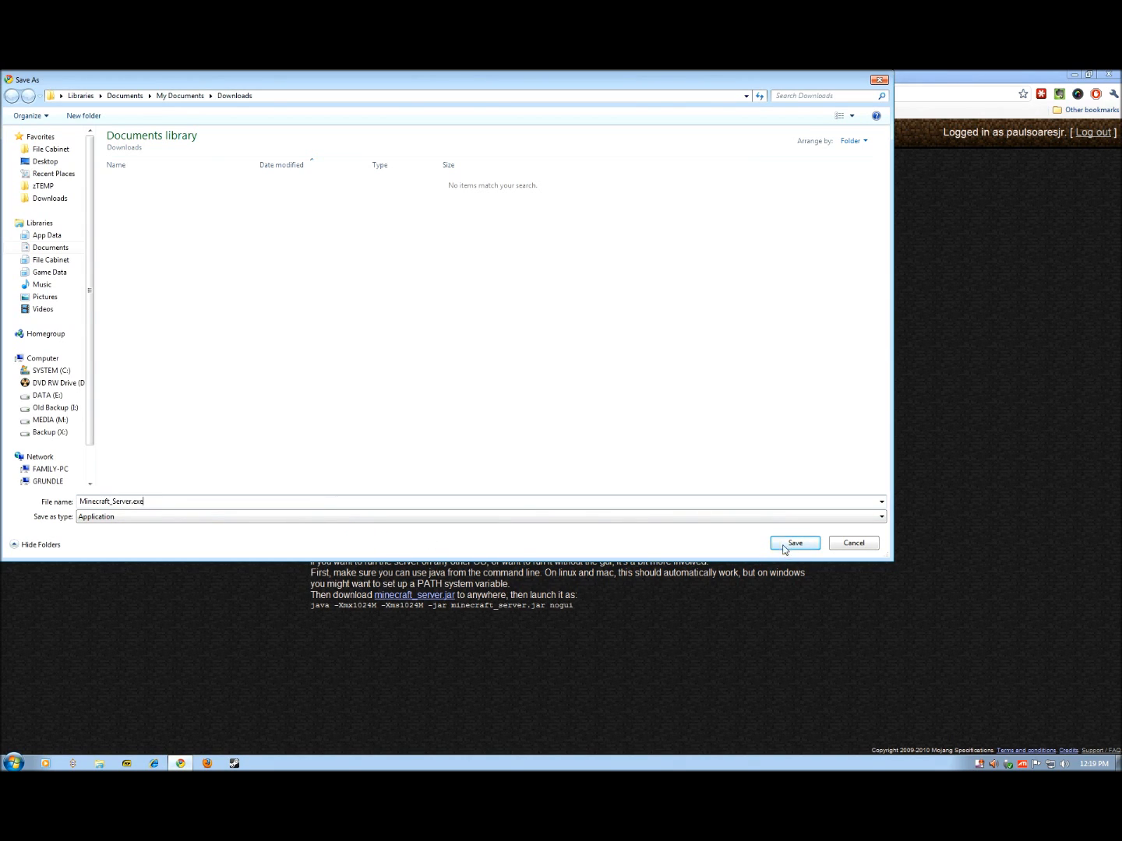
pyautogui.click(794, 543)
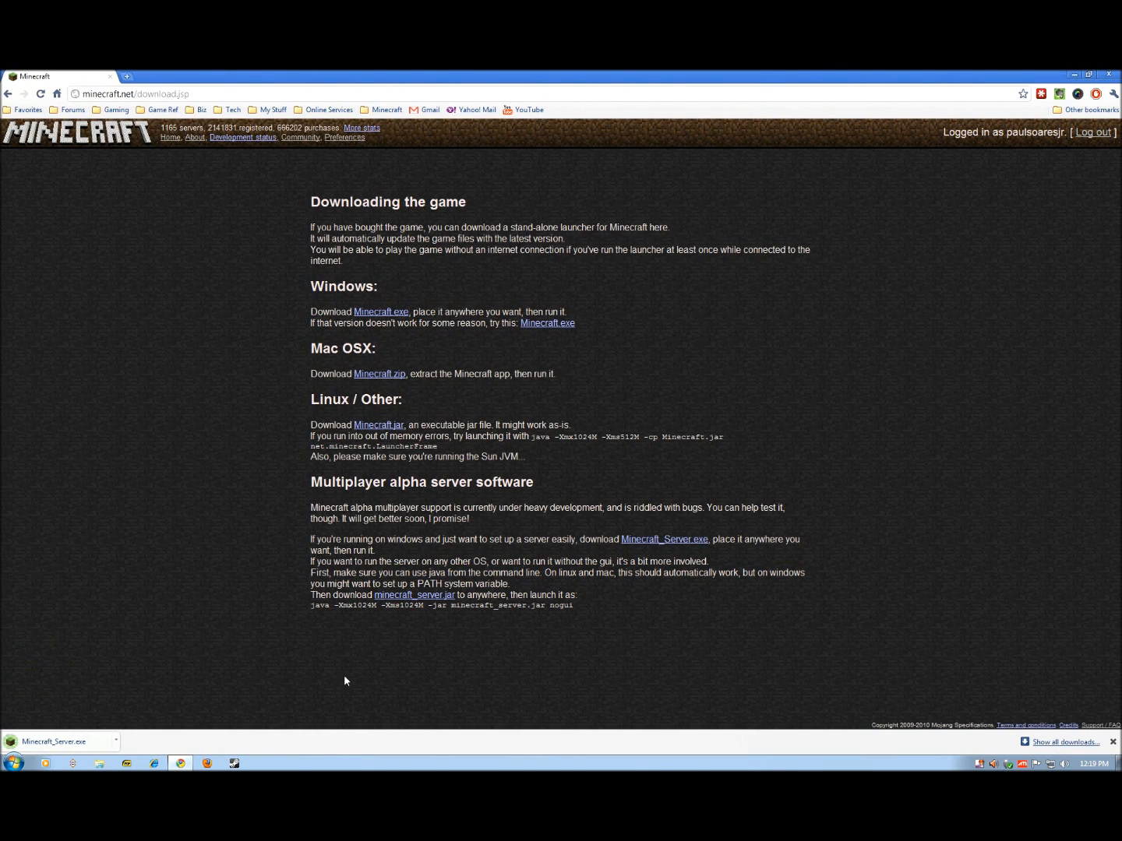
pyautogui.moveTo(116, 740)
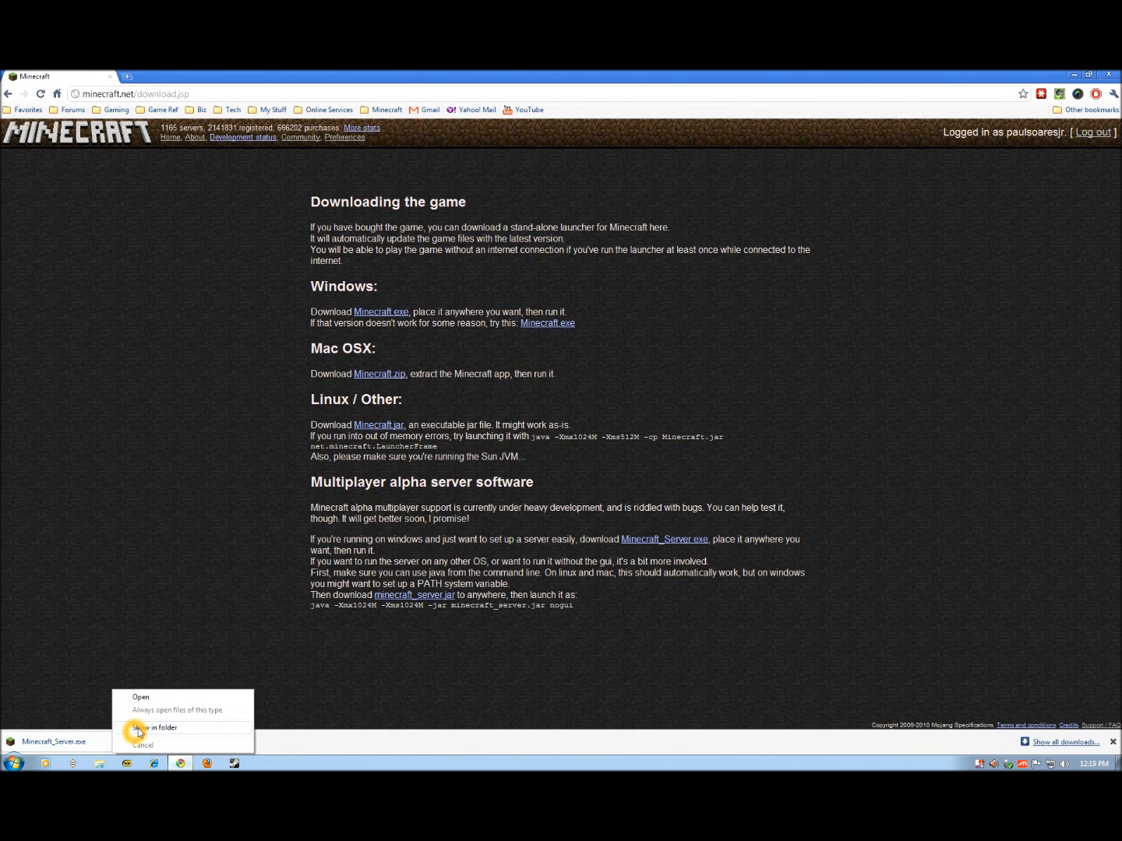
# - Show the downloaded Minecraft_Server.exe in its Downloads folder from Chrome's download bar
pyautogui.click(154, 727)
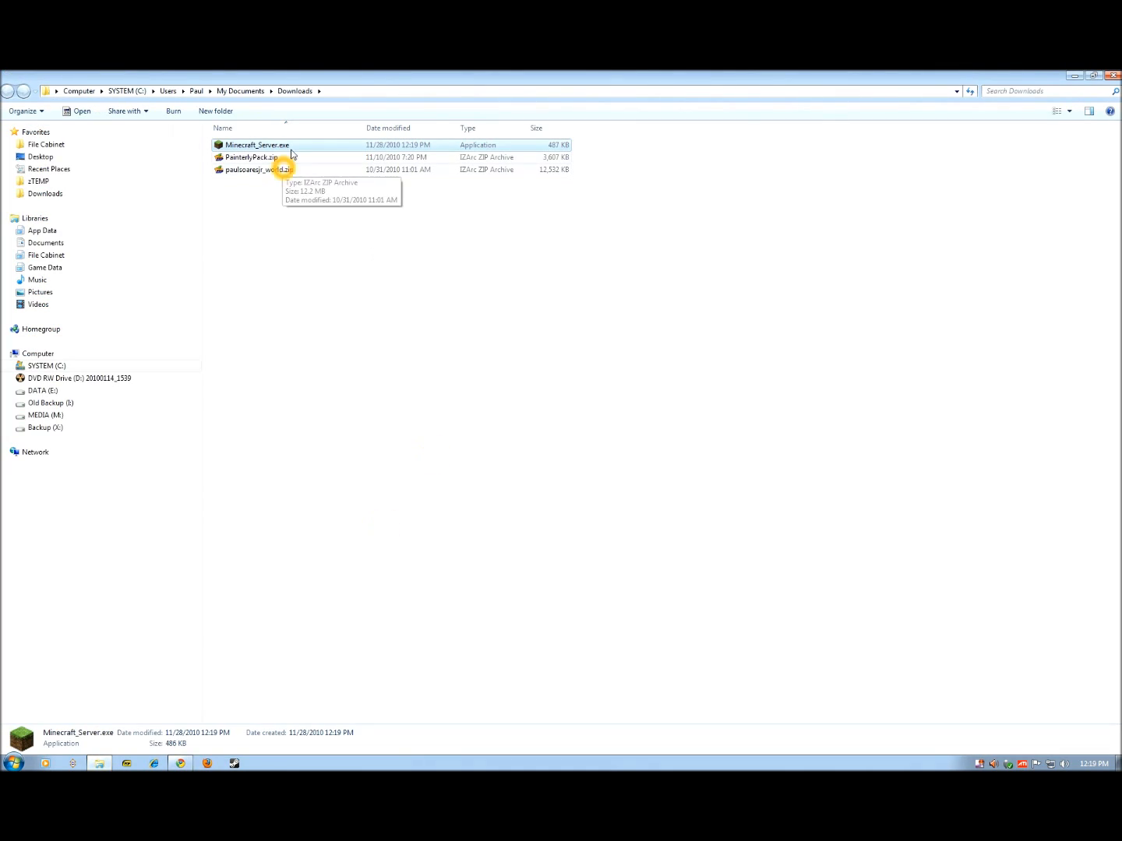
pyautogui.moveTo(289, 148)
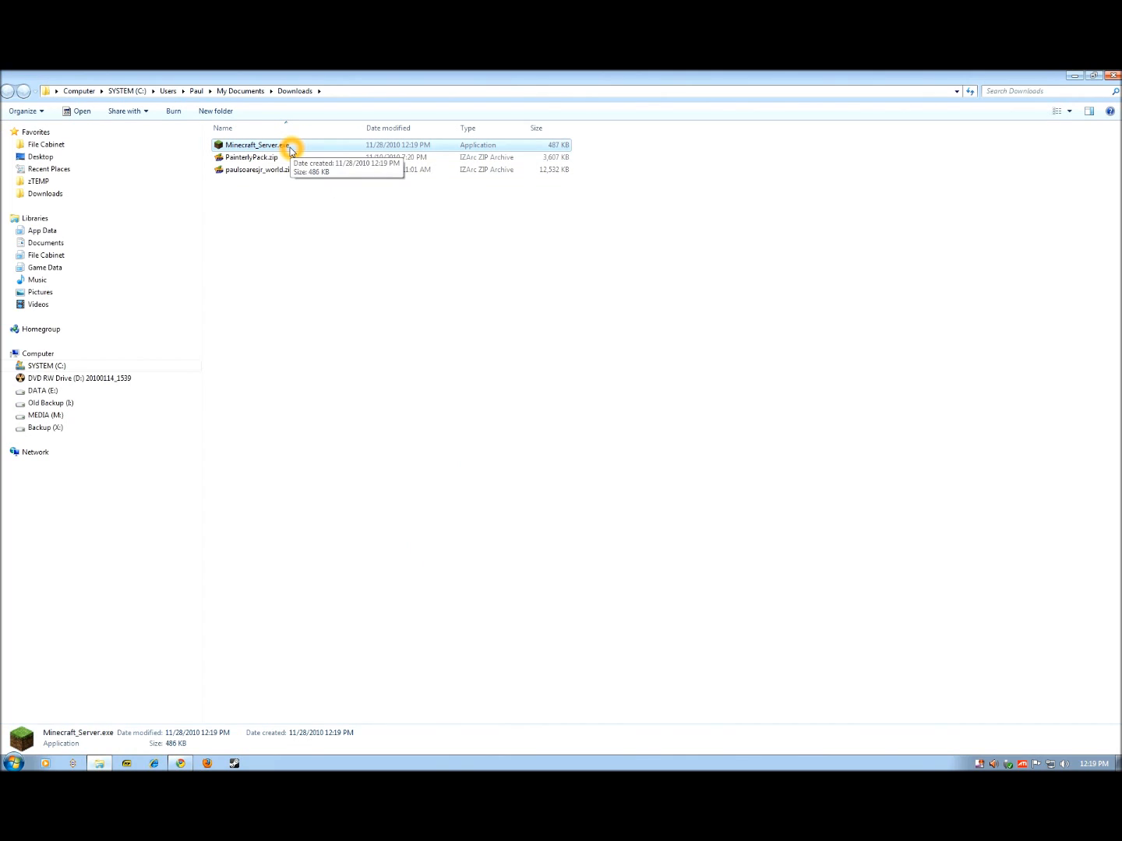
pyautogui.moveTo(270, 168)
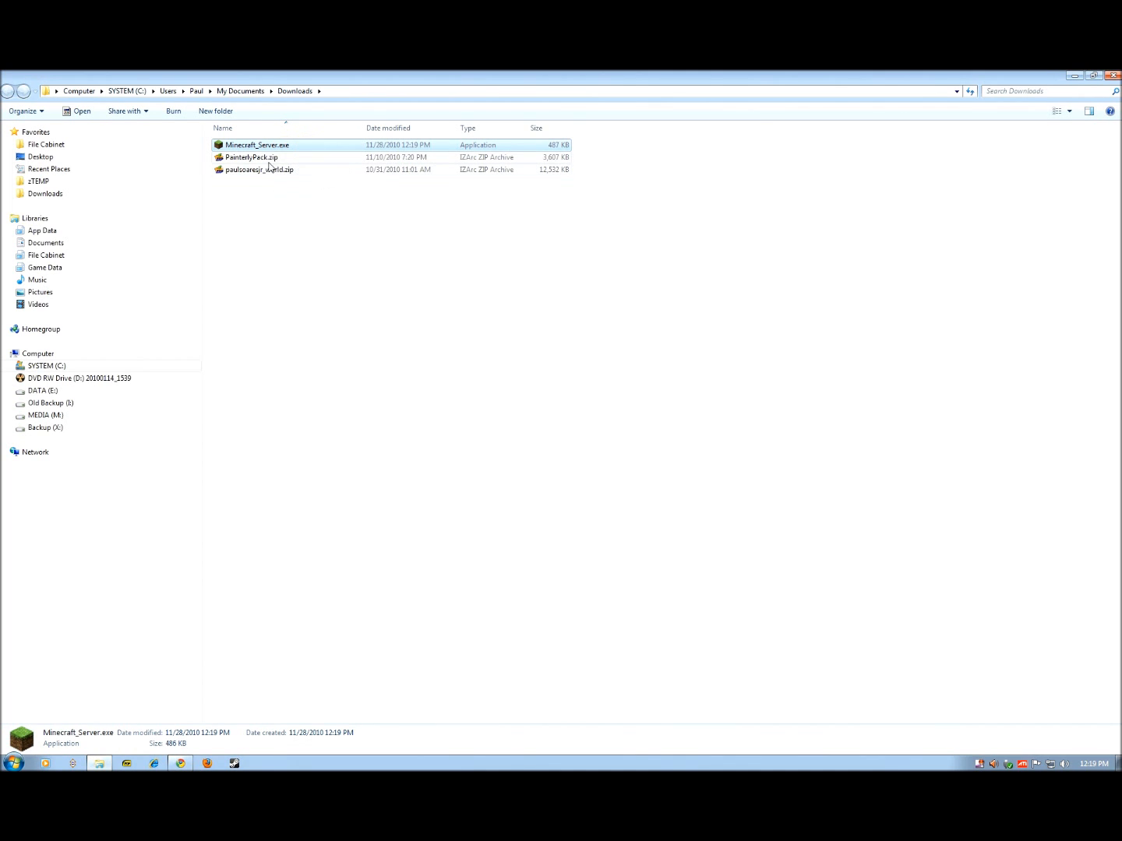
pyautogui.moveTo(124, 111)
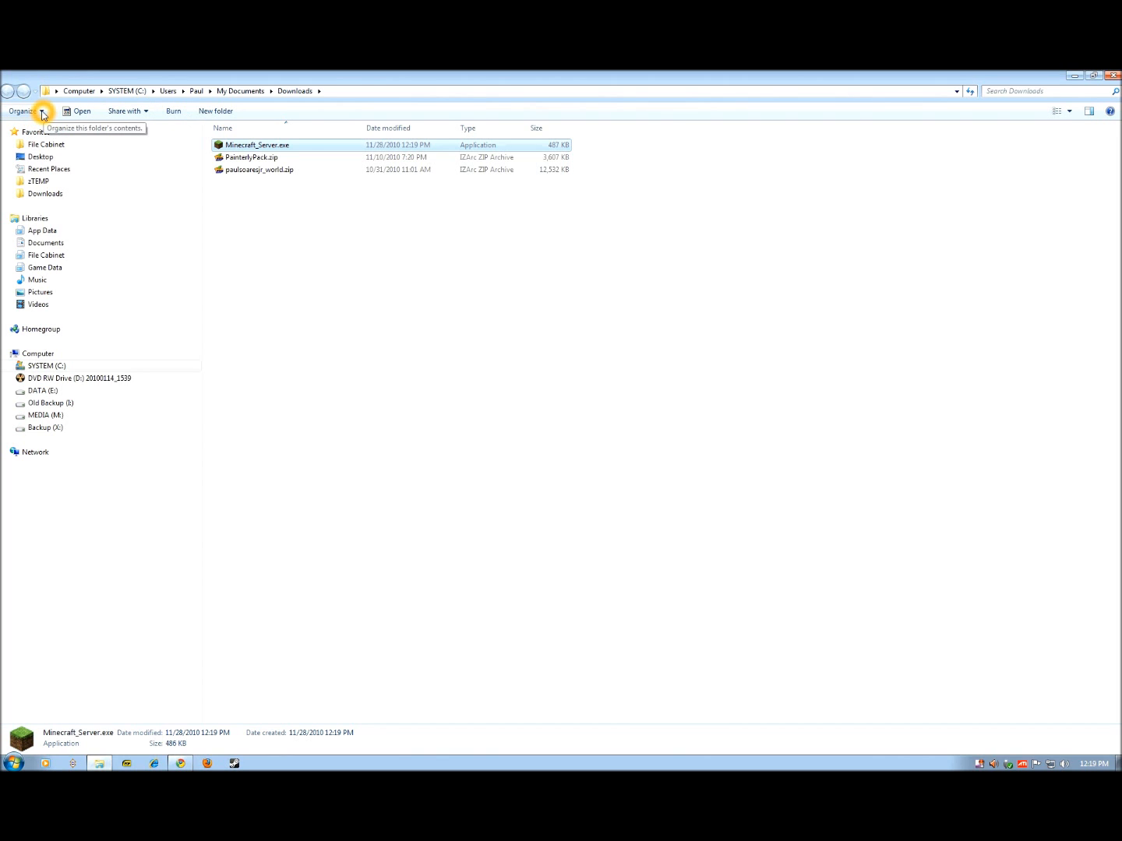
# - Untick 'Hide extensions for known file types' in Folder and search options and apply
pyautogui.click(24, 111)
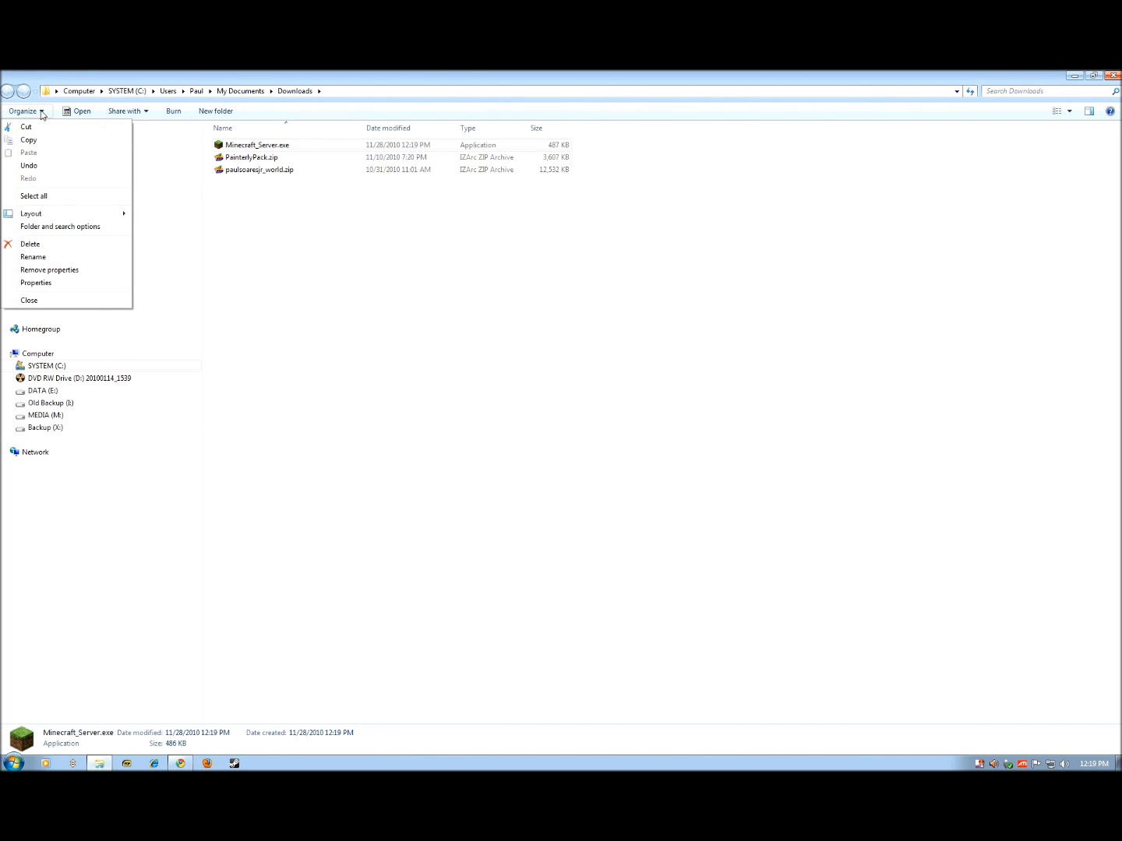
pyautogui.click(60, 226)
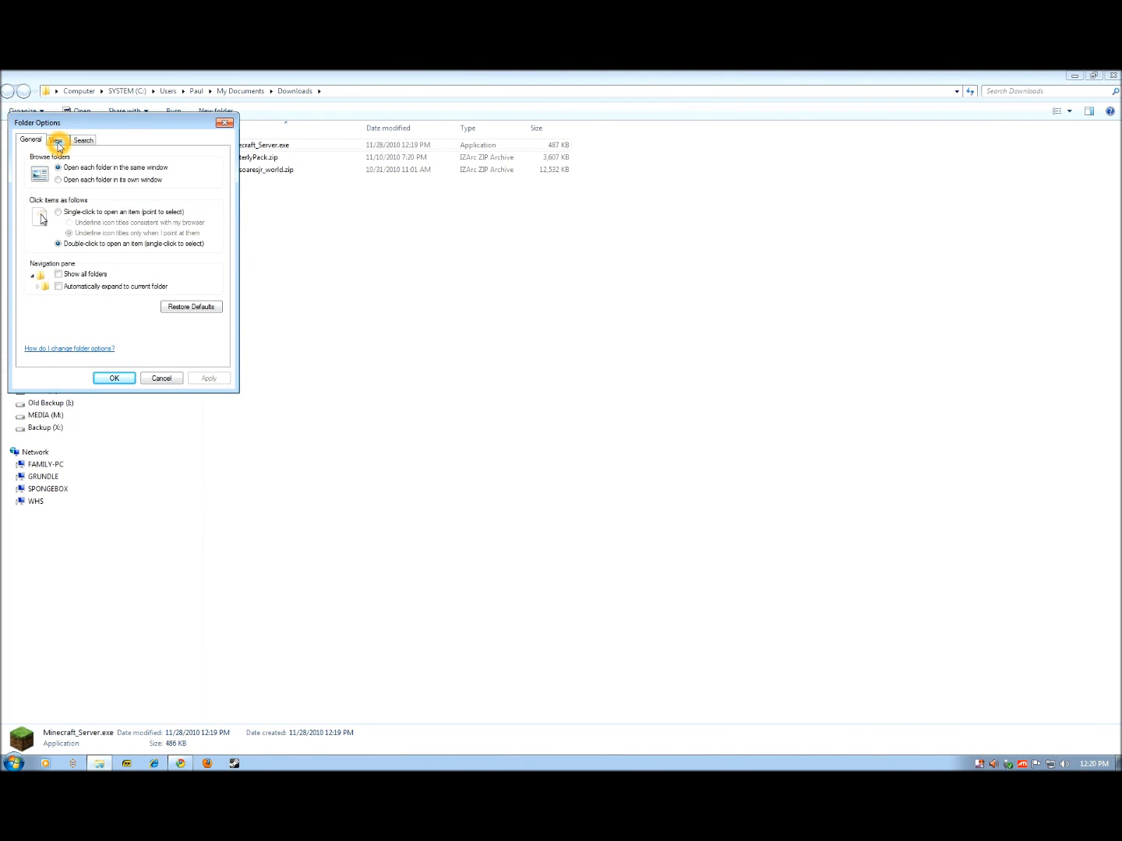
pyautogui.click(56, 139)
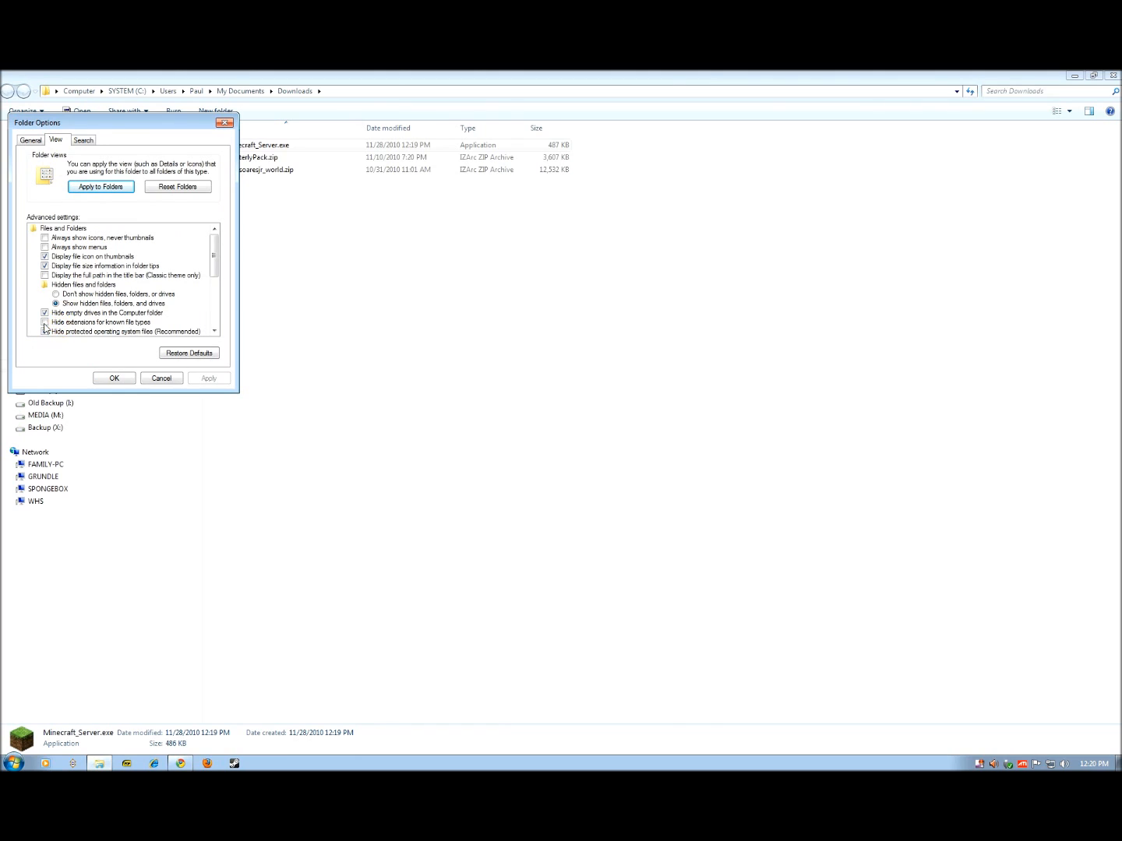
pyautogui.click(44, 322)
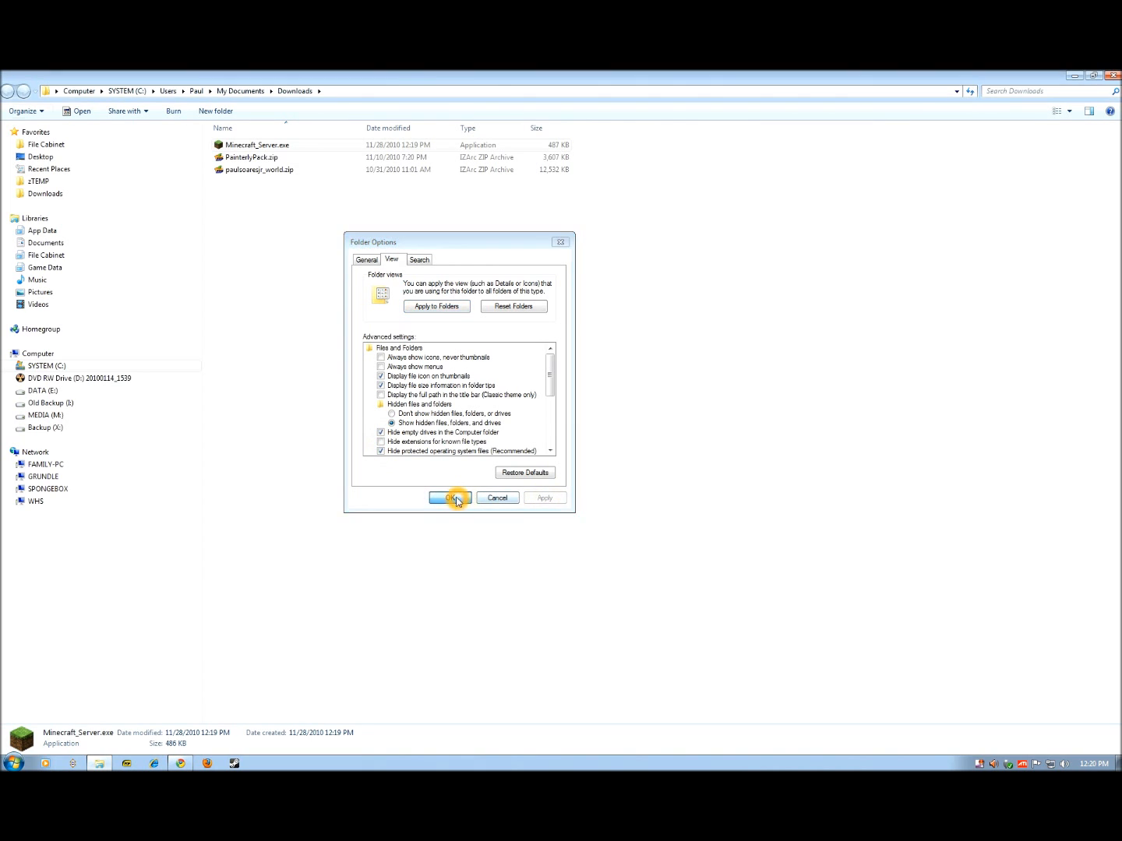
pyautogui.click(449, 498)
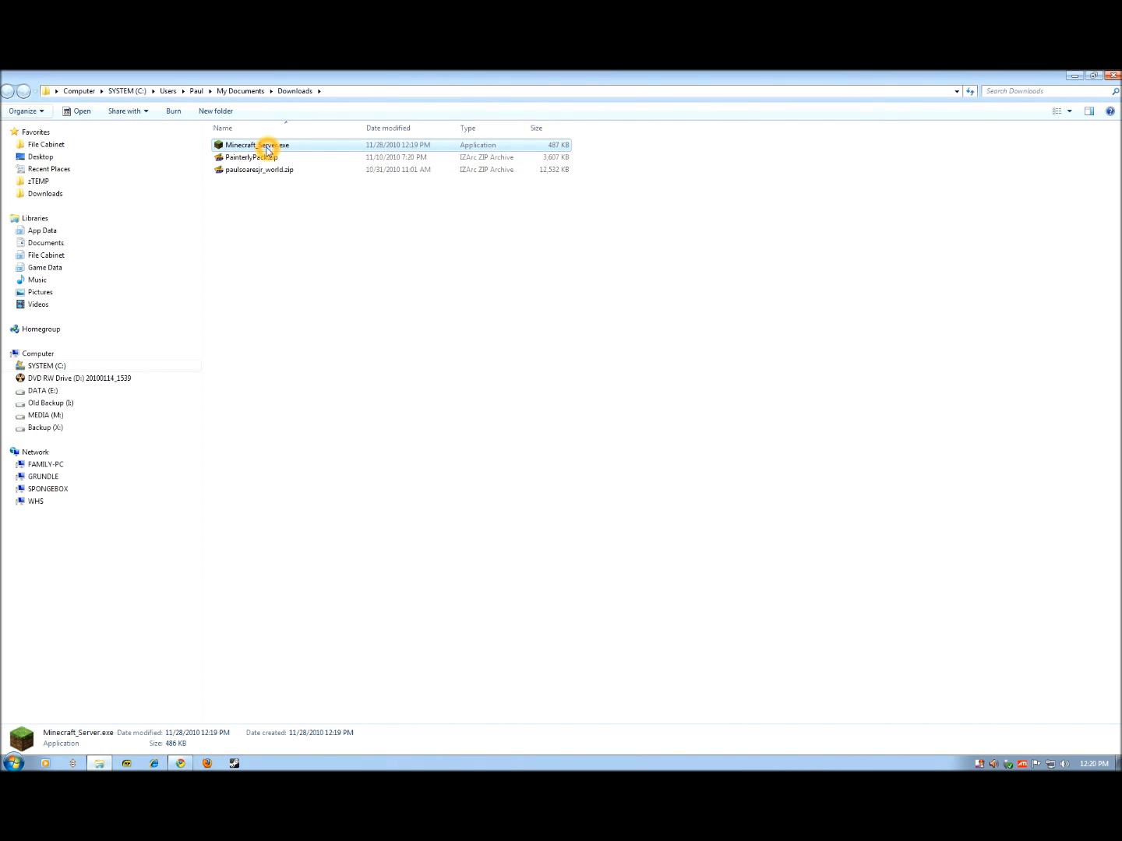
pyautogui.moveTo(215, 111)
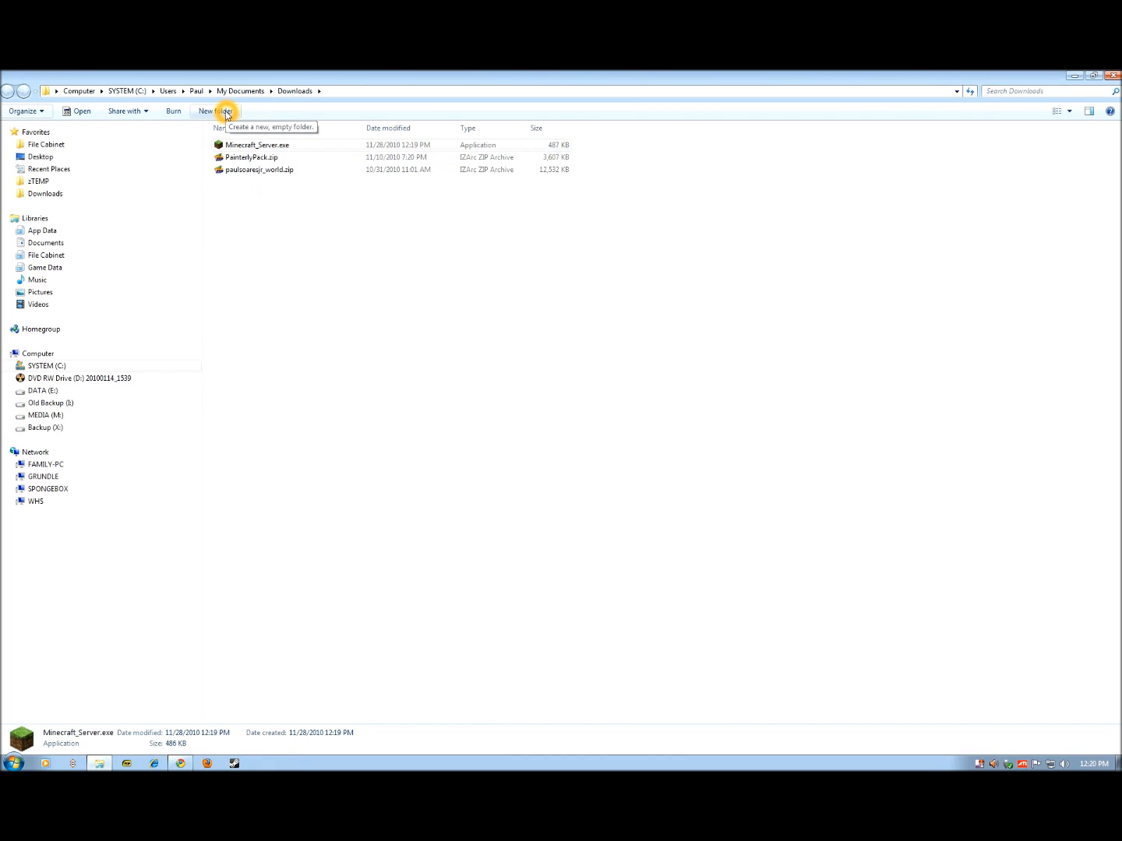
# - Make an 'MC Server' folder in Downloads and move Minecraft_Server.exe into it
pyautogui.doubleClick(258, 145)
pyautogui.write('MC Srev')
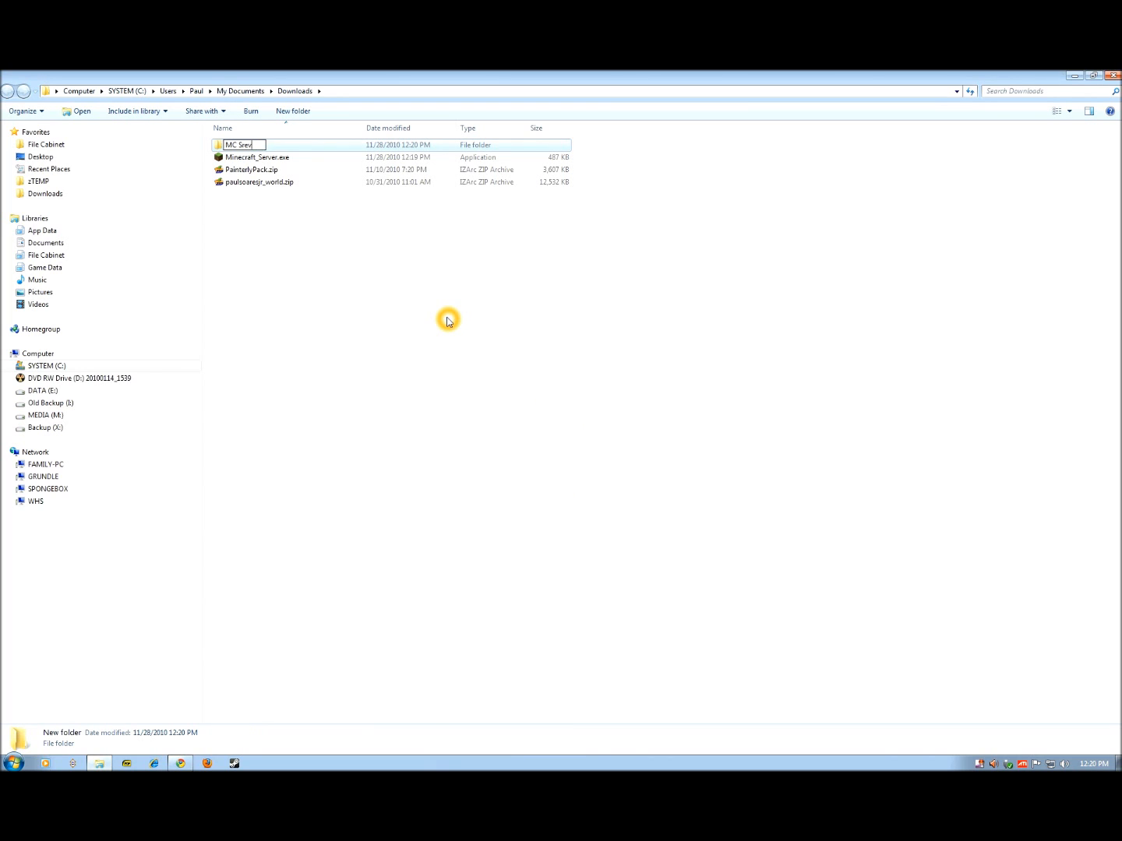
pyautogui.press('BackSpace')
pyautogui.write('erver')
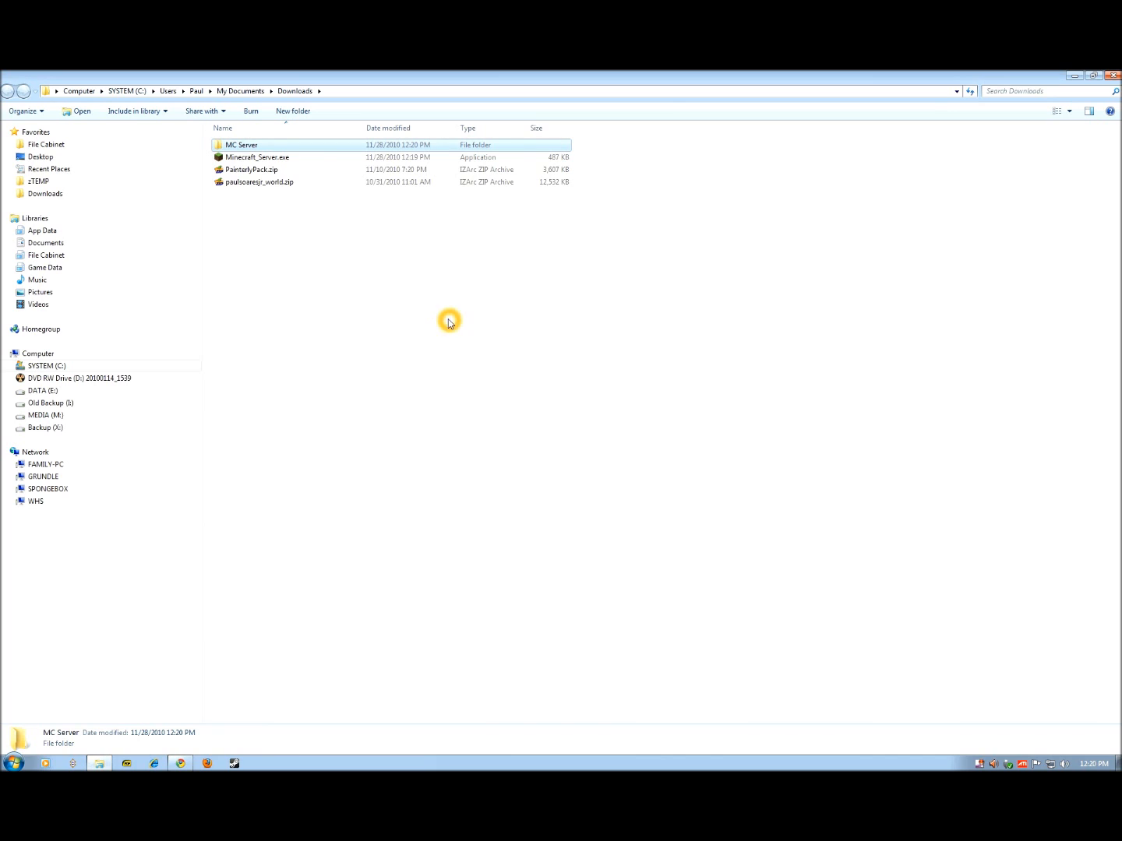
pyautogui.moveTo(251, 161)
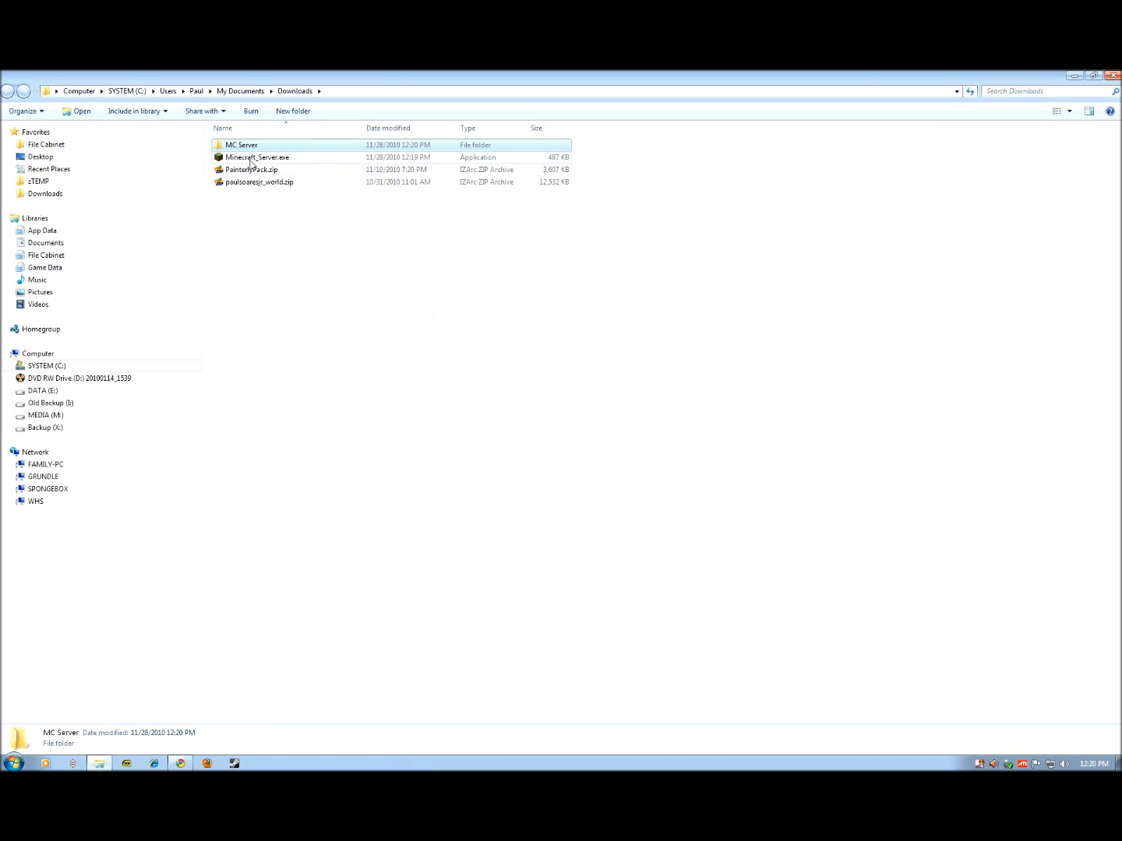
pyautogui.rightClick(257, 156)
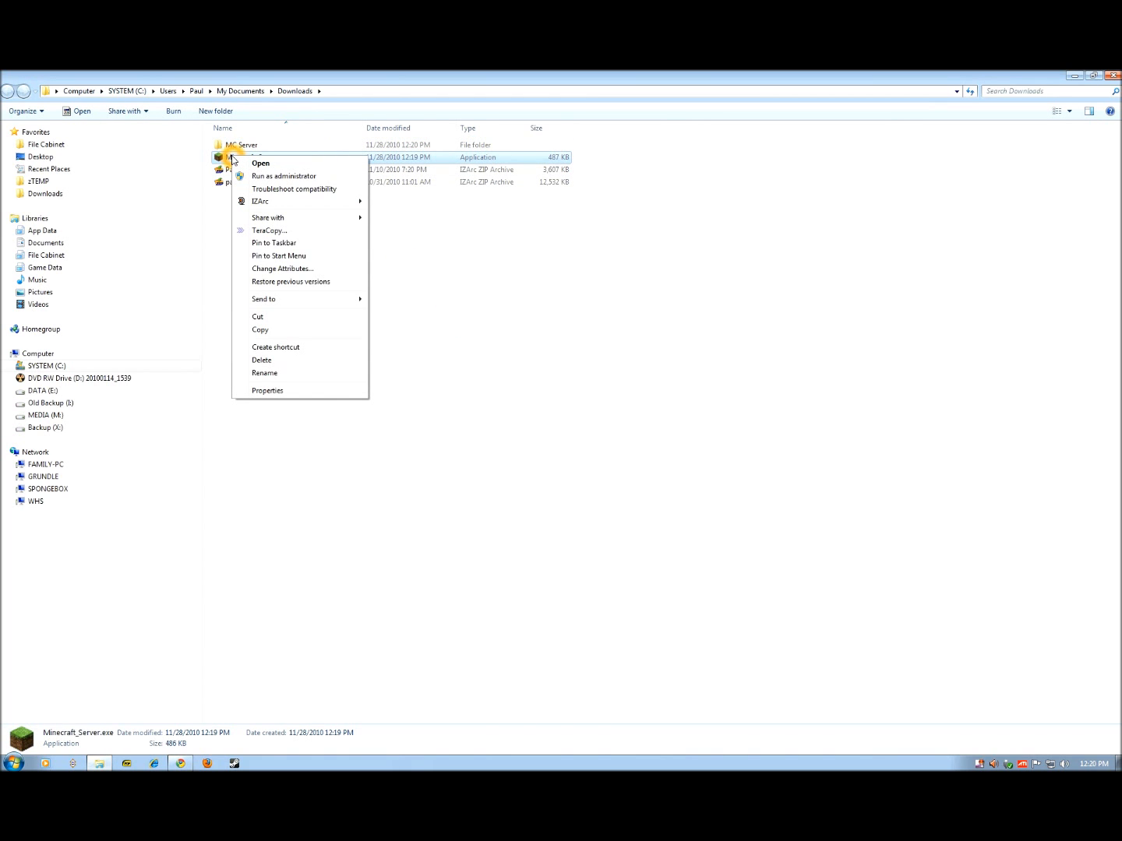
pyautogui.moveTo(275, 318)
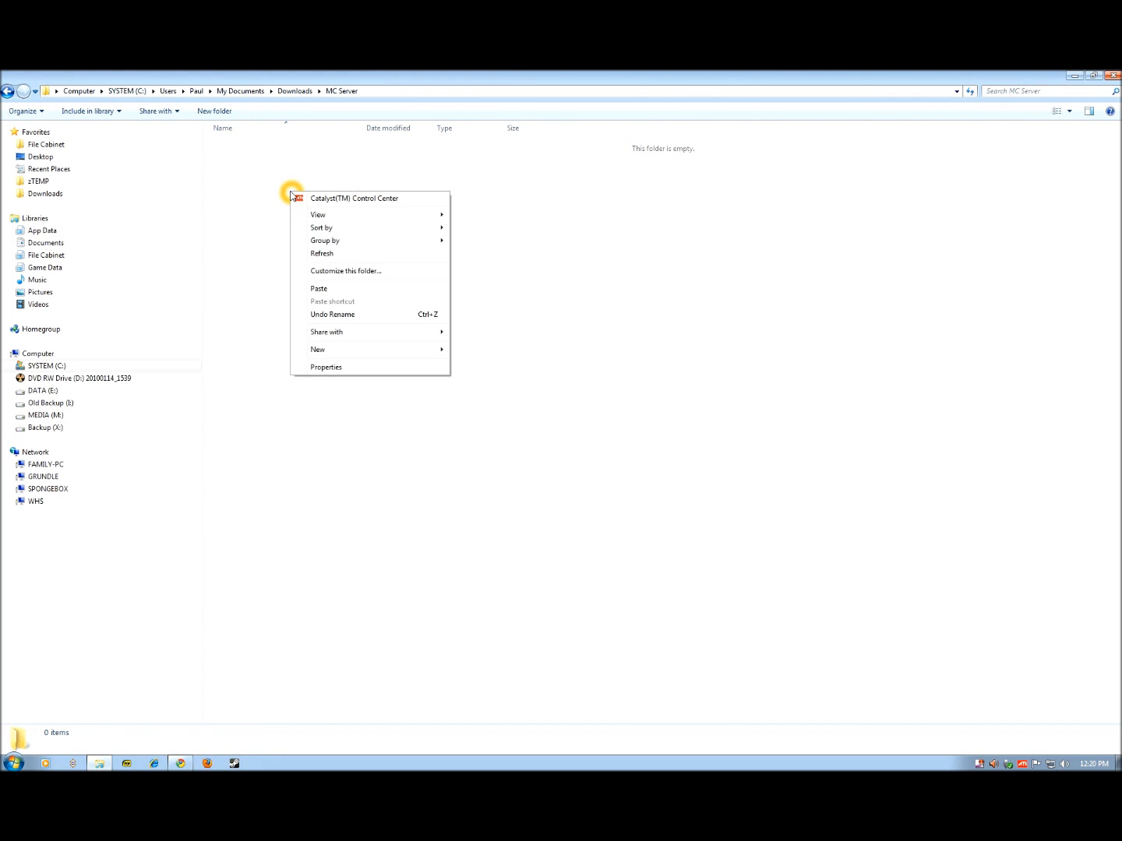
pyautogui.moveTo(321, 289)
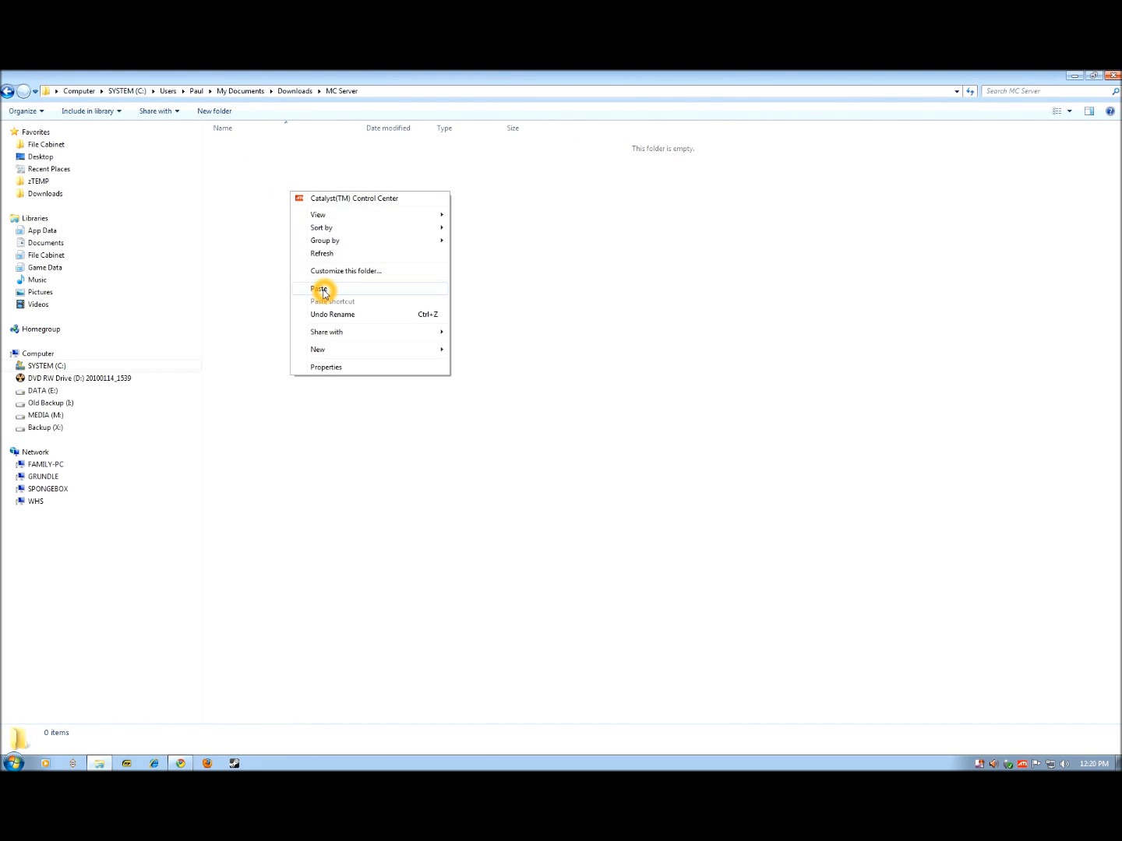
pyautogui.click(320, 289)
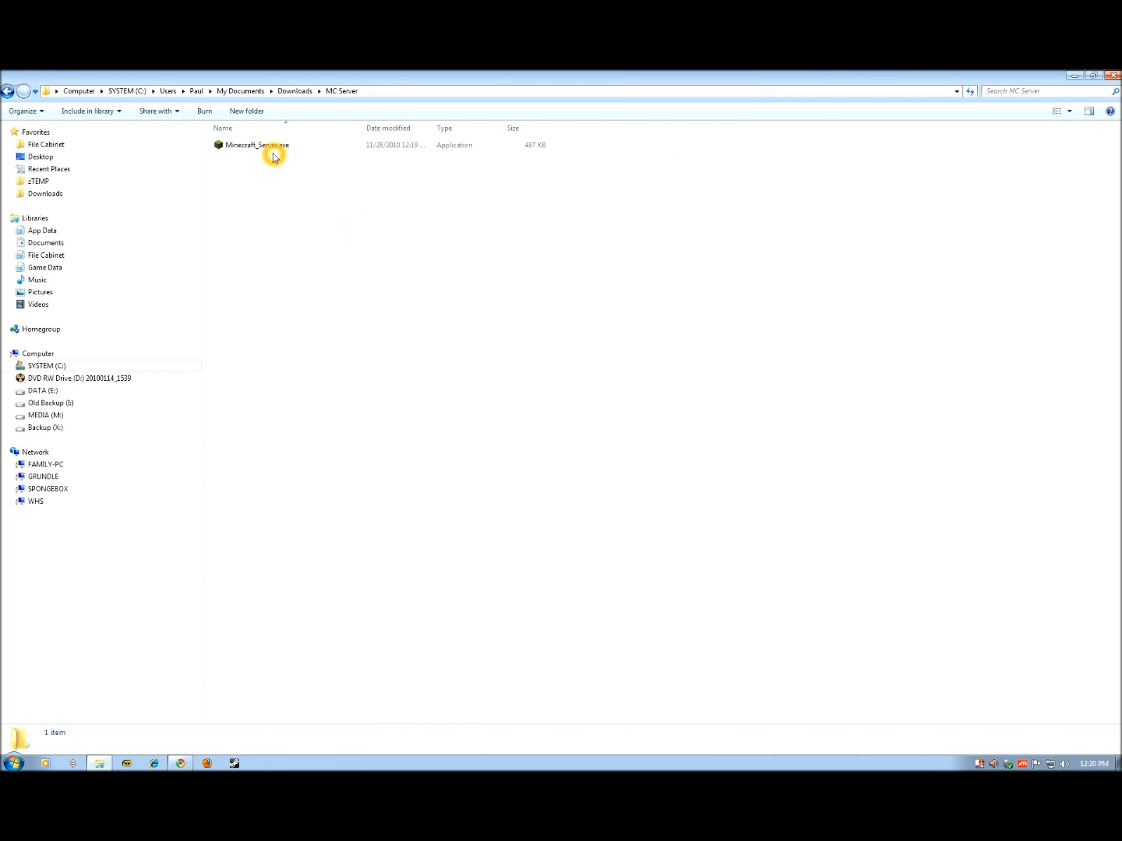
pyautogui.moveTo(364, 274)
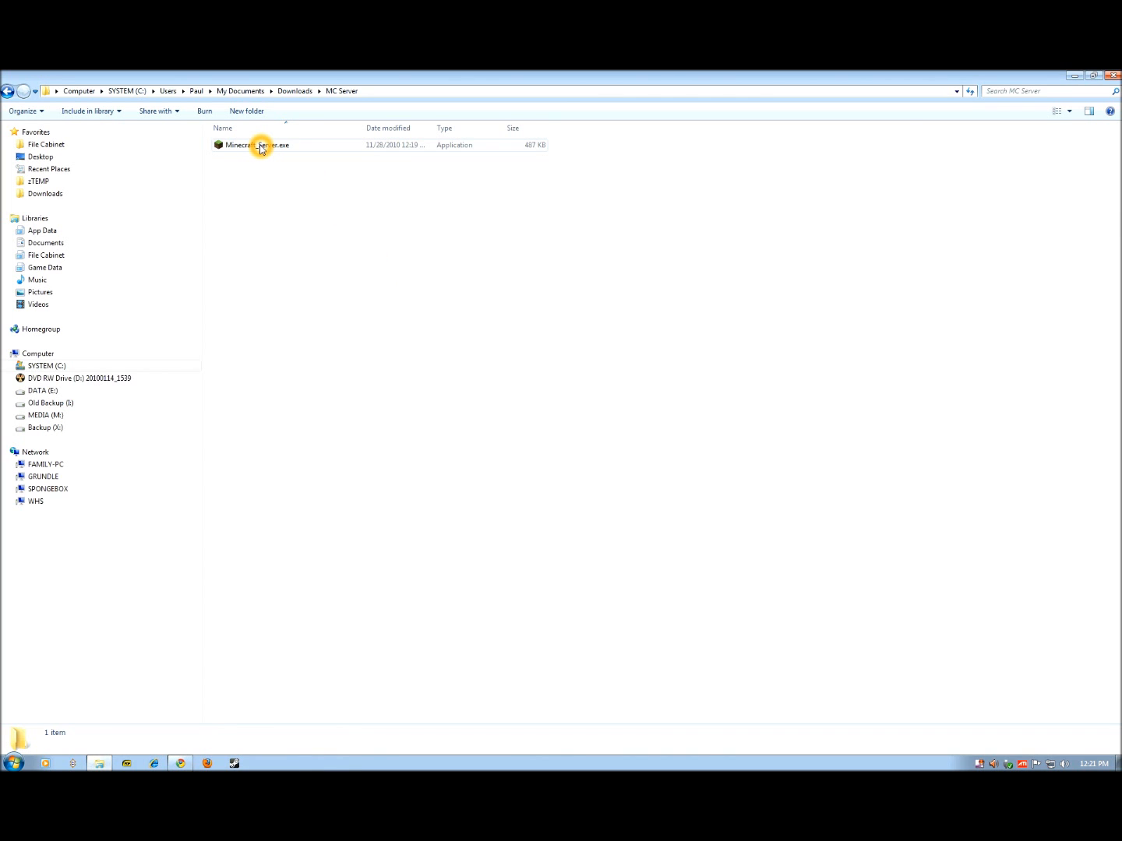
# - Launch Minecraft_Server.exe, allow it past the security warning, and wait for Done
pyautogui.doubleClick(257, 145)
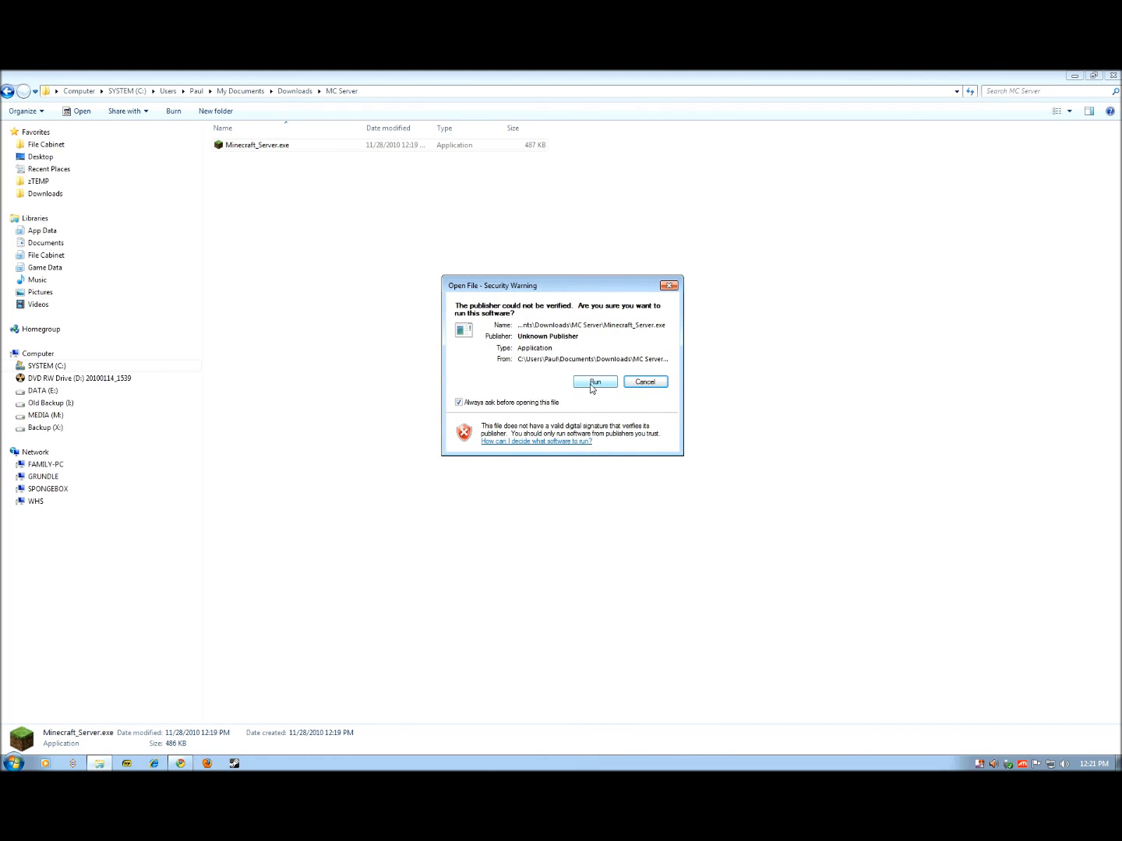
pyautogui.click(594, 382)
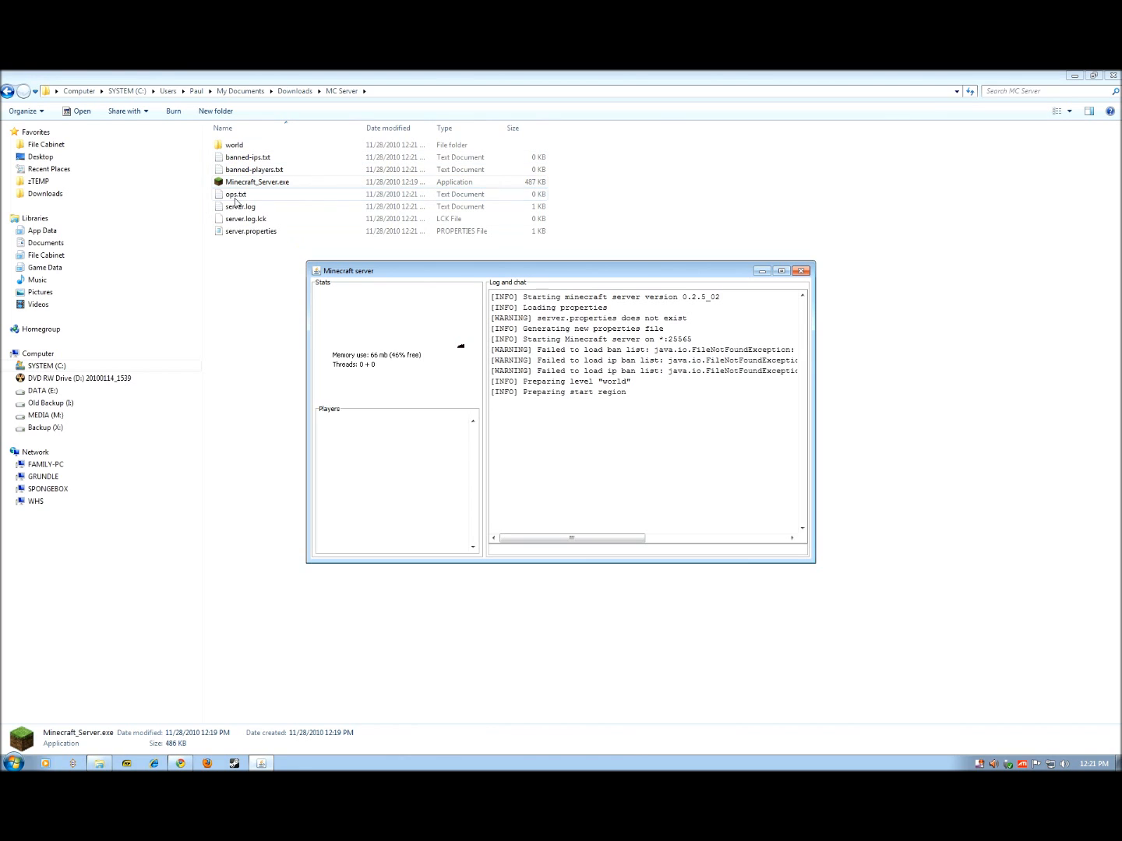
pyautogui.click(258, 181)
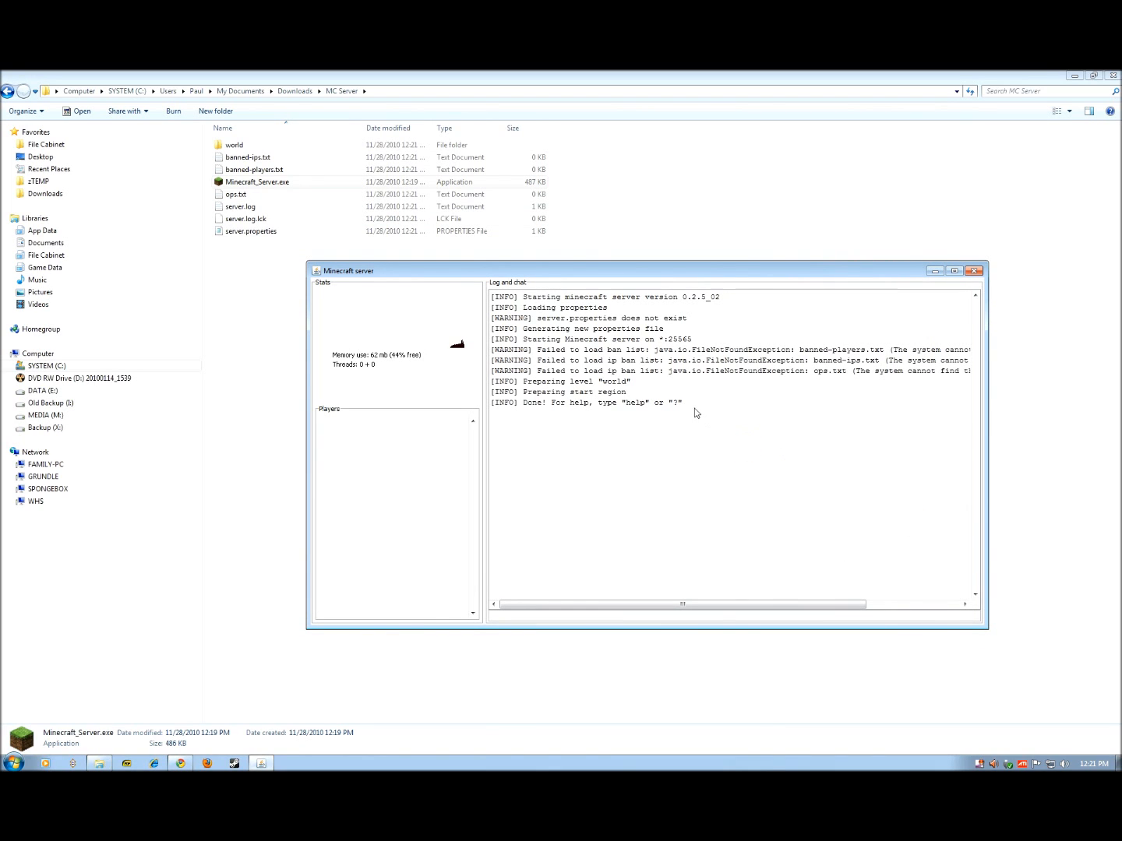
pyautogui.moveTo(561, 372)
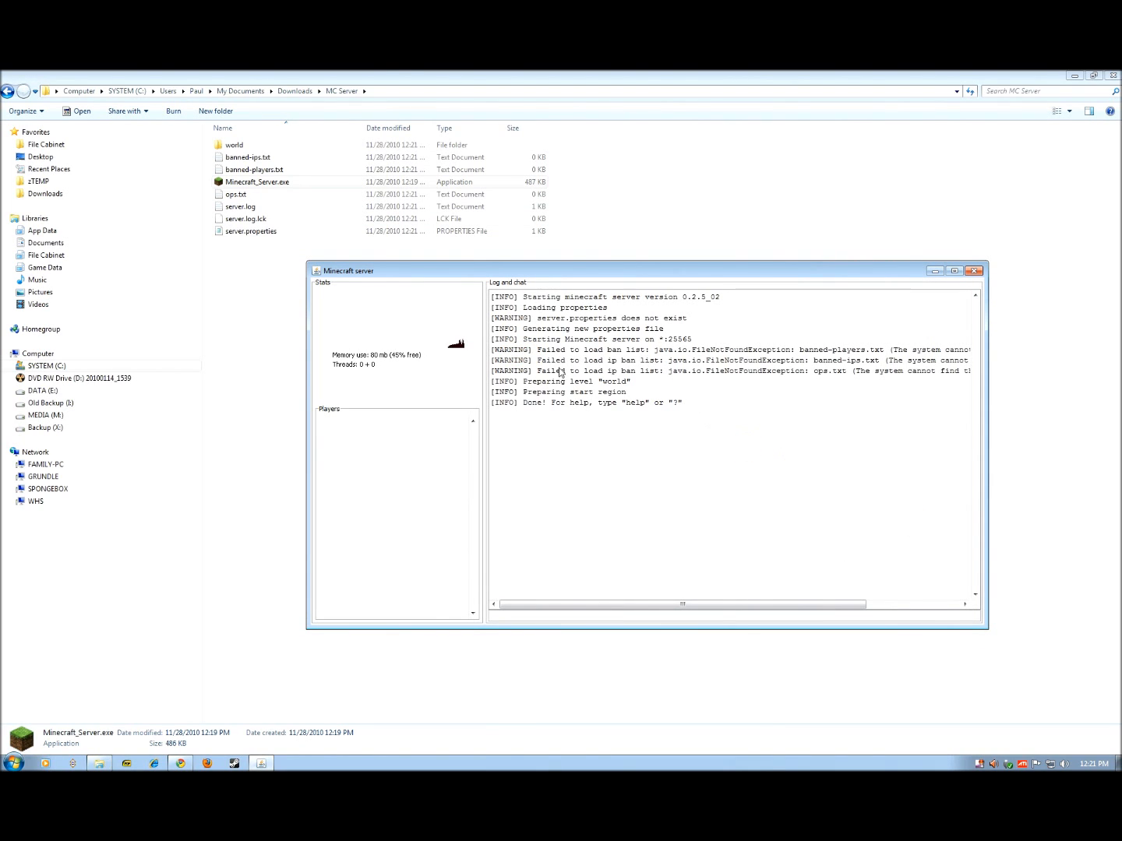
pyautogui.click(257, 182)
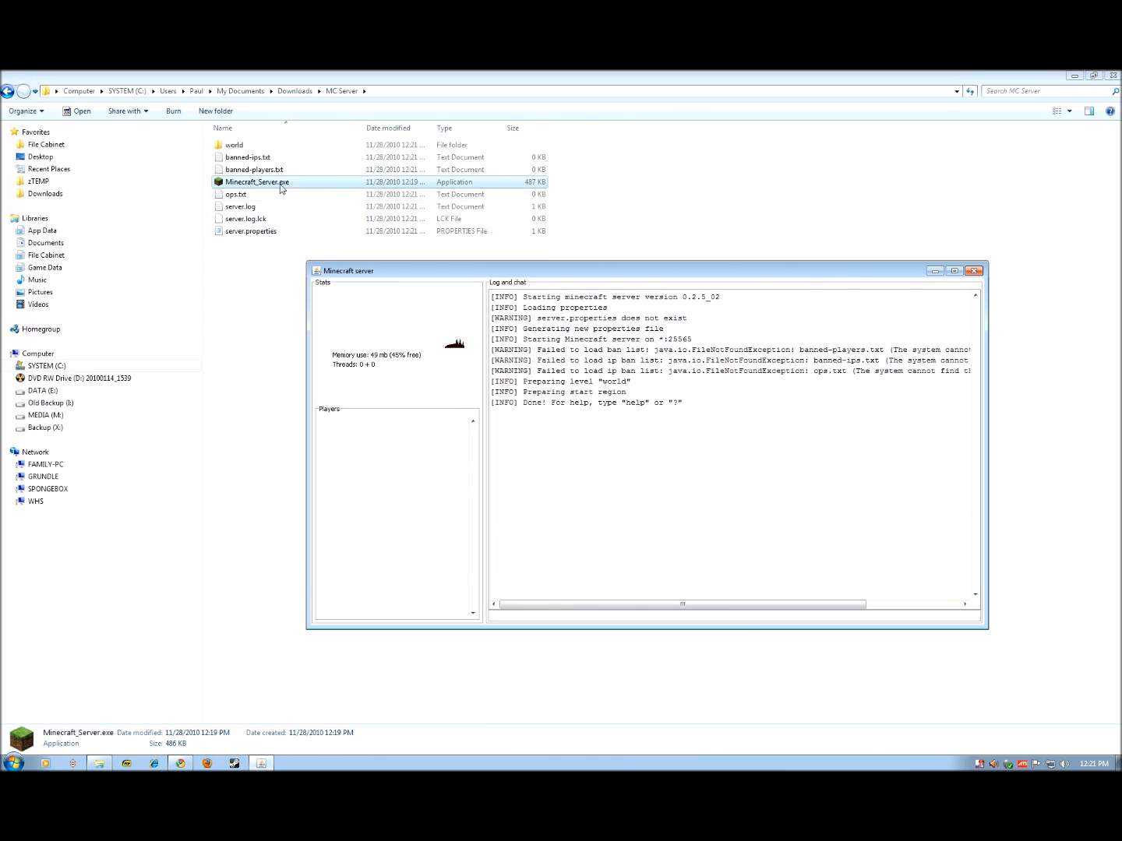
pyautogui.moveTo(748, 433)
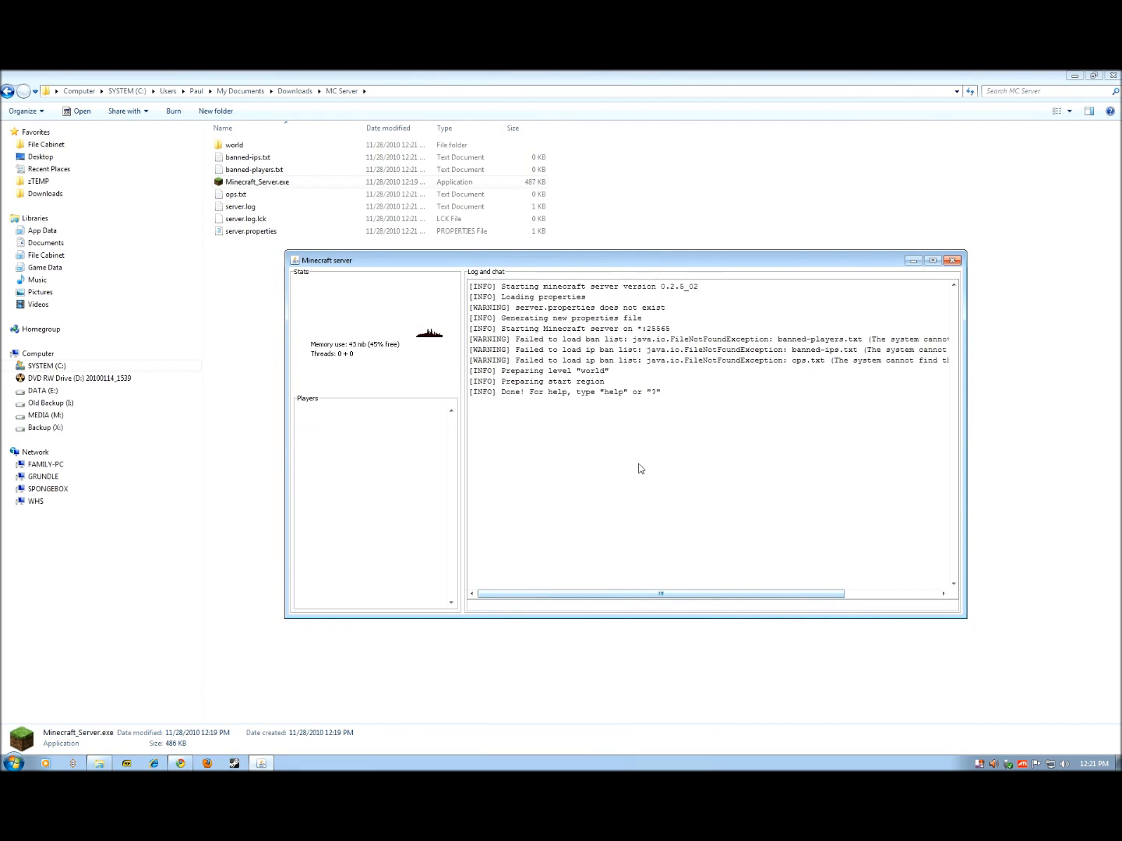
pyautogui.moveTo(713, 461)
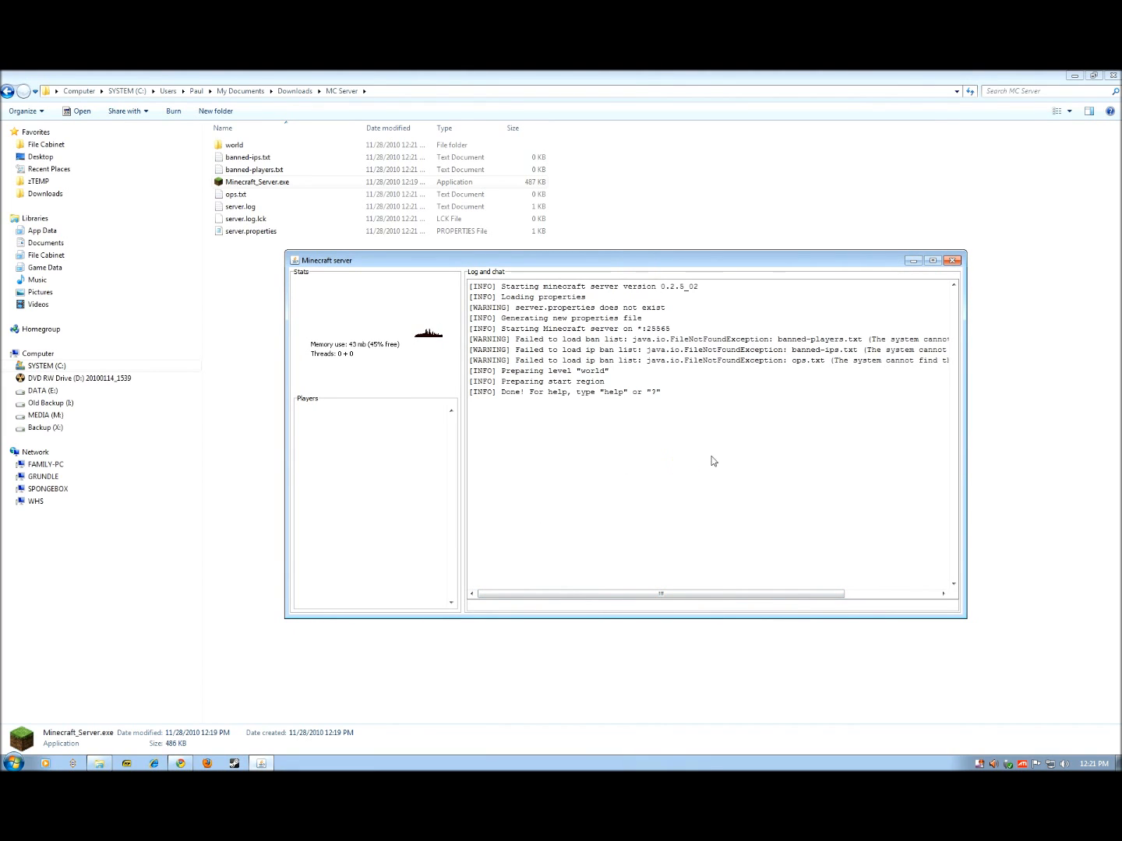
pyautogui.moveTo(761, 412)
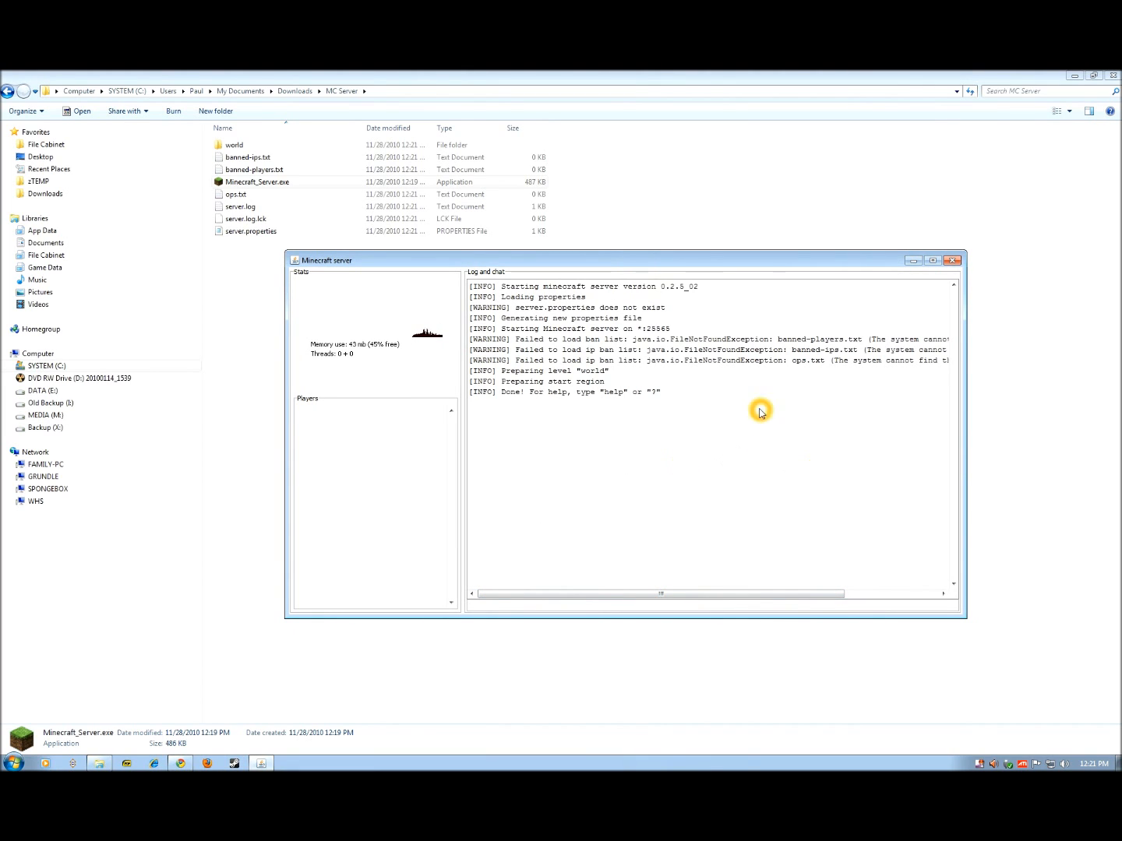
pyautogui.moveTo(607, 400)
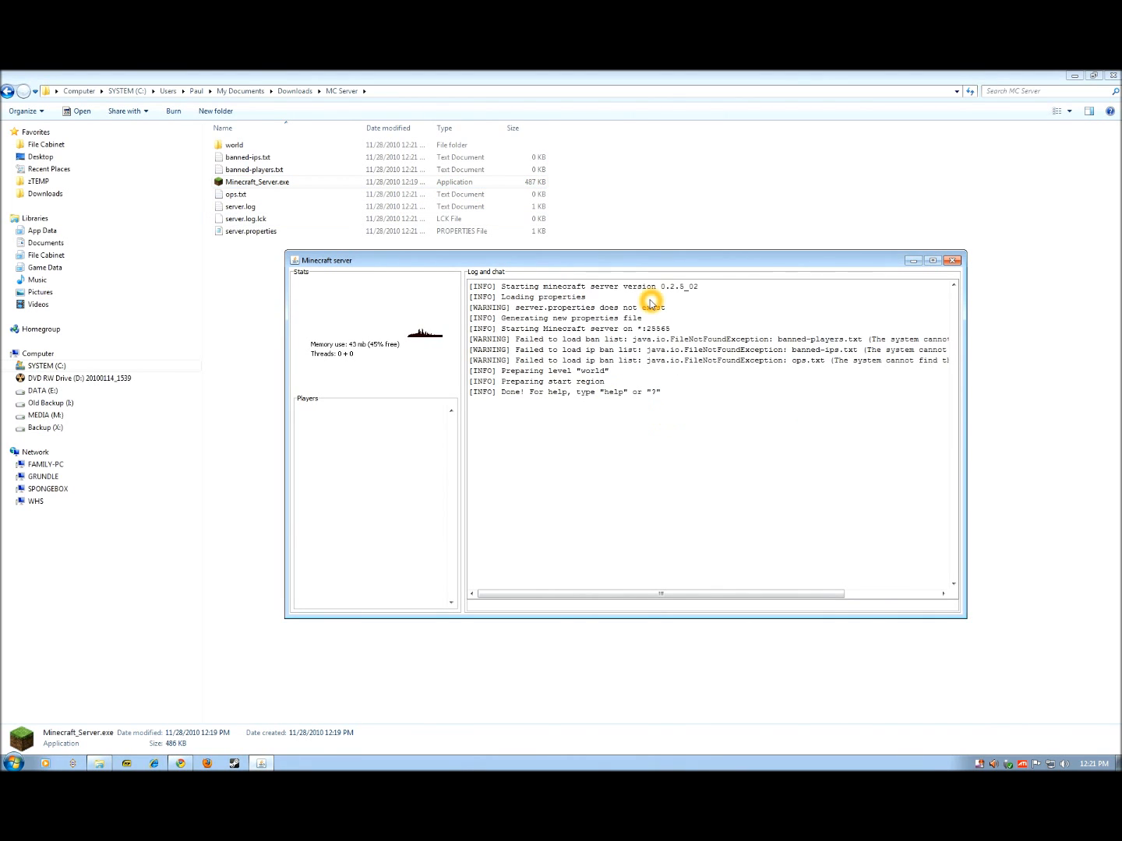
pyautogui.moveTo(582, 454)
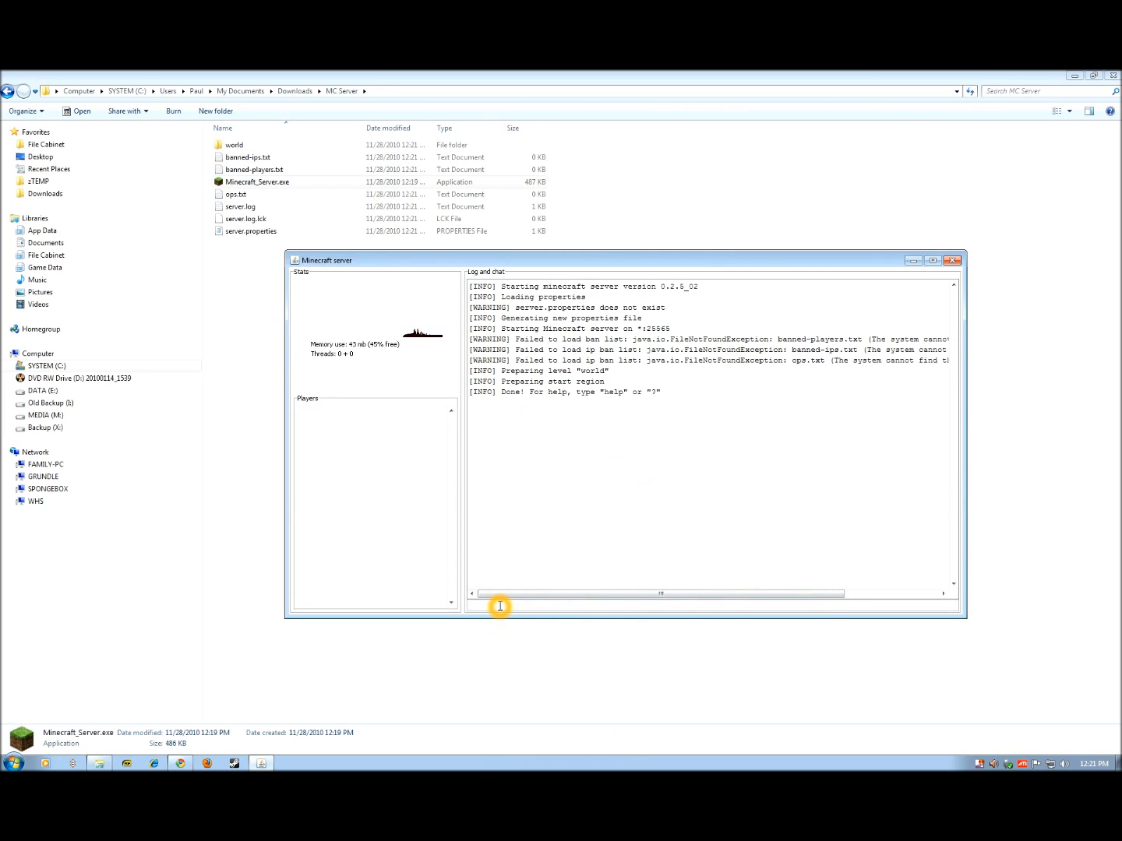
# - Enter 'stop' in the server console to shut the server down
pyautogui.write('stop')
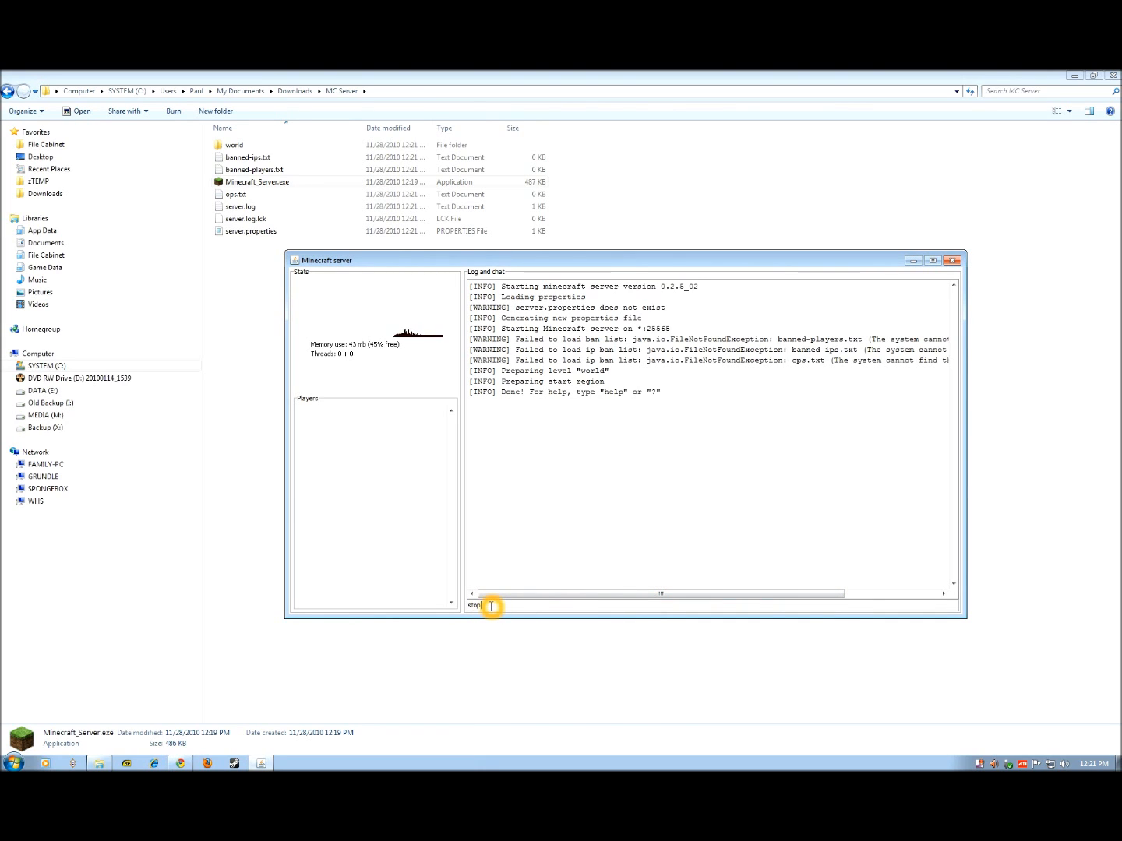
pyautogui.press('Return')
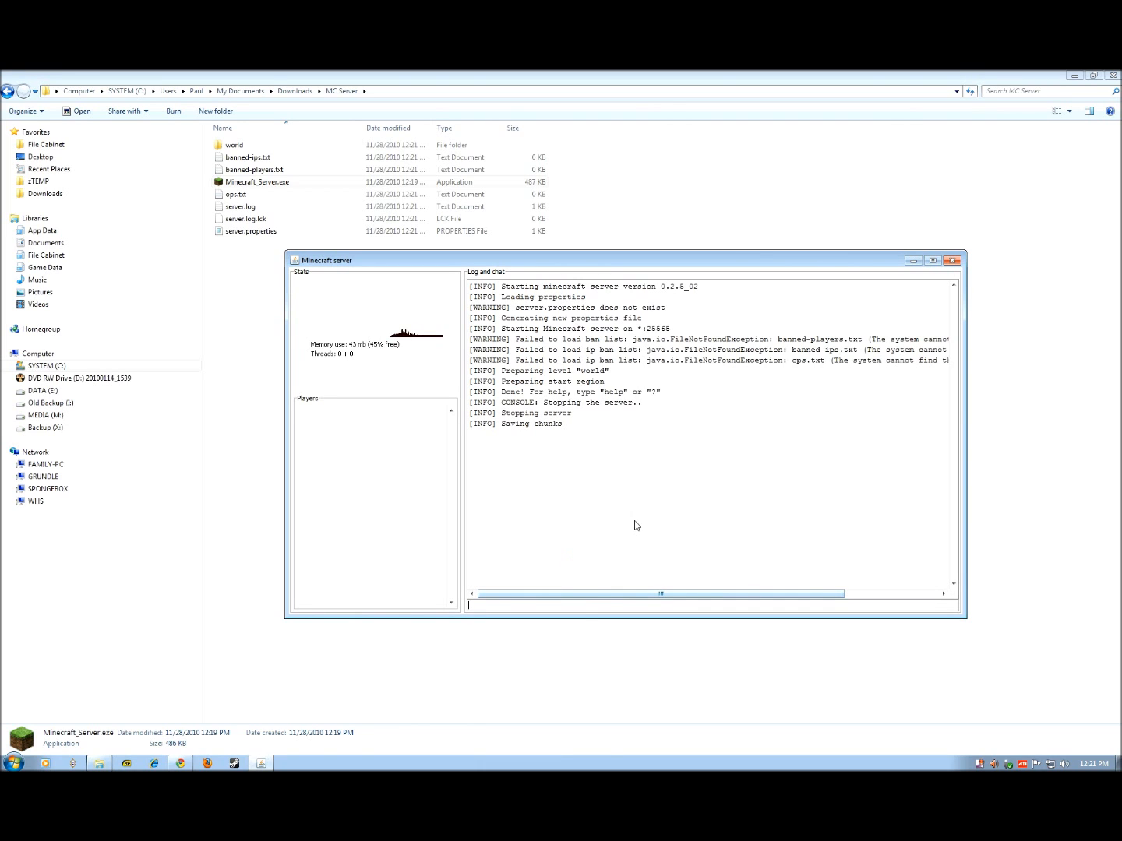
# - Review the generated world, text and properties files in the MC Server folder
pyautogui.click(952, 260)
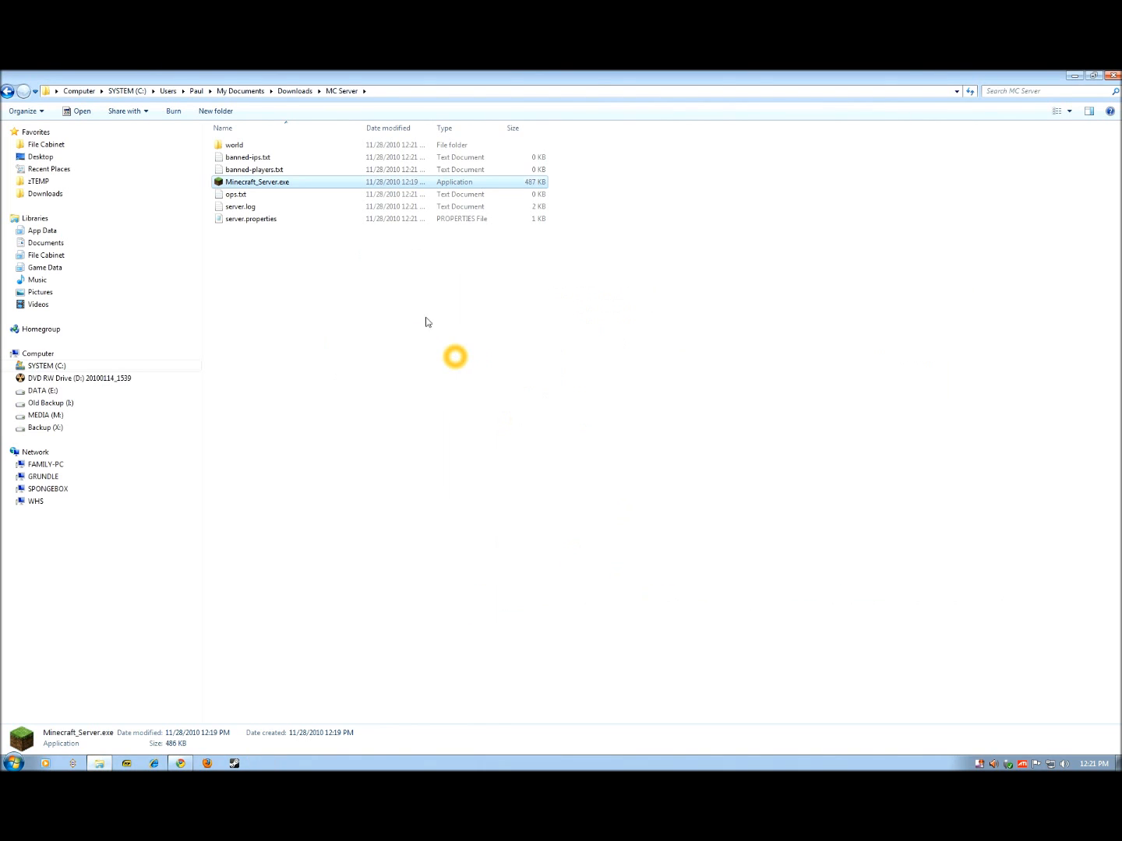
pyautogui.moveTo(264, 160)
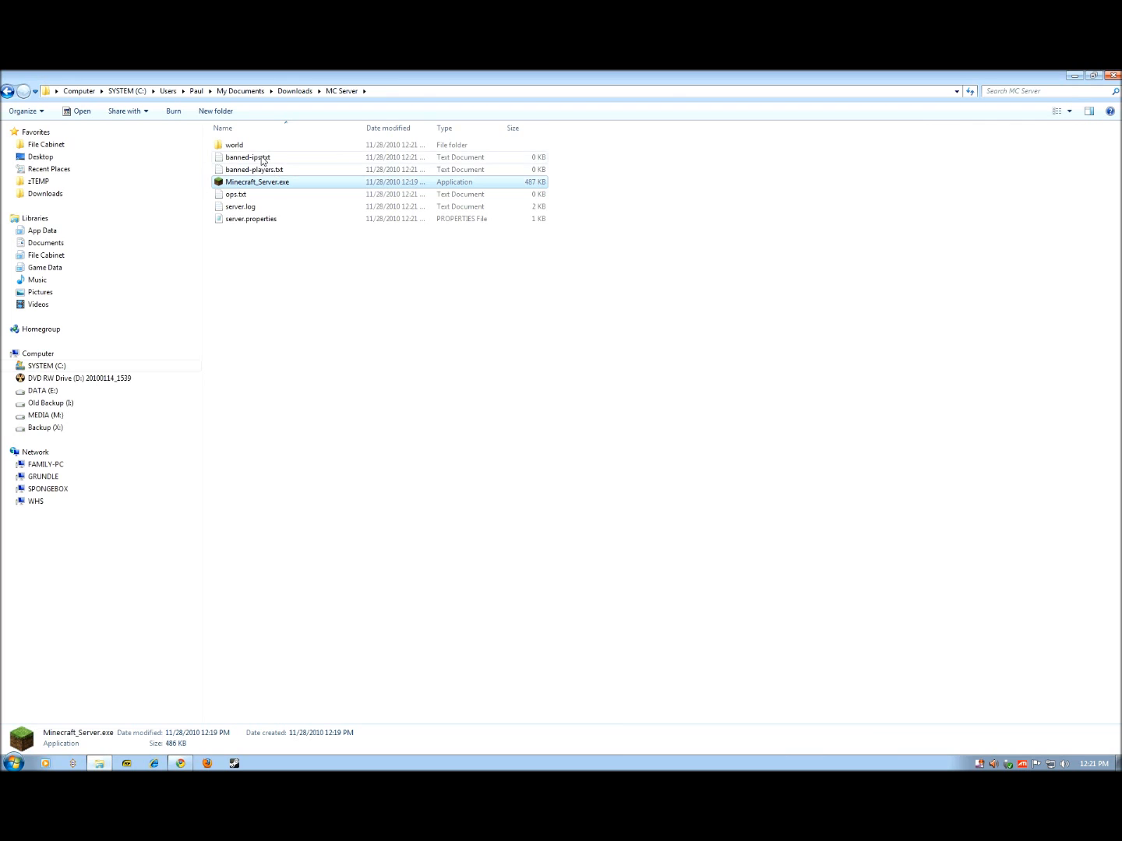
pyautogui.moveTo(258, 181)
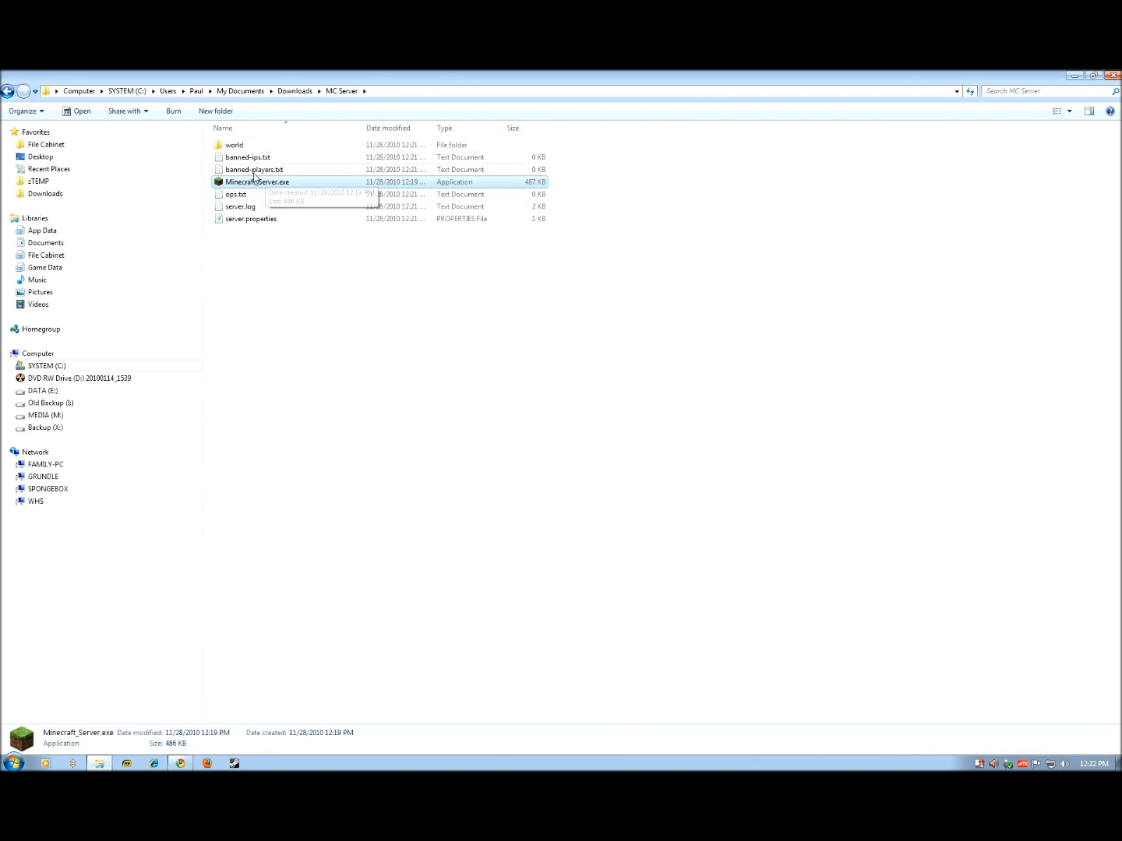
pyautogui.moveTo(242, 211)
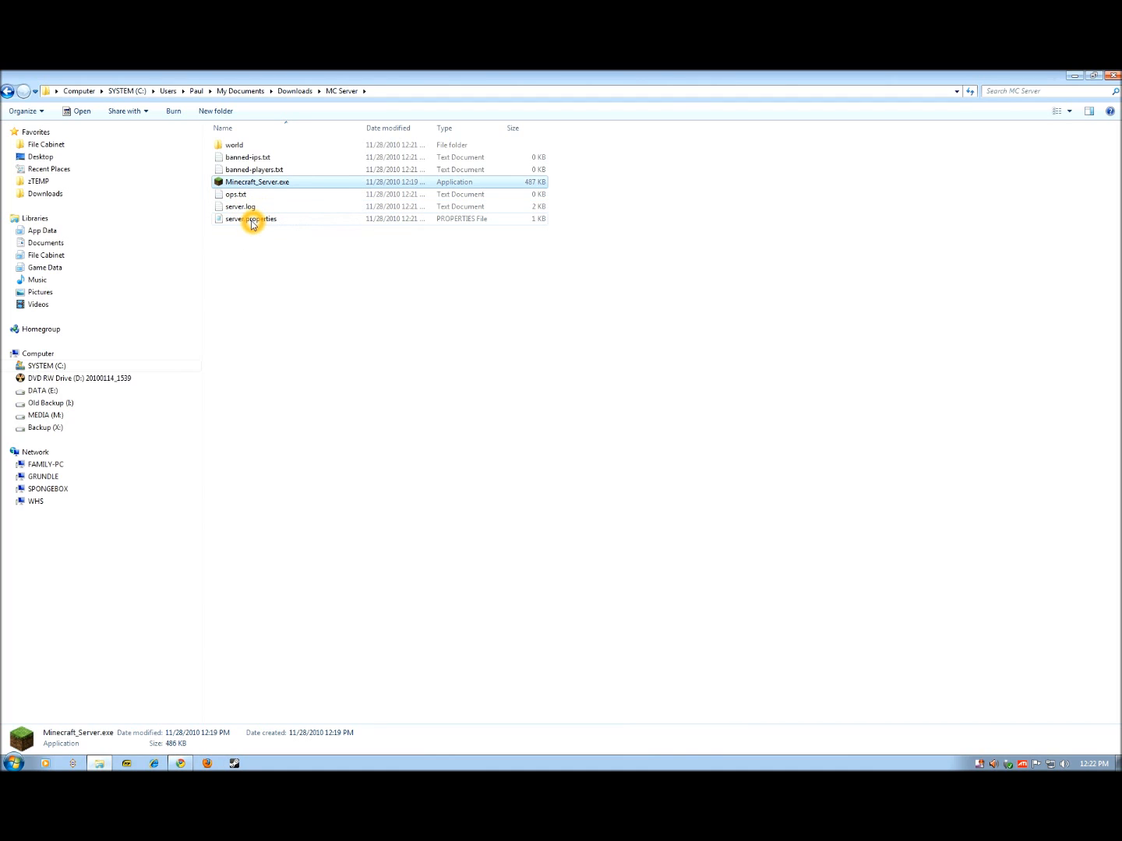
pyautogui.moveTo(251, 219)
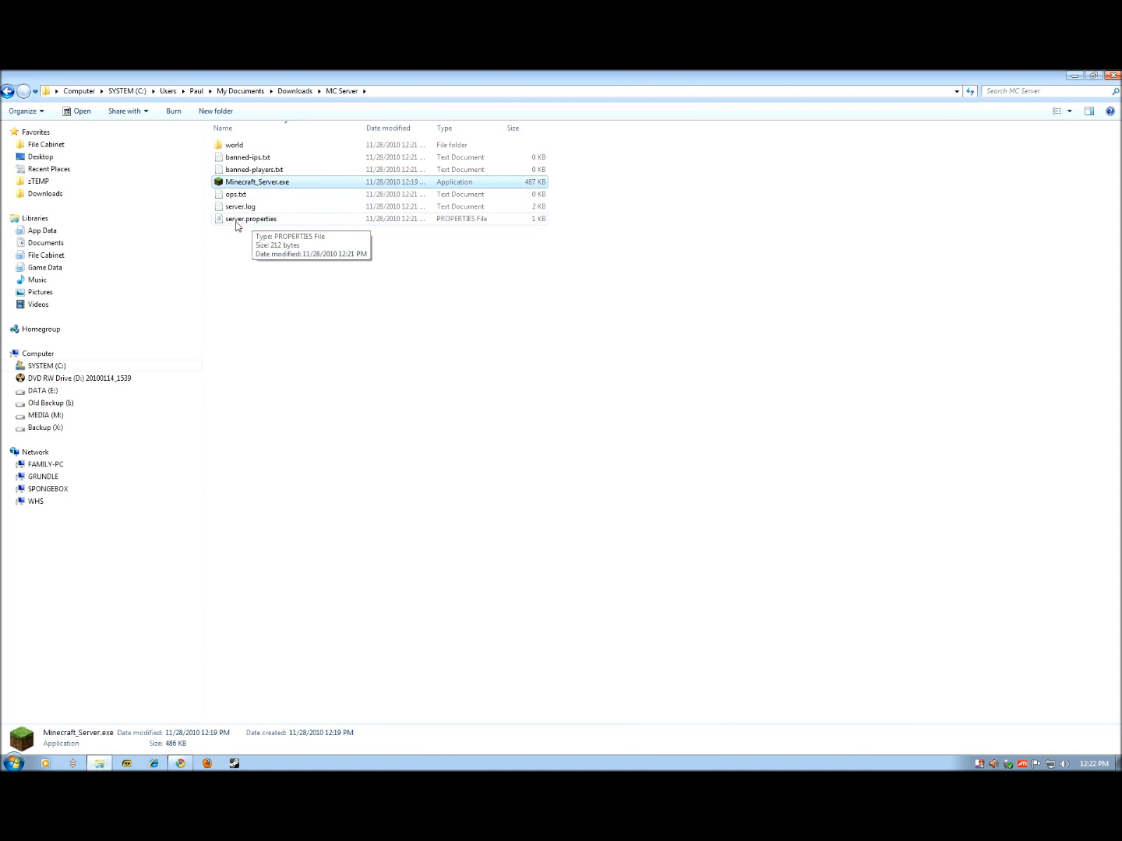
pyautogui.moveTo(269, 227)
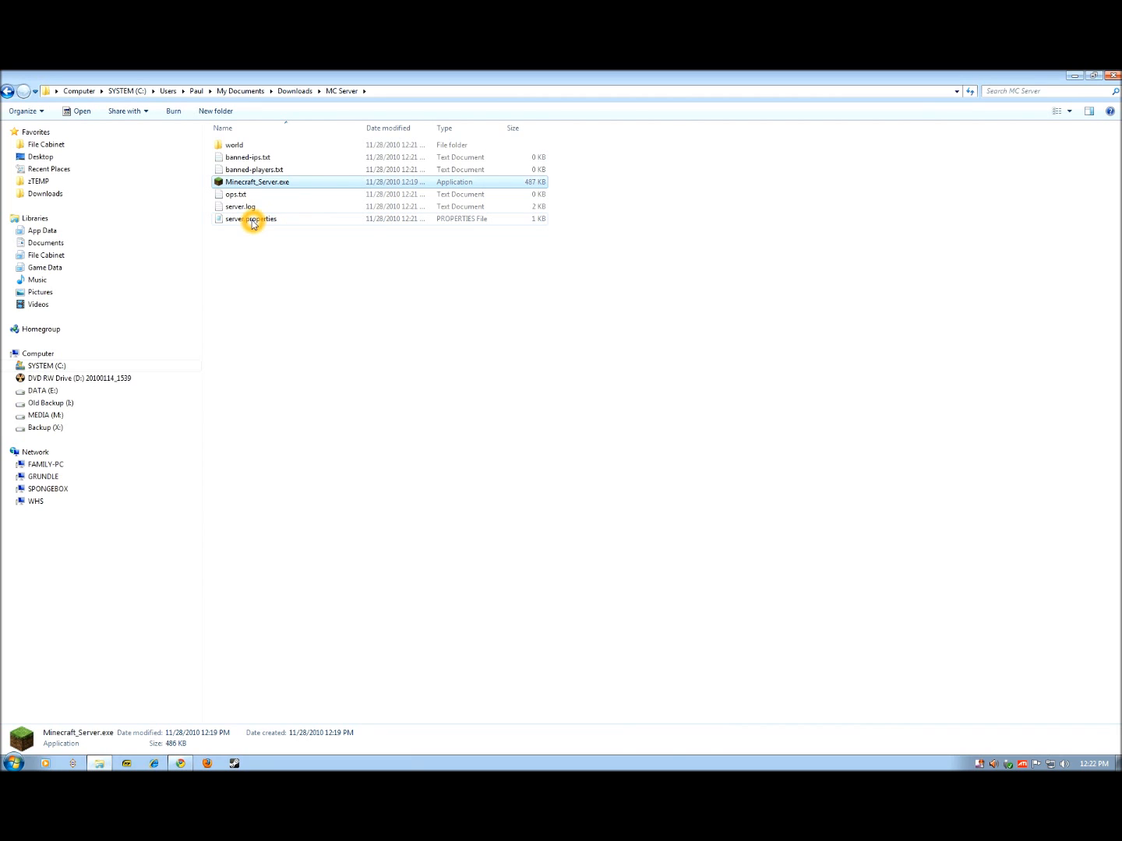
pyautogui.moveTo(252, 219)
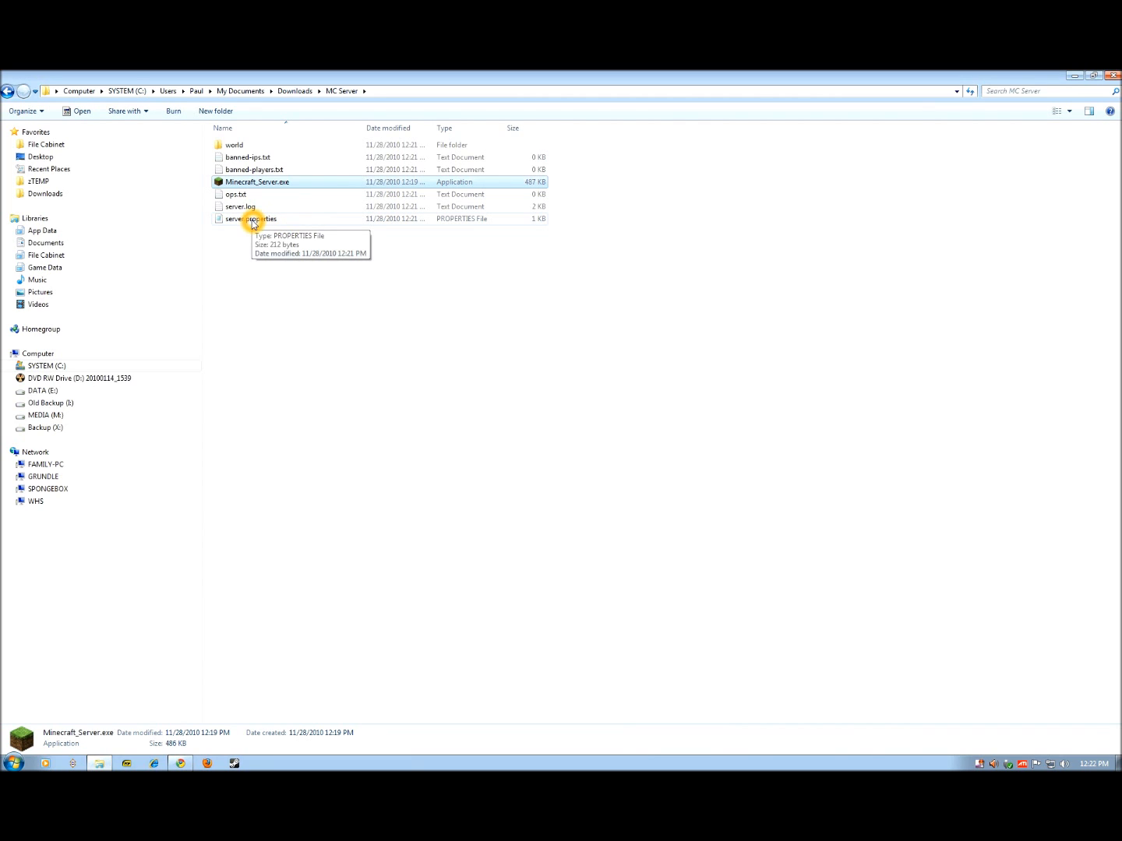
pyautogui.moveTo(316, 228)
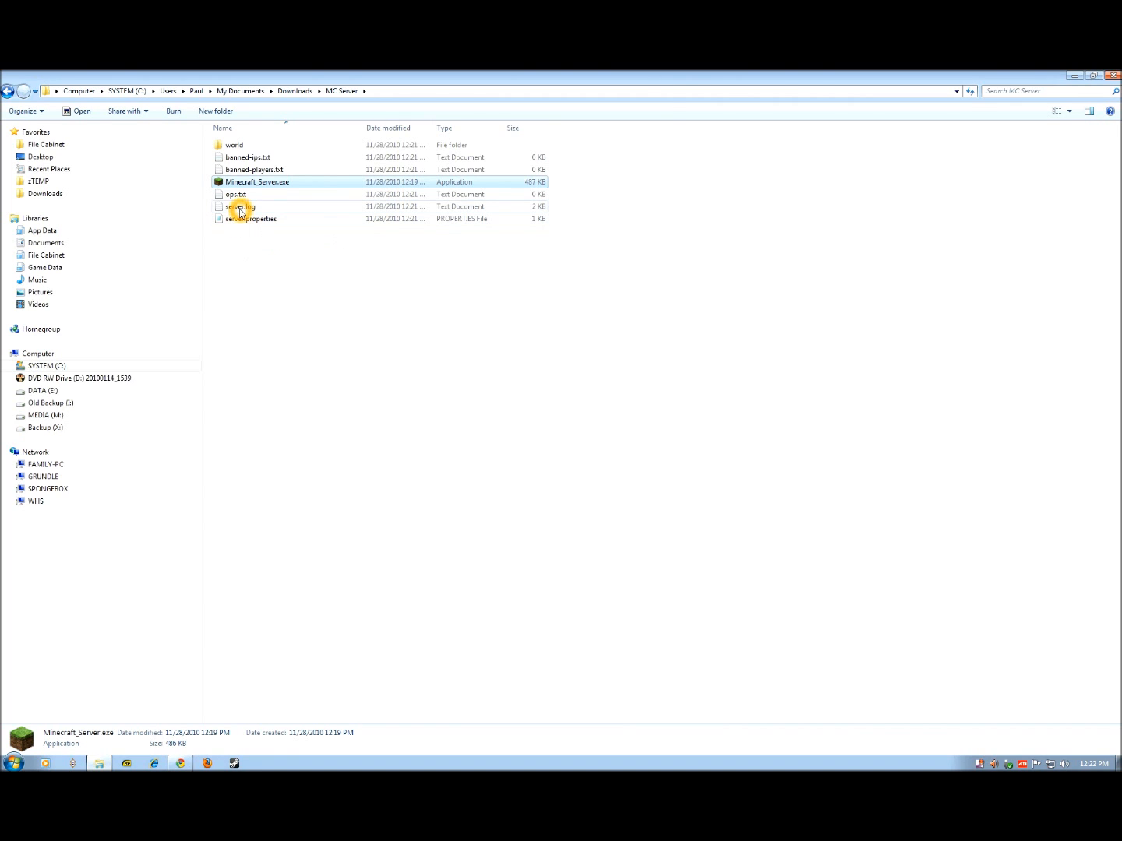
pyautogui.moveTo(251, 219)
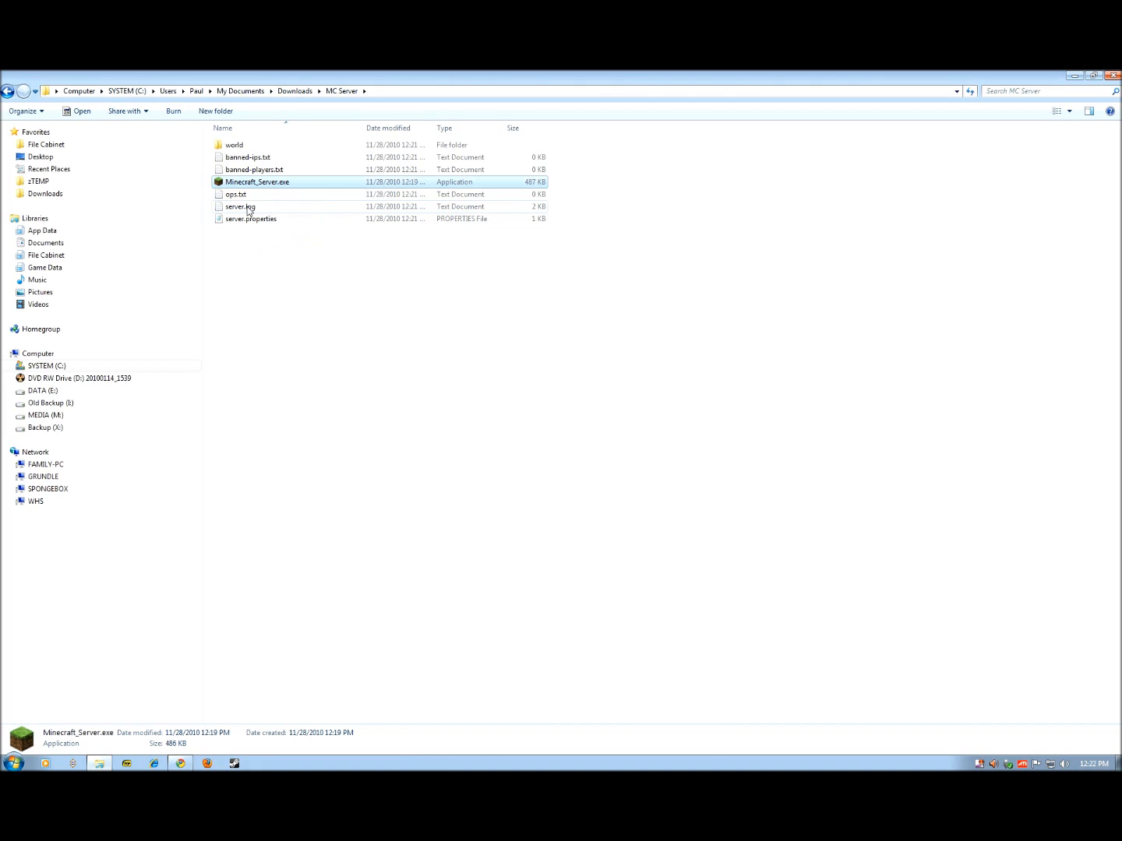
pyautogui.moveTo(485, 222)
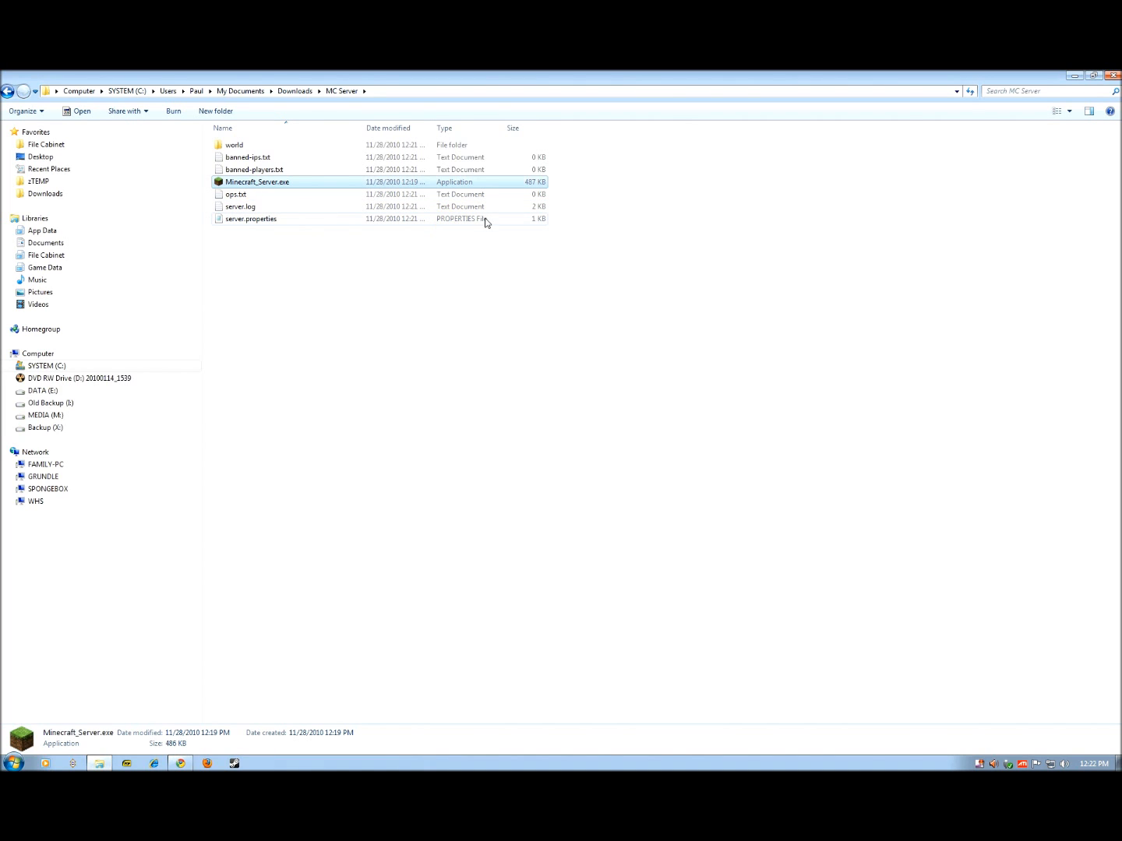
pyautogui.moveTo(251, 219)
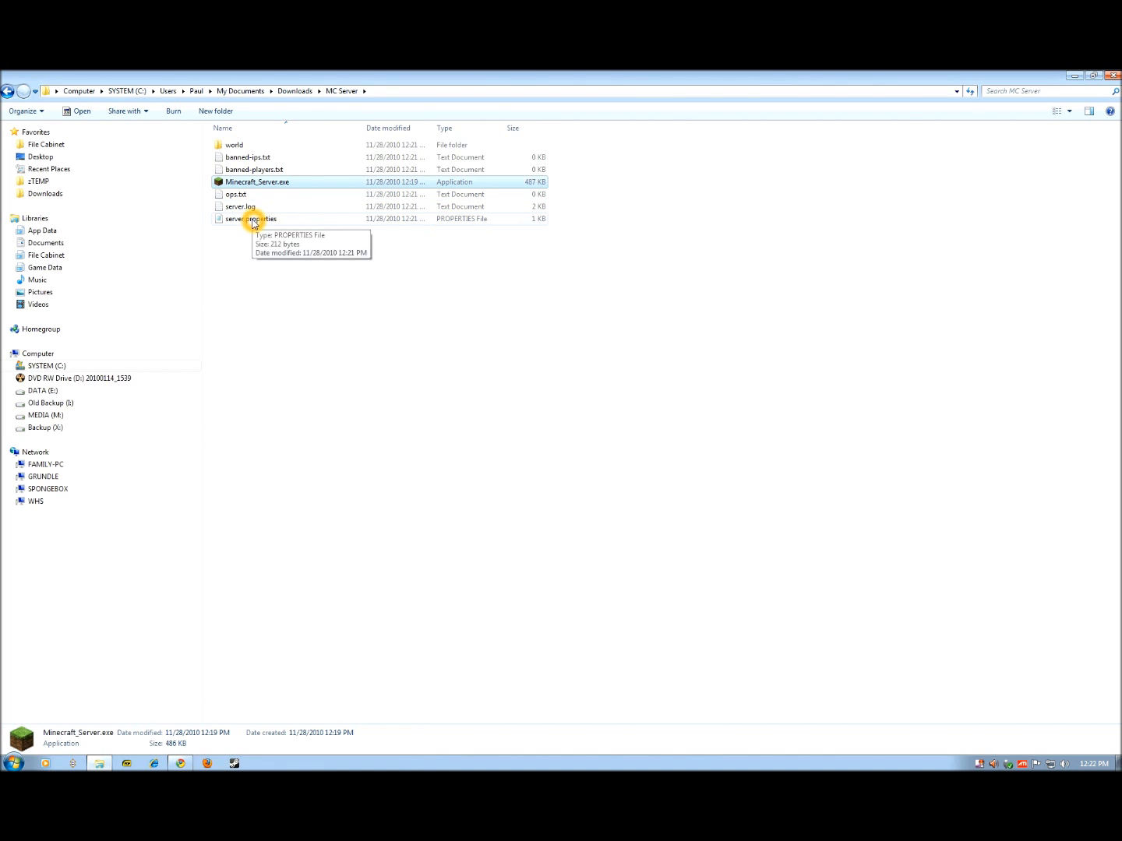
# - Open server.properties in Notepad and change level-name from world to testworld
pyautogui.doubleClick(251, 219)
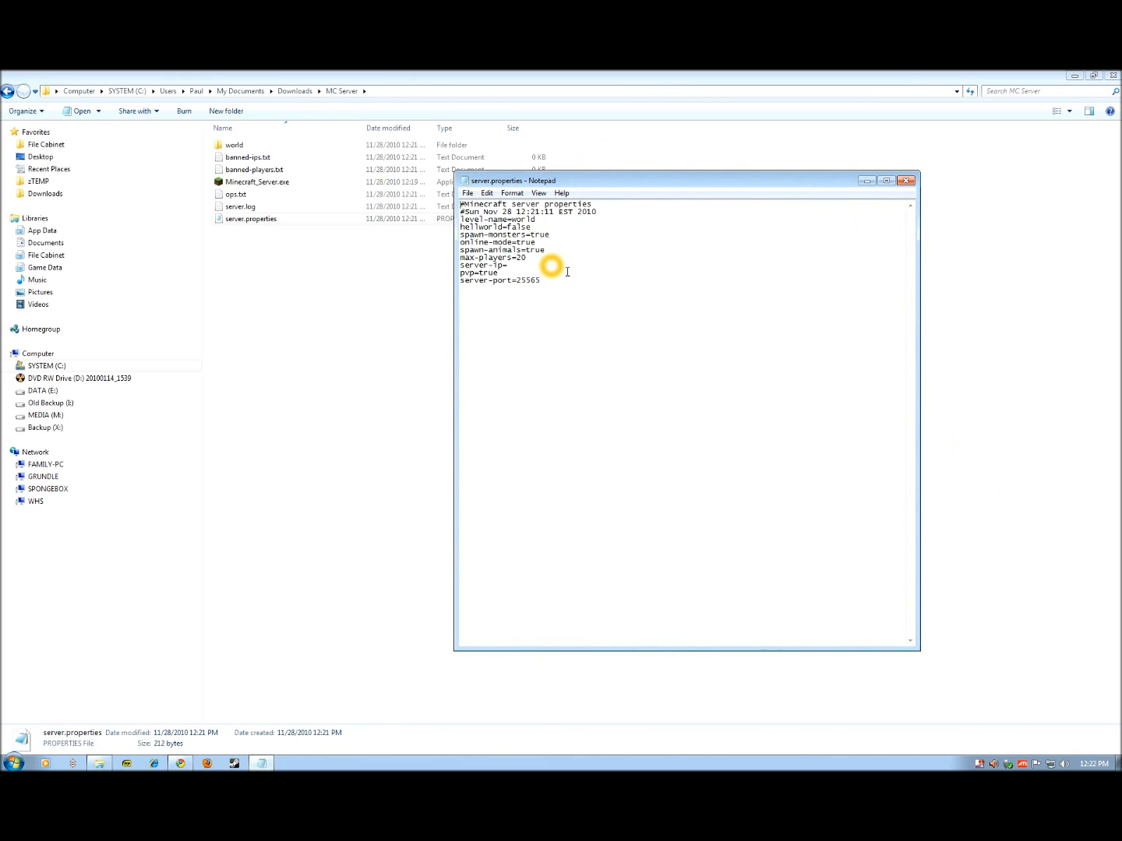
pyautogui.moveTo(614, 274)
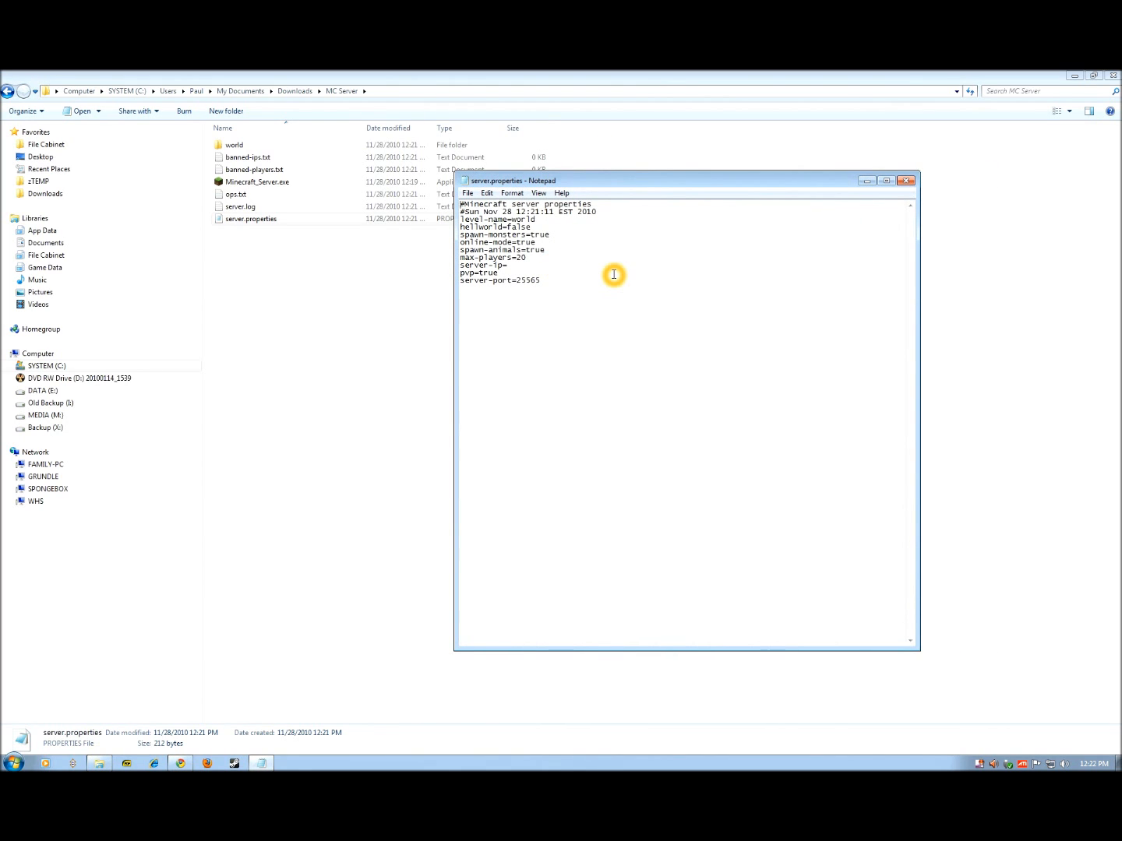
pyautogui.moveTo(592, 260)
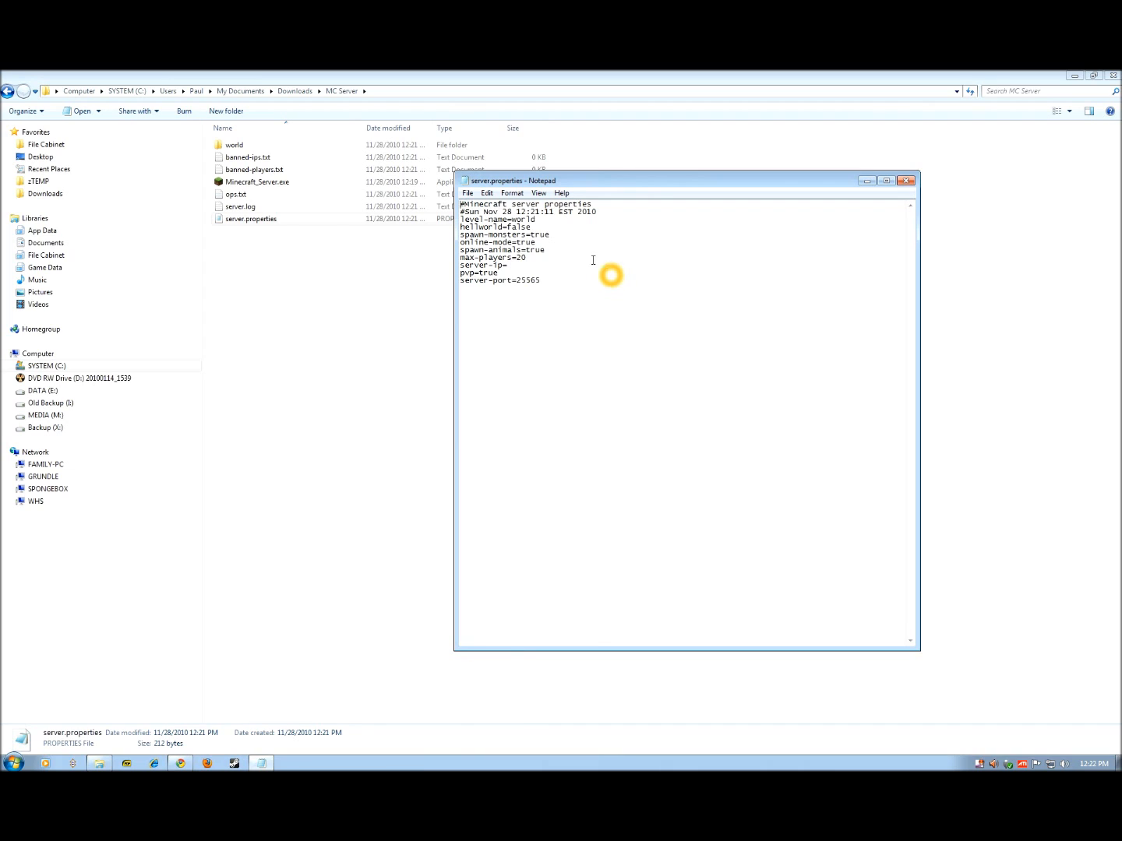
pyautogui.moveTo(604, 226)
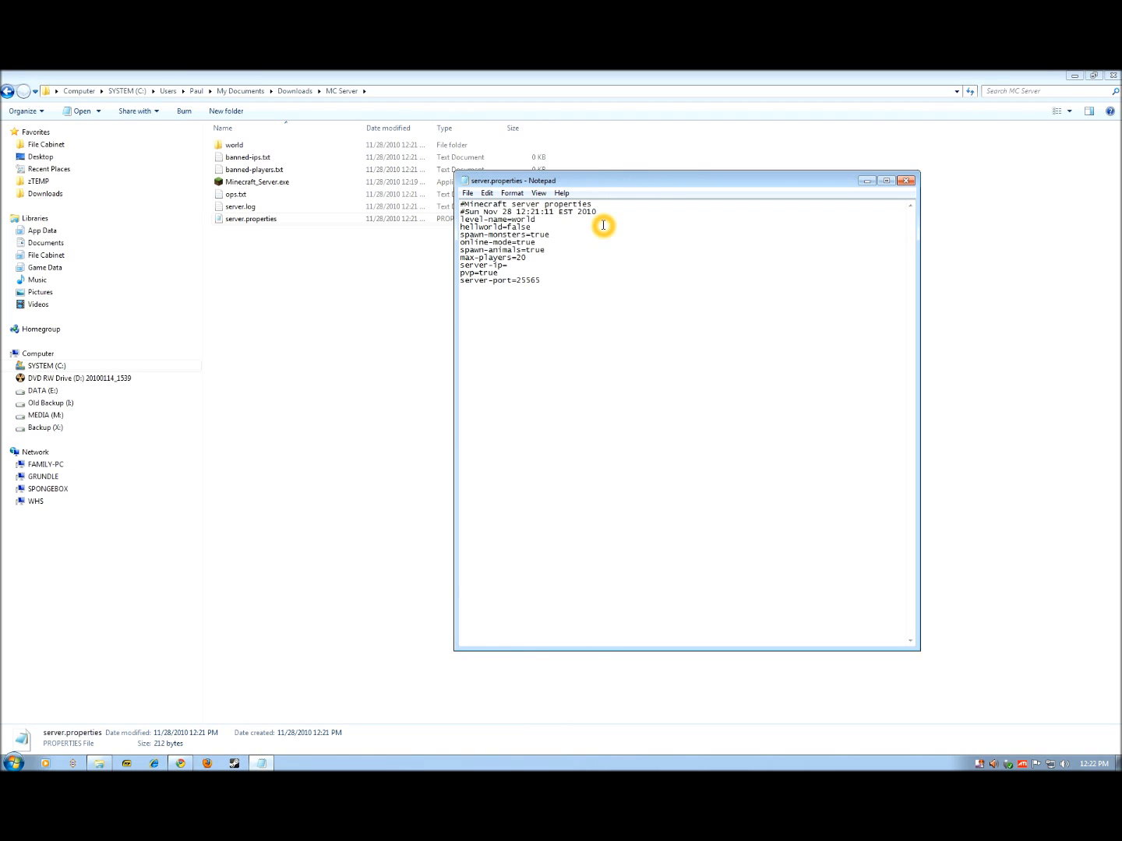
pyautogui.moveTo(468, 192)
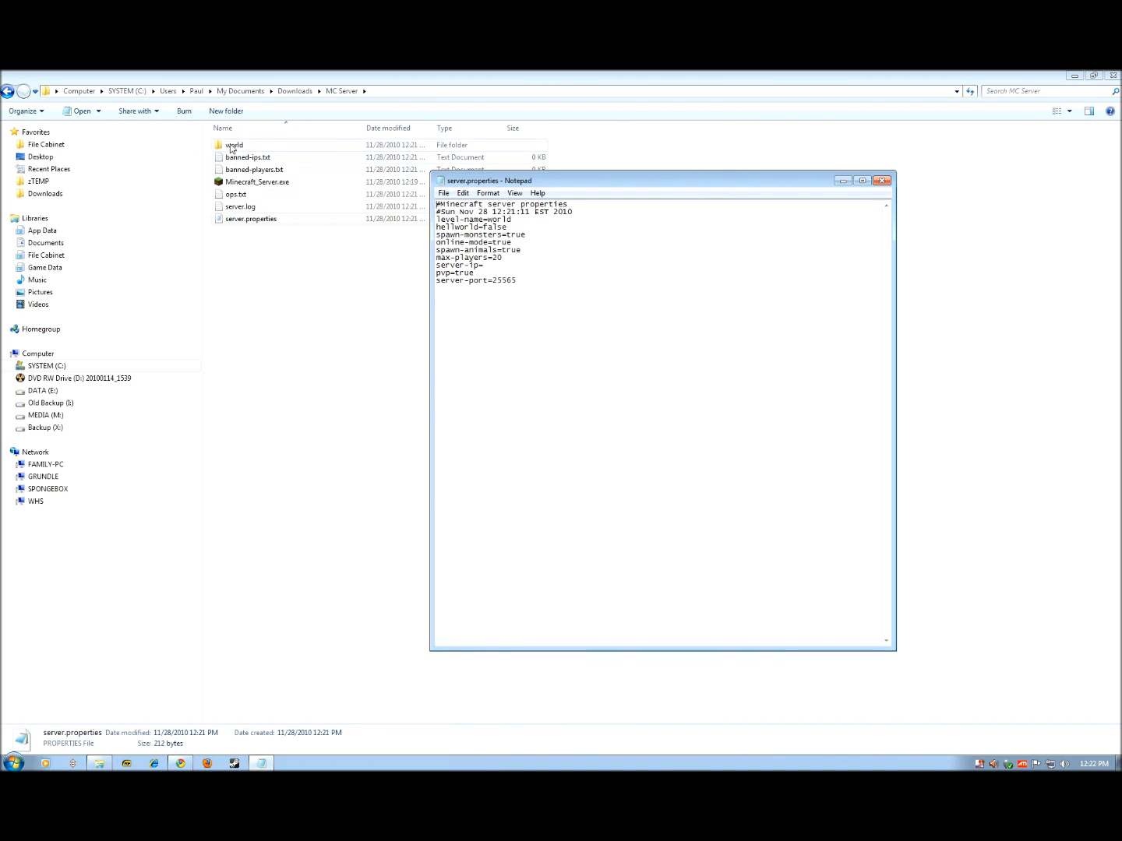
pyautogui.click(233, 145)
pyautogui.write('test')
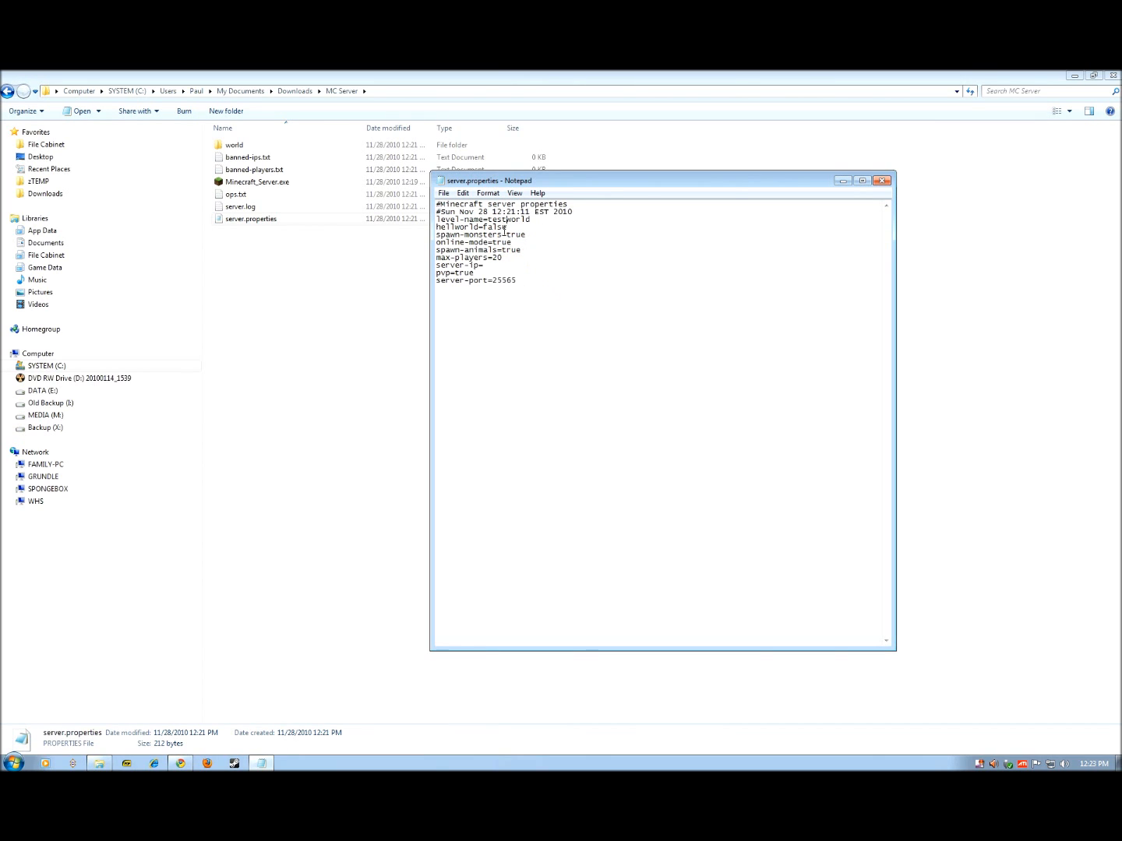
# - Highlight the hellworld, spawn-monsters and spawn-animals values, then clear pvp's 'true' value
pyautogui.doubleClick(511, 227)
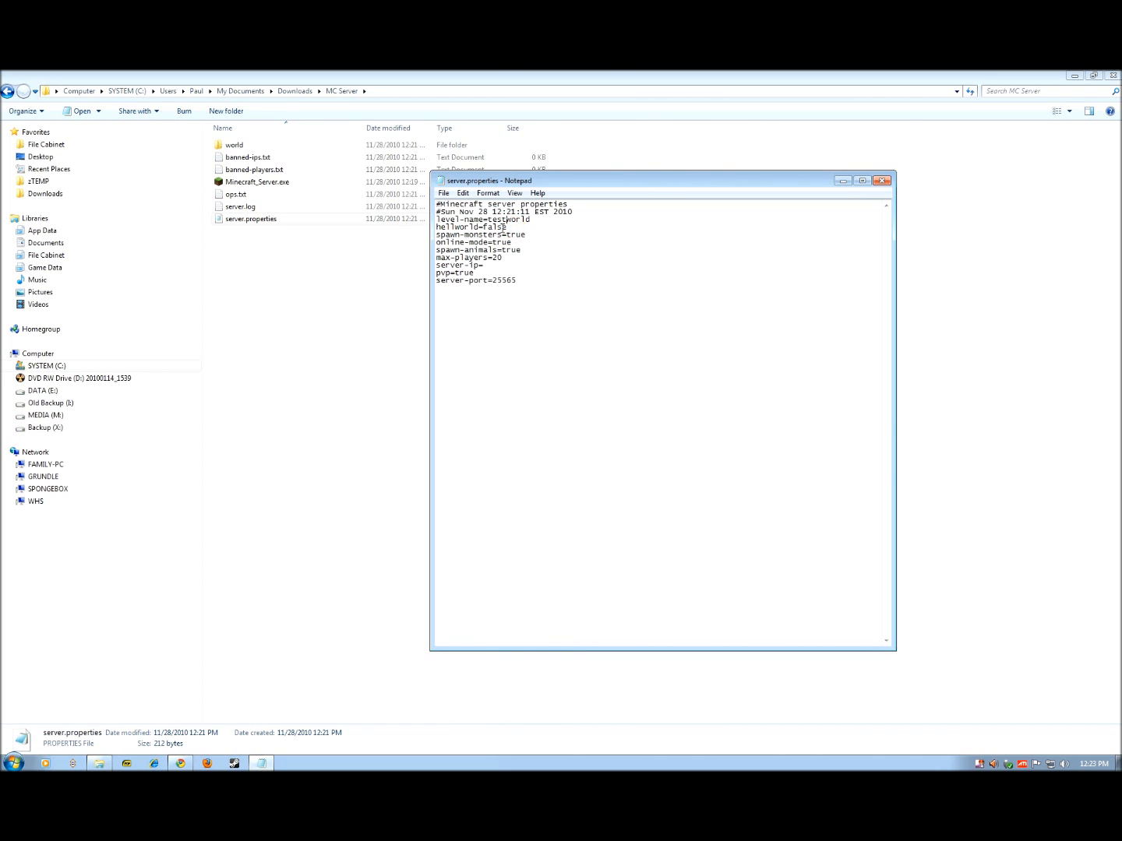
pyautogui.doubleClick(504, 227)
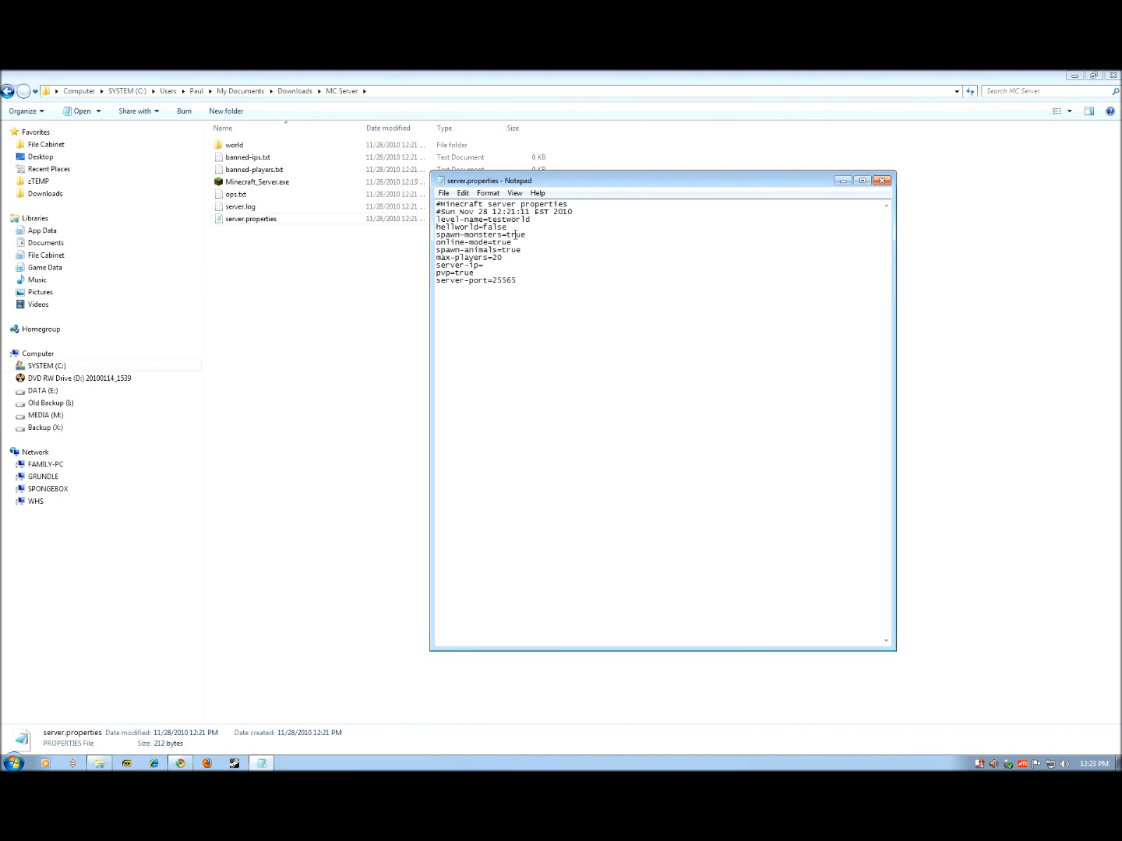
pyautogui.doubleClick(517, 235)
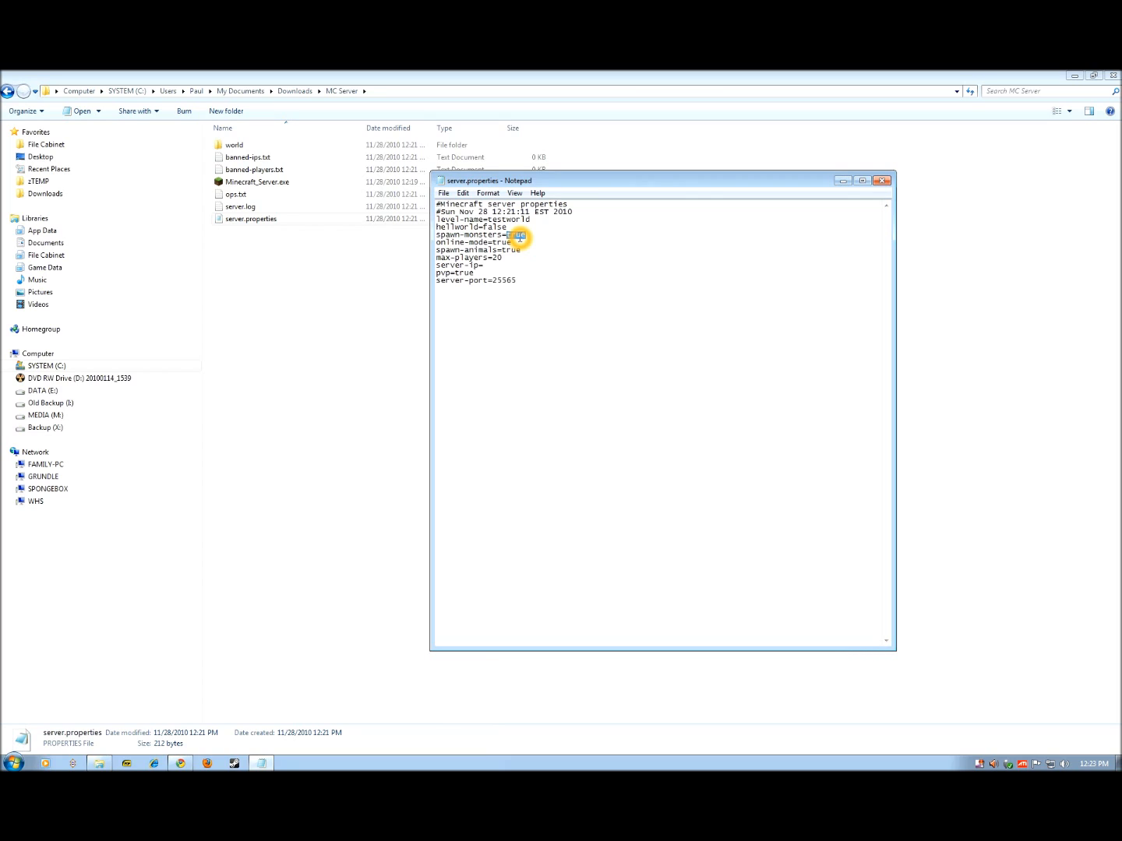
pyautogui.doubleClick(515, 234)
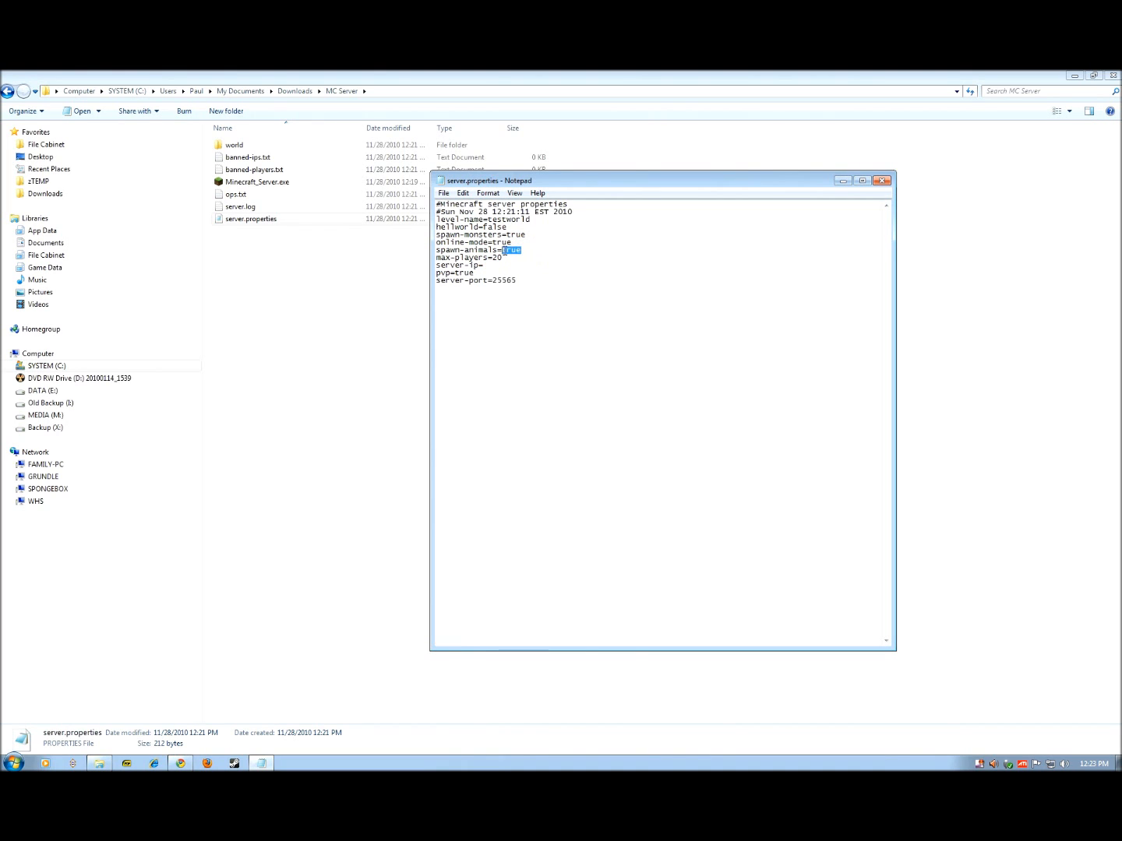
pyautogui.moveTo(529, 258)
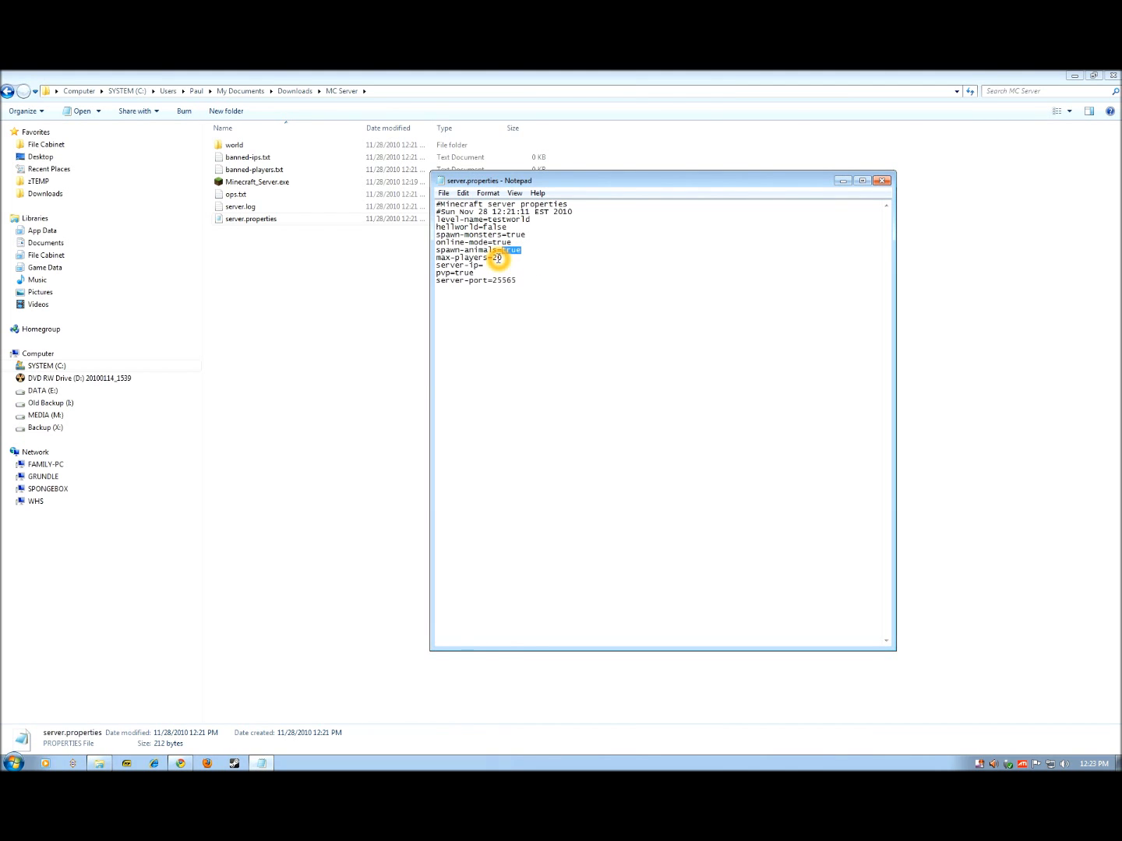
pyautogui.click(489, 268)
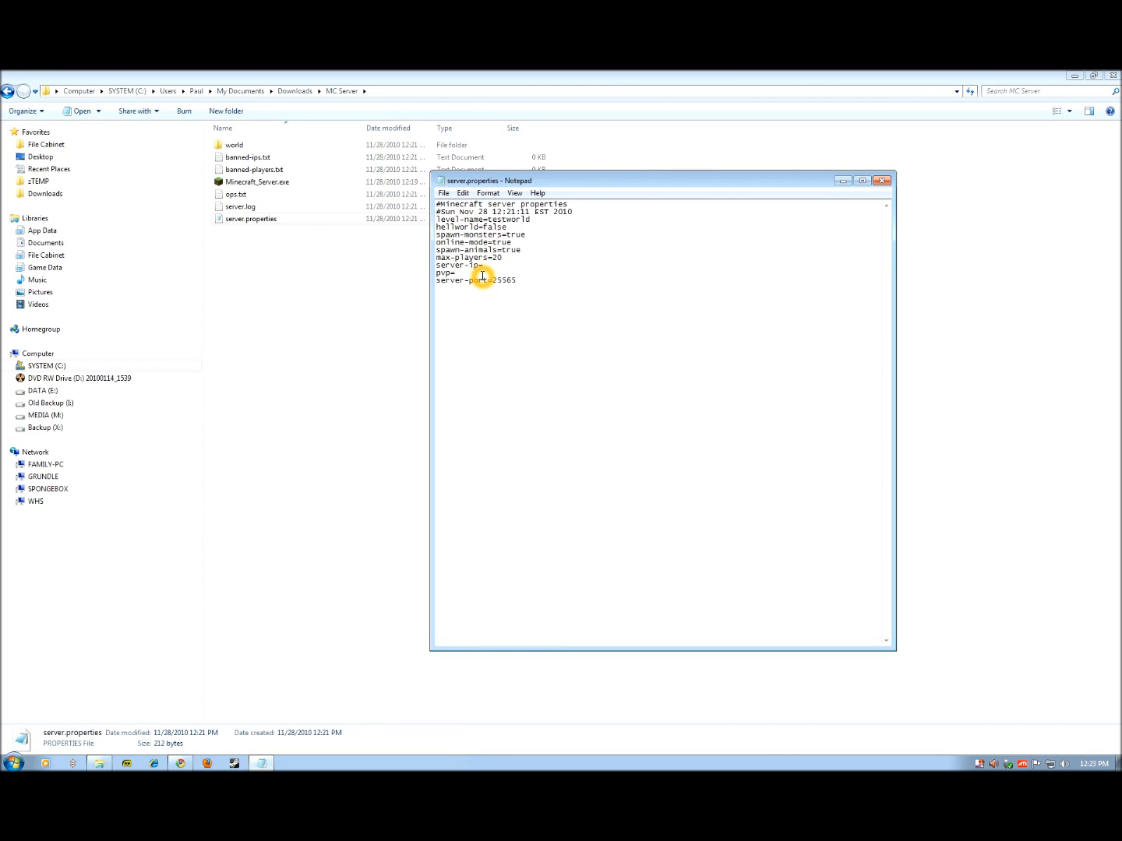
# - Set pvp=false in server.properties and close Notepad
pyautogui.write('false')
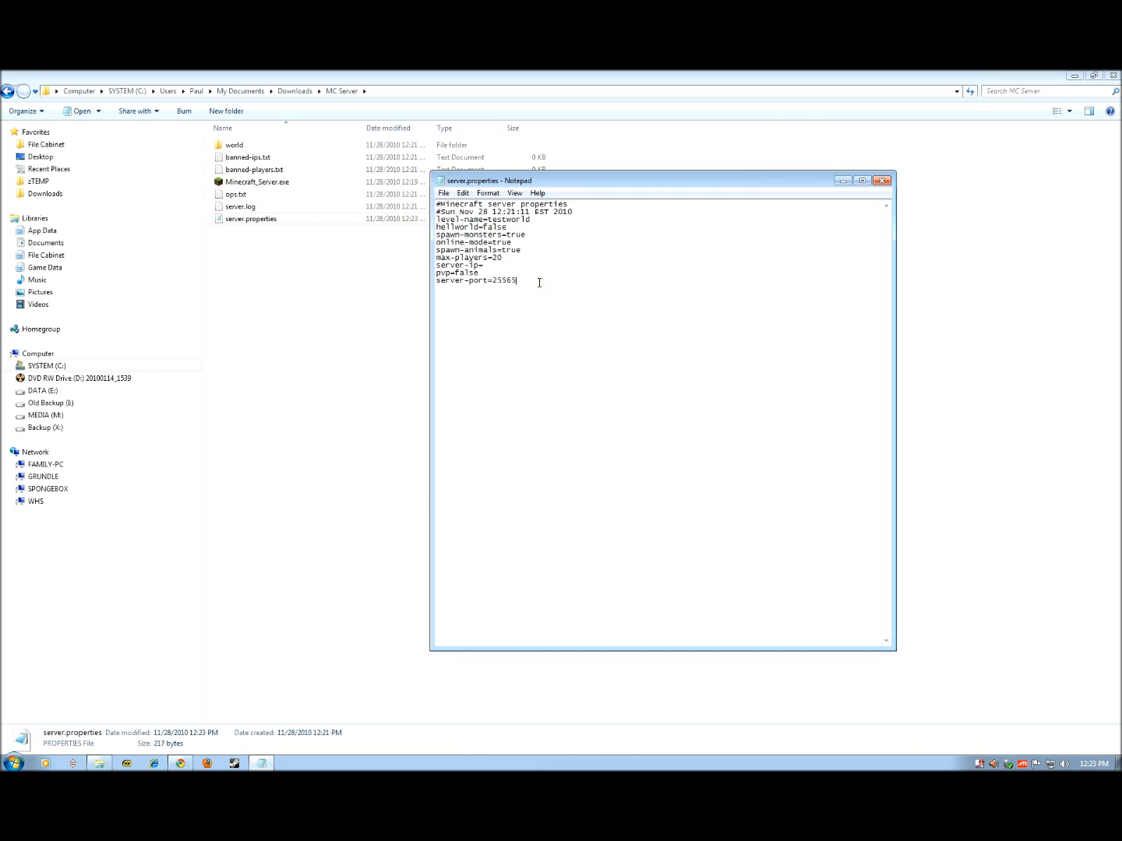
pyautogui.moveTo(883, 179)
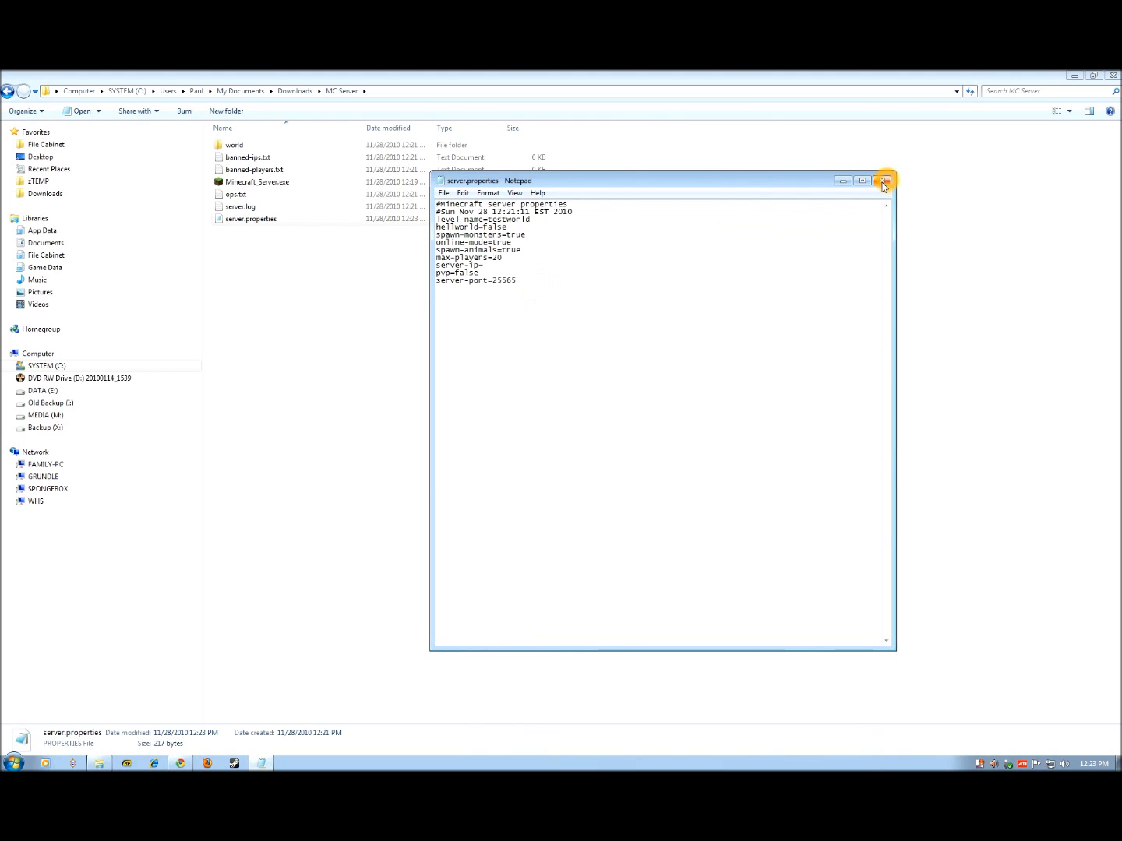
pyautogui.click(885, 180)
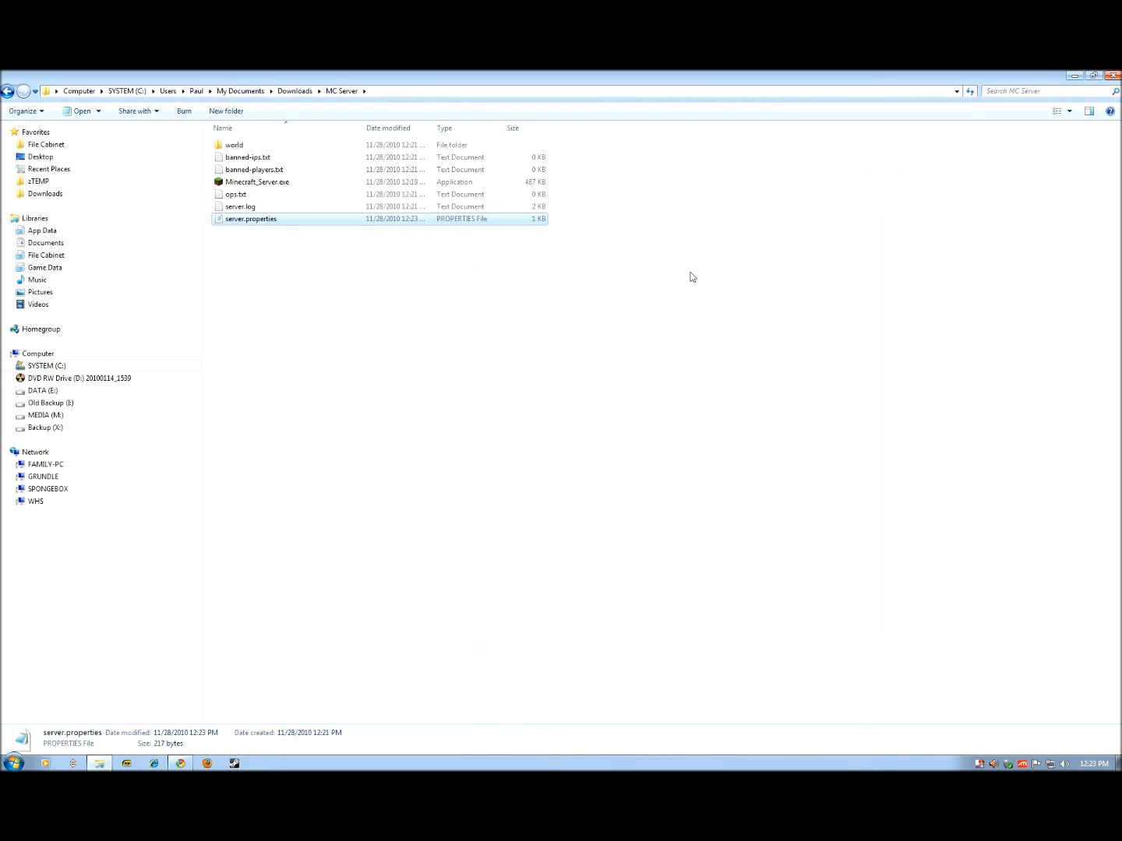
# - Add 'paulsoar' as an operator in ops.txt, then close Notepad
pyautogui.click(238, 194)
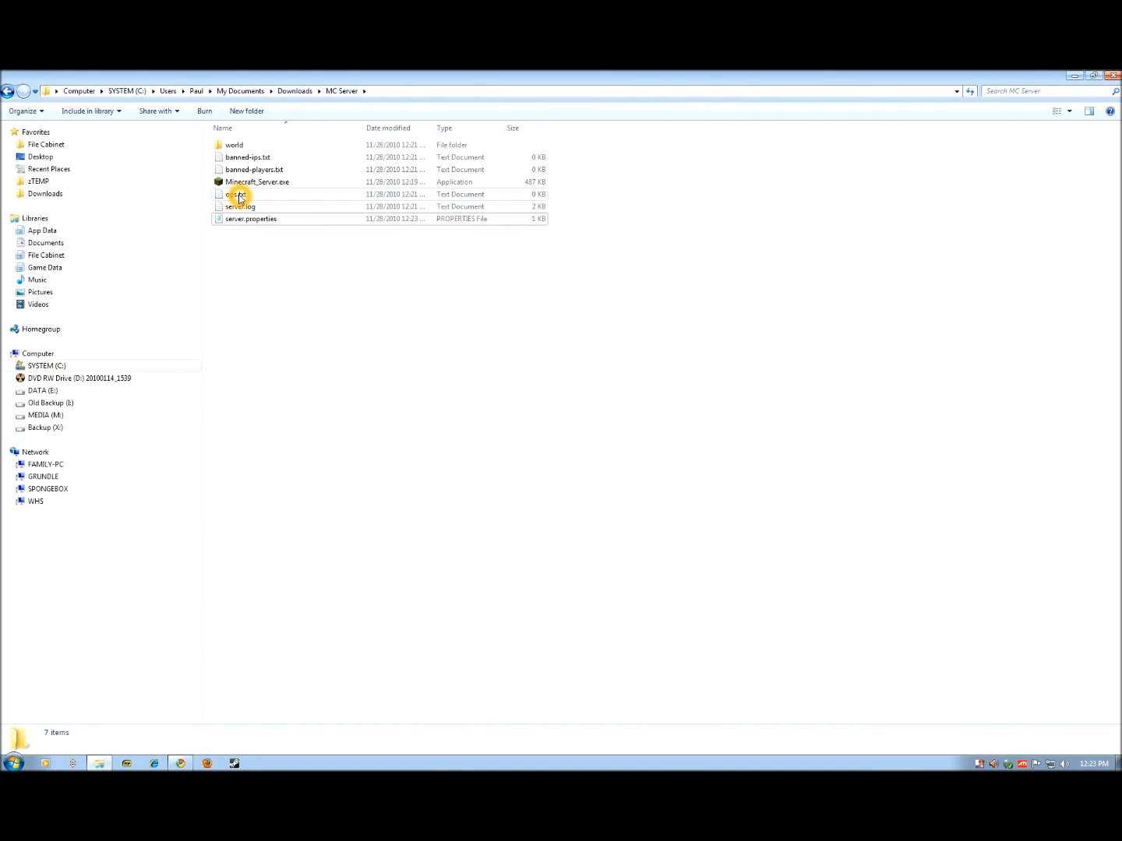
pyautogui.moveTo(237, 195)
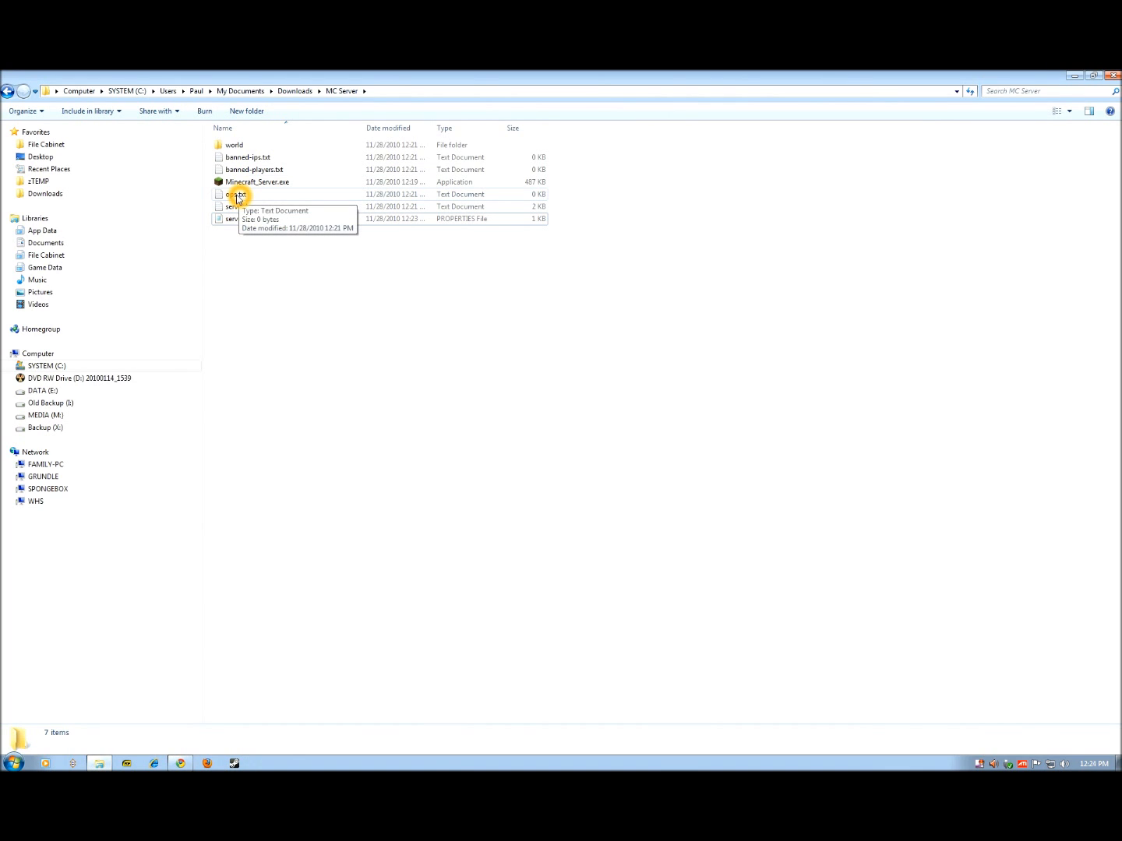
pyautogui.moveTo(242, 194)
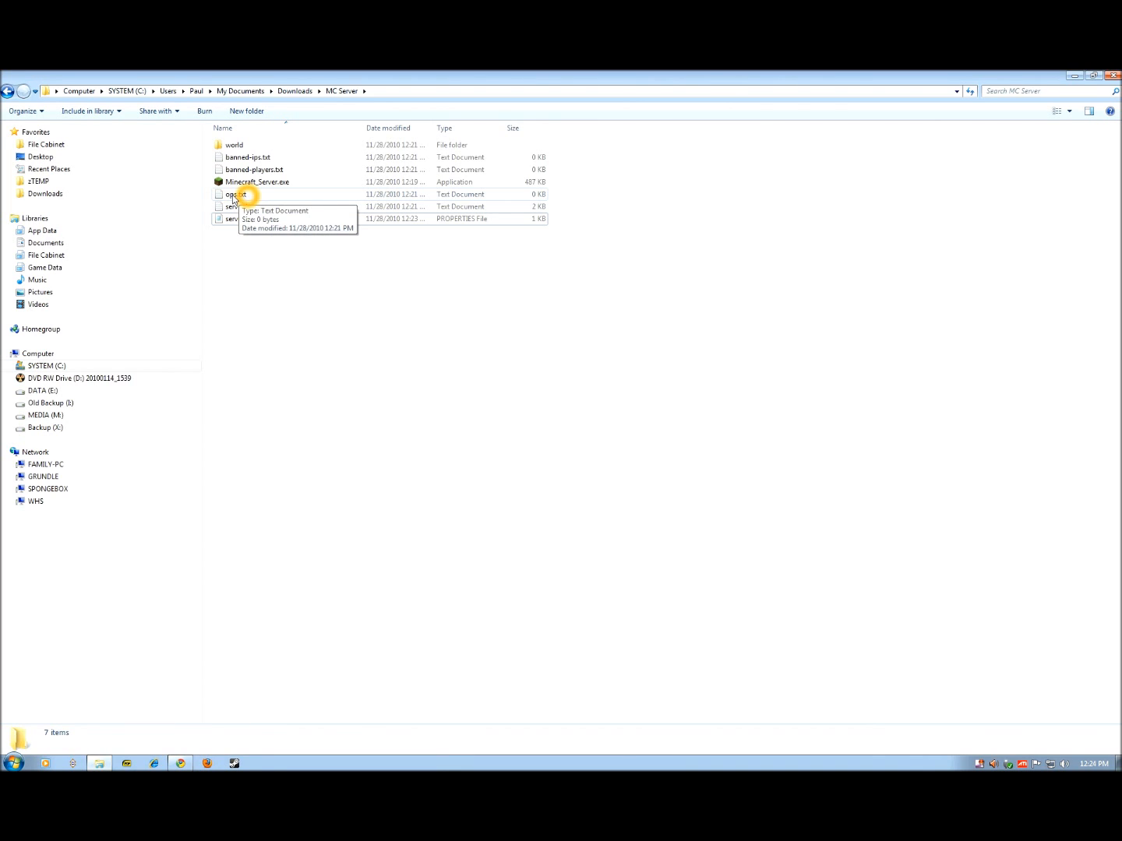
pyautogui.doubleClick(236, 194)
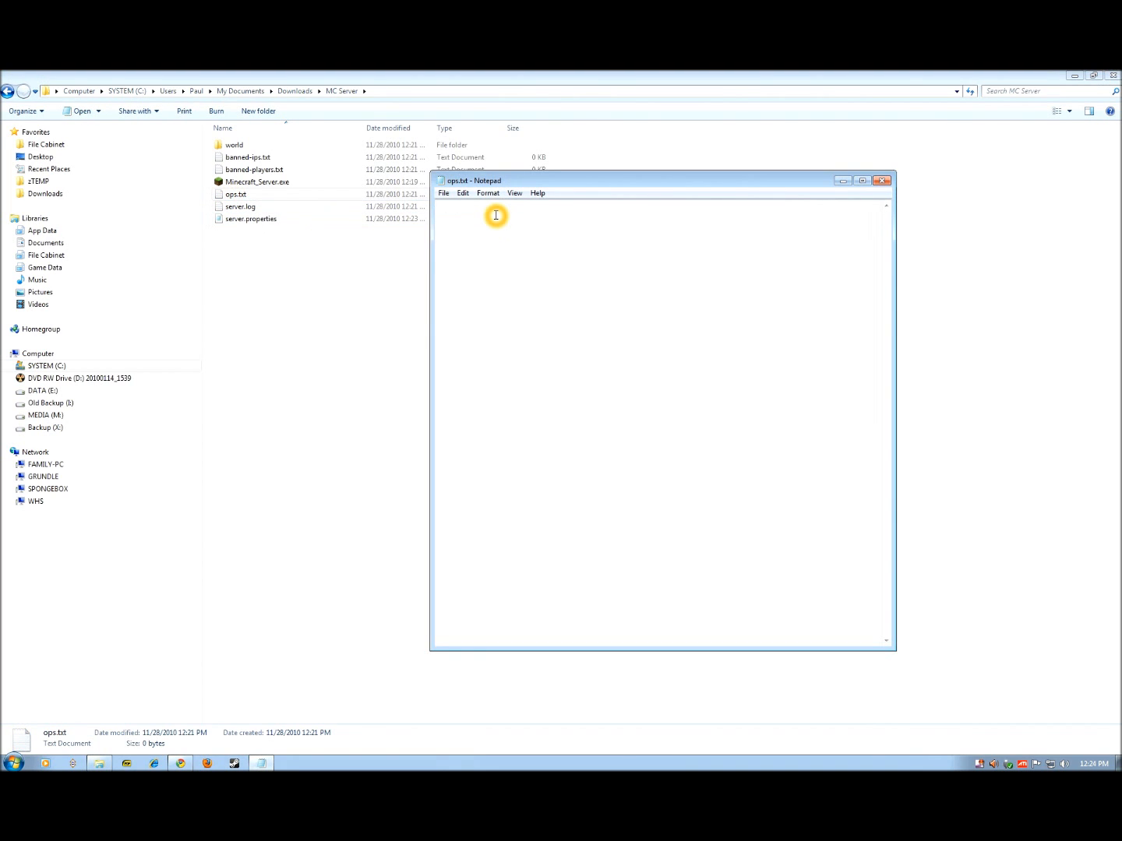
pyautogui.write('paulsoaresjr')
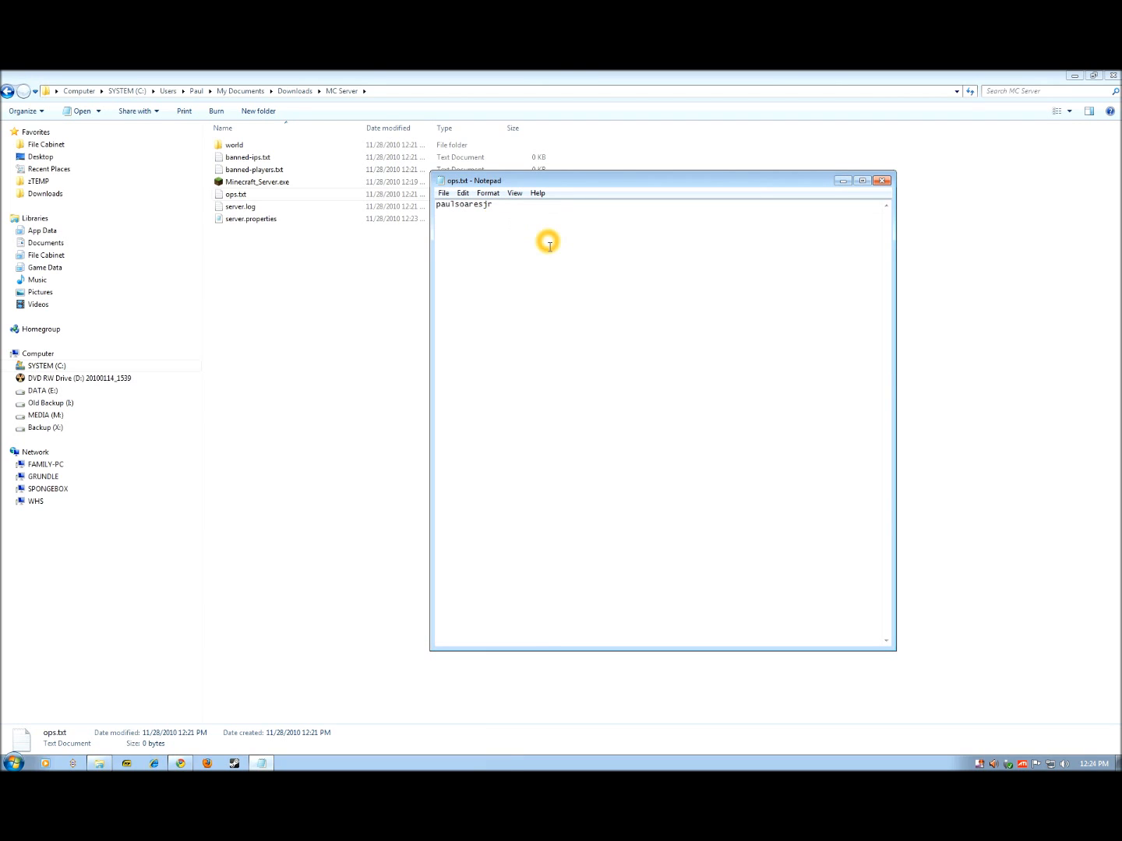
pyautogui.moveTo(585, 233)
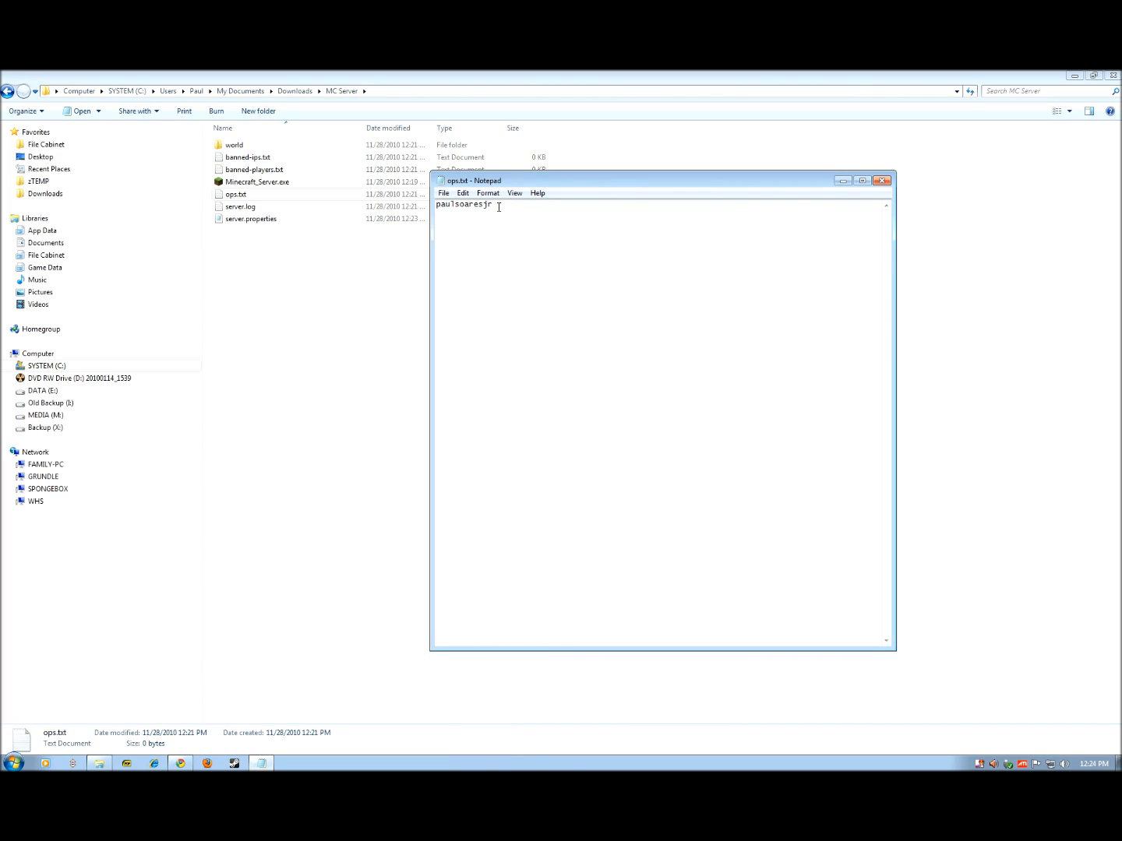
pyautogui.moveTo(514, 207)
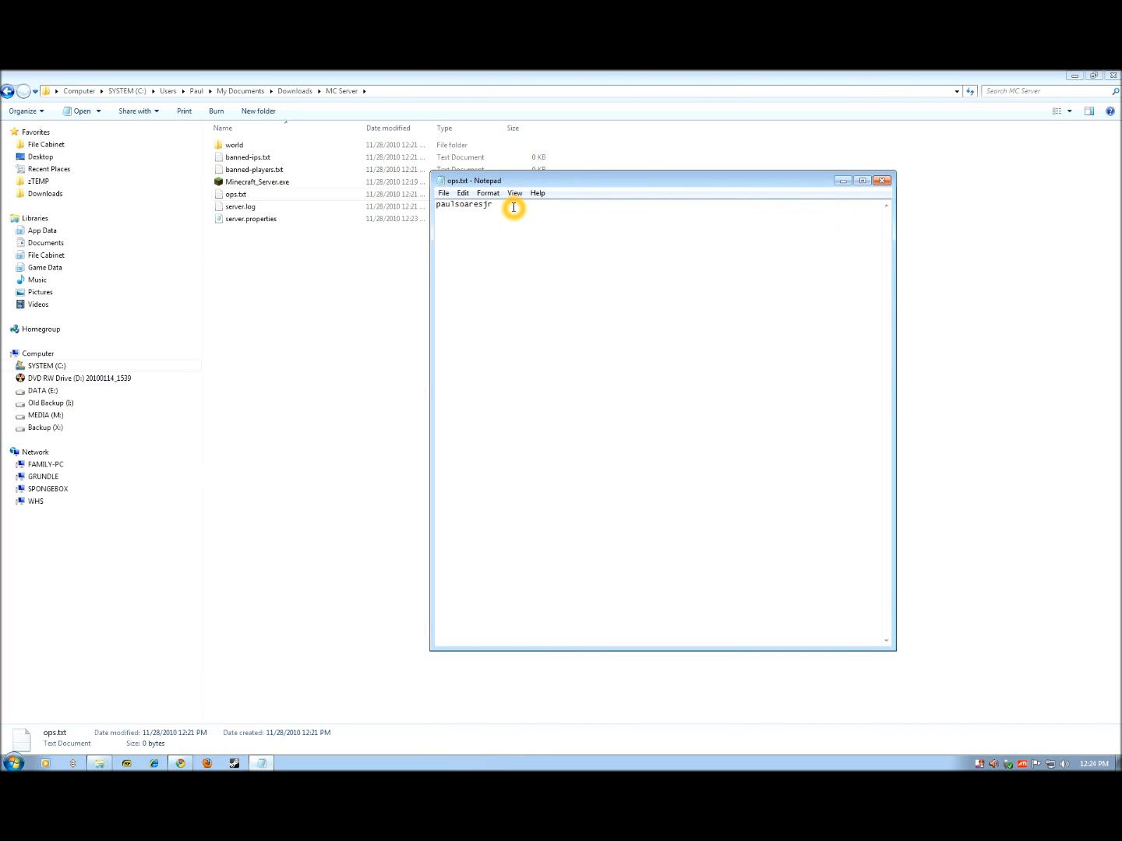
pyautogui.moveTo(694, 203)
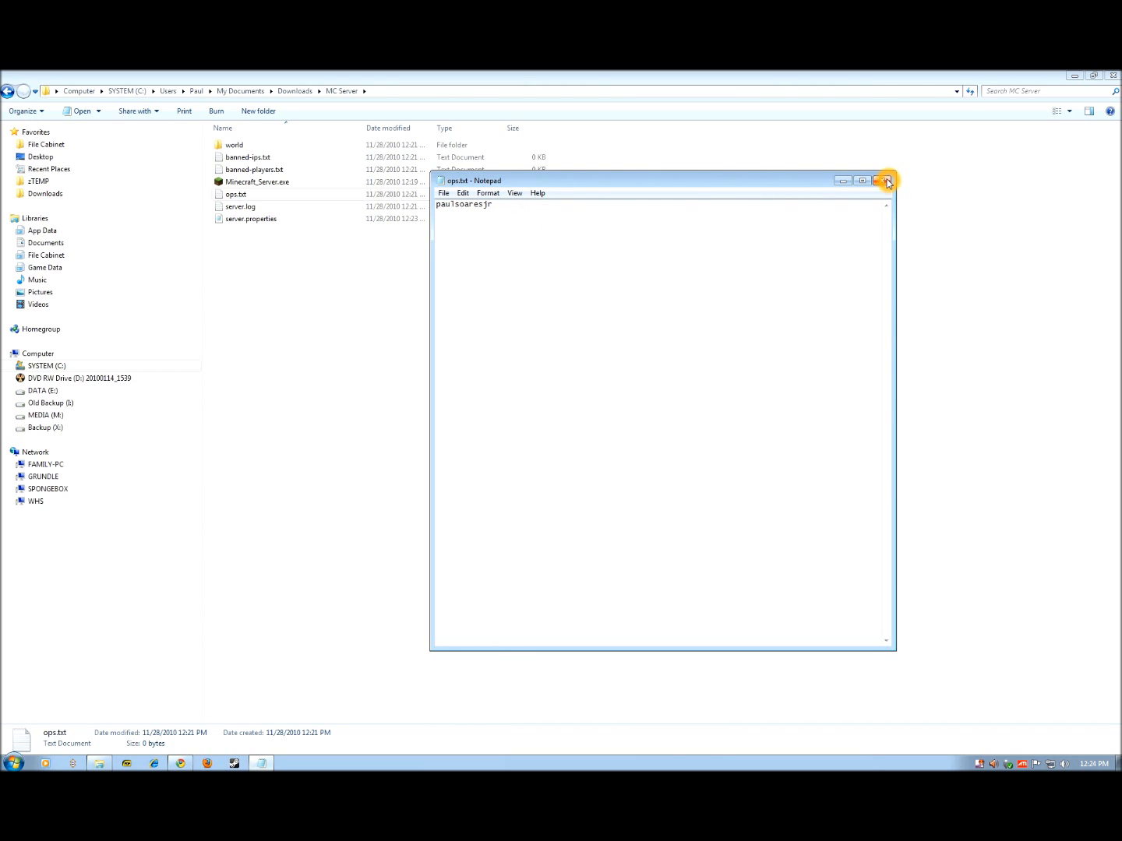
pyautogui.moveTo(884, 181)
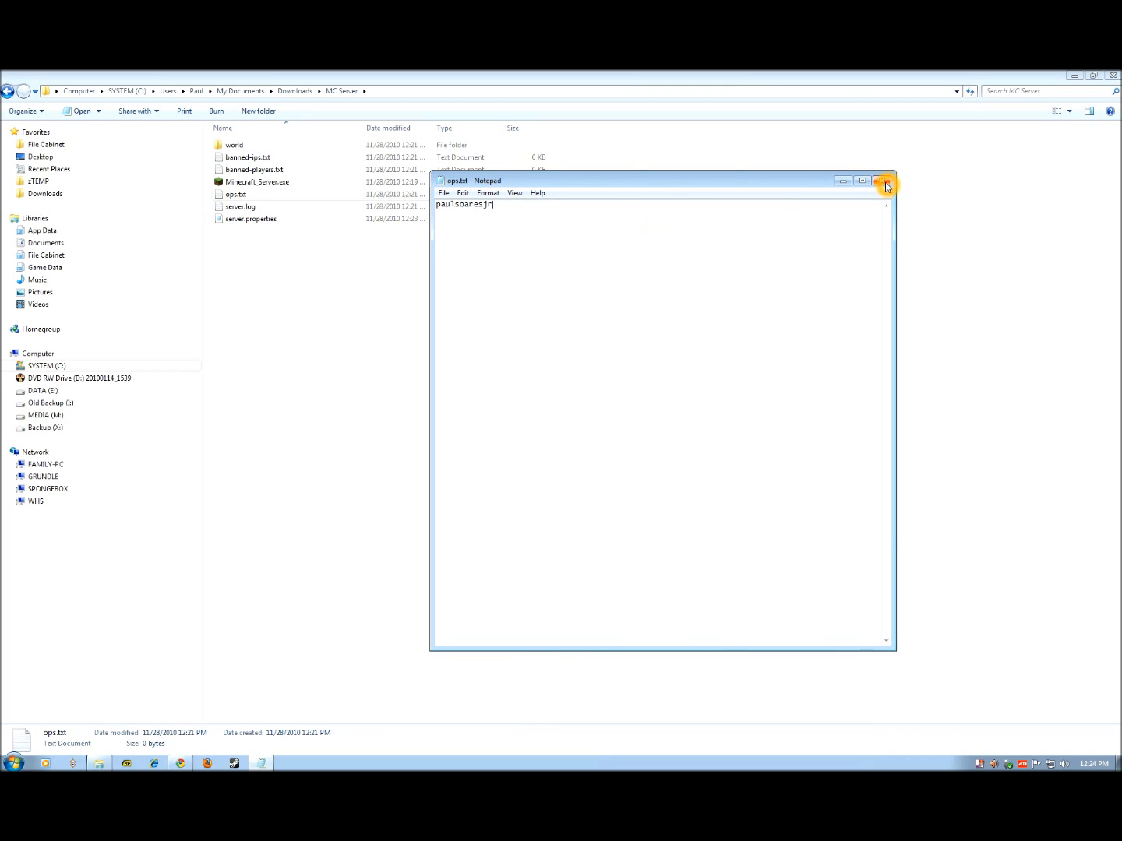
pyautogui.click(886, 180)
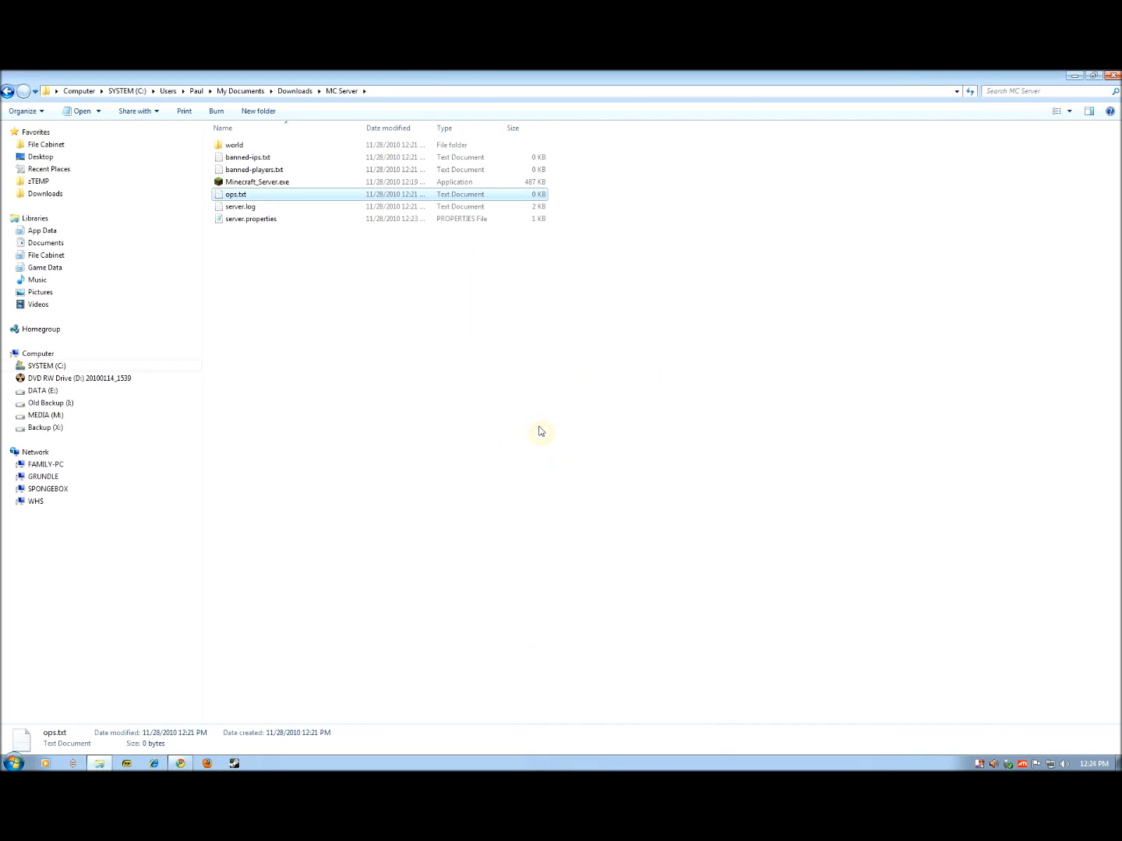
# - Launch Minecraft_Server.exe and make 'joebob' an operator with the op console command
pyautogui.doubleClick(258, 181)
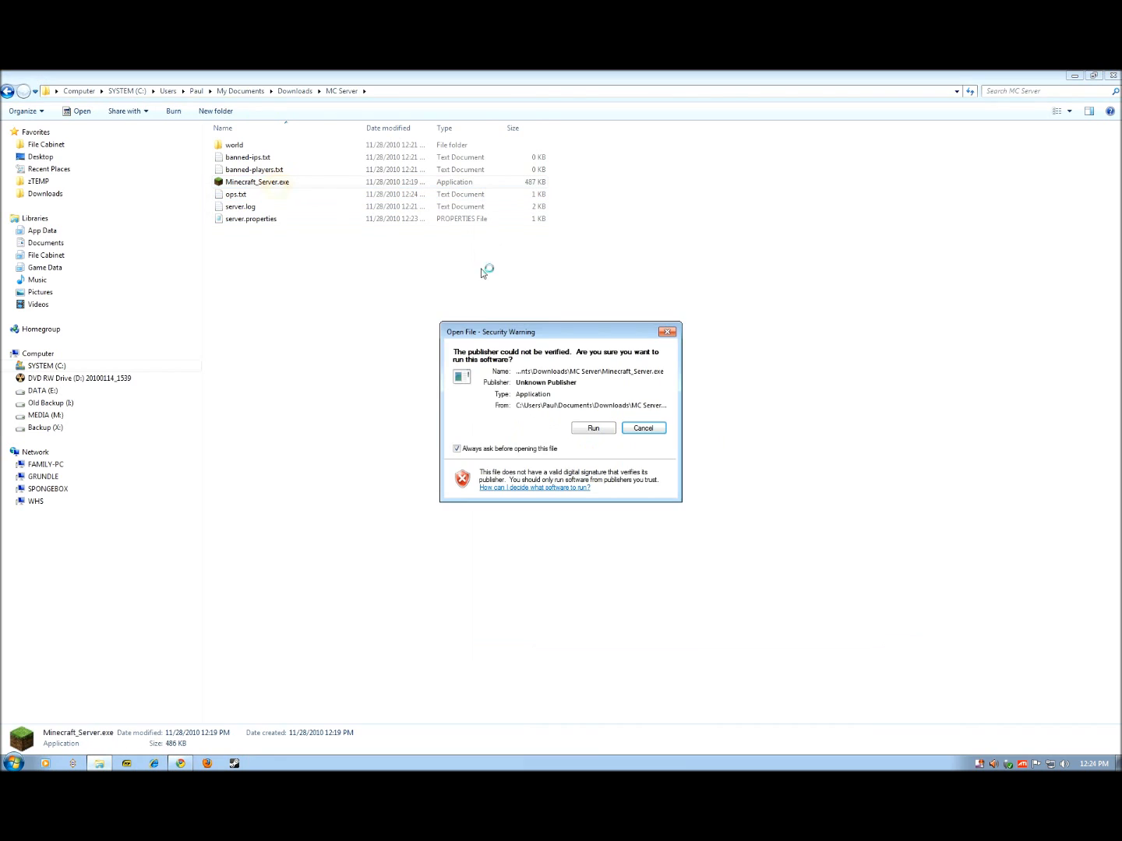
pyautogui.click(592, 428)
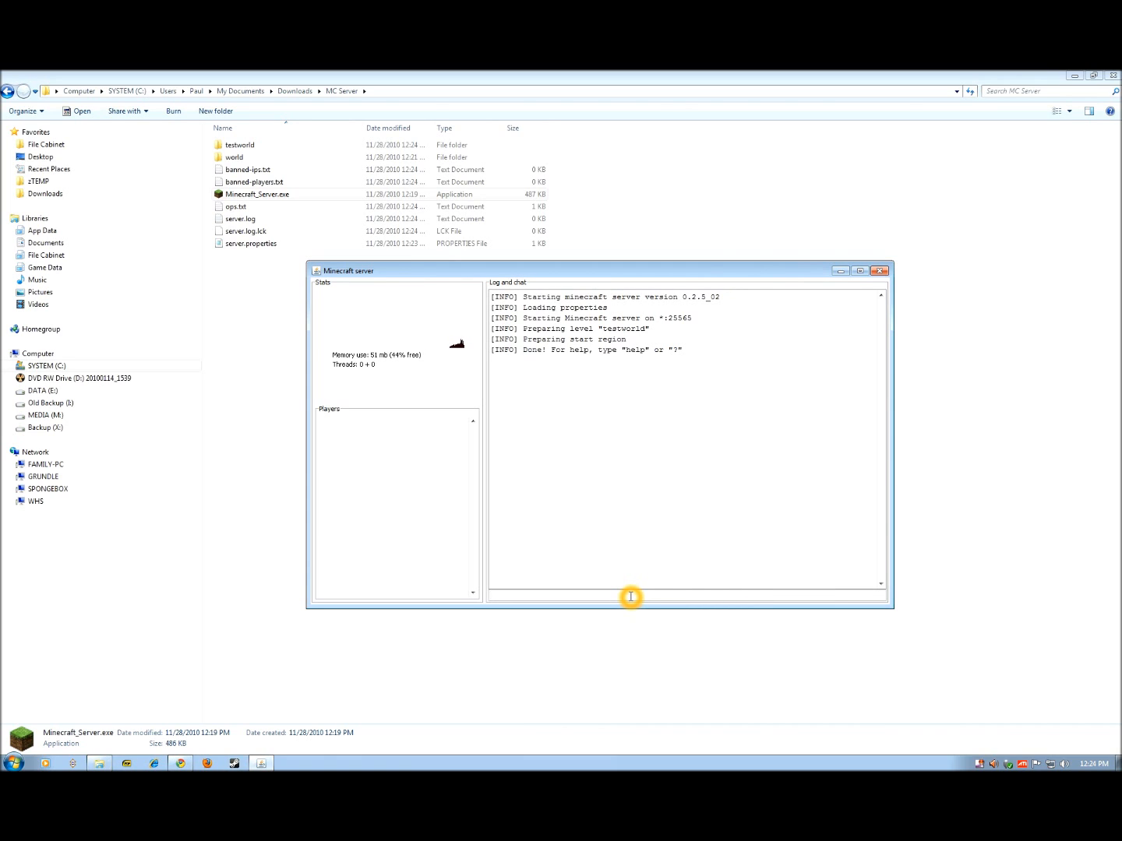
pyautogui.write('op j')
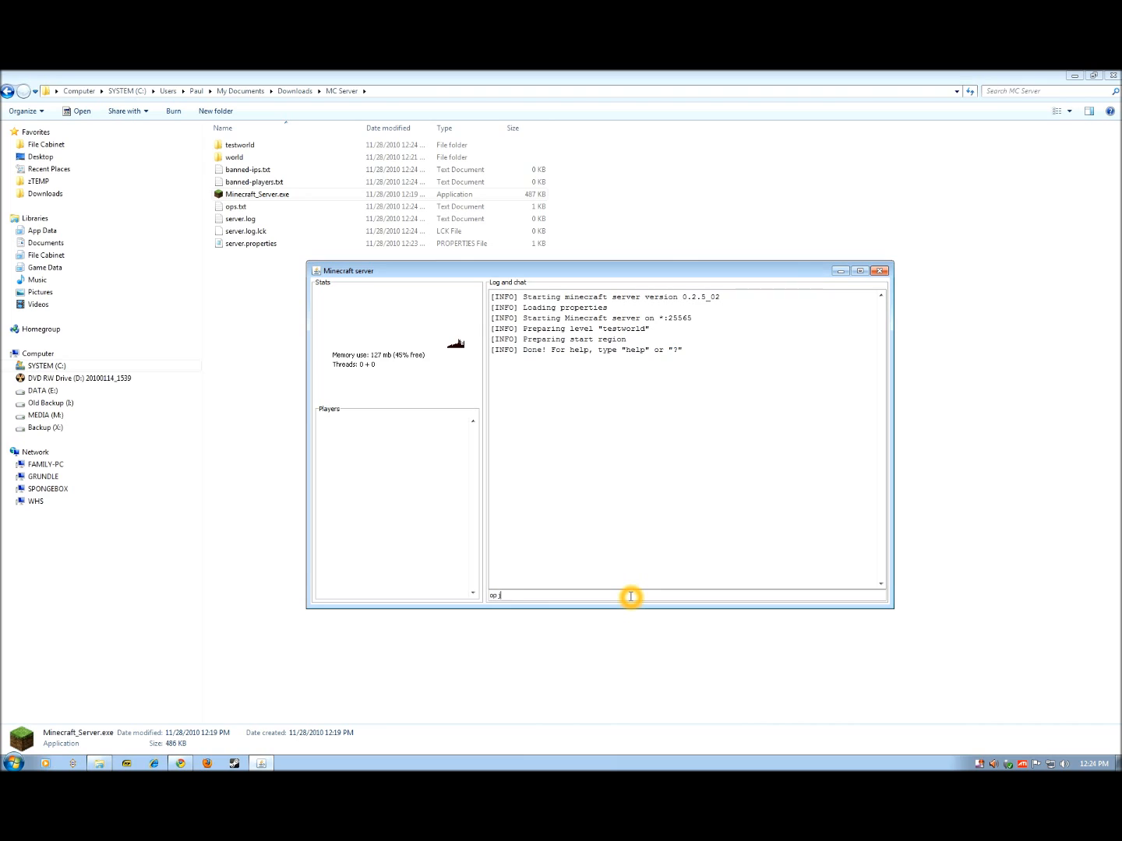
pyautogui.write('oebob')
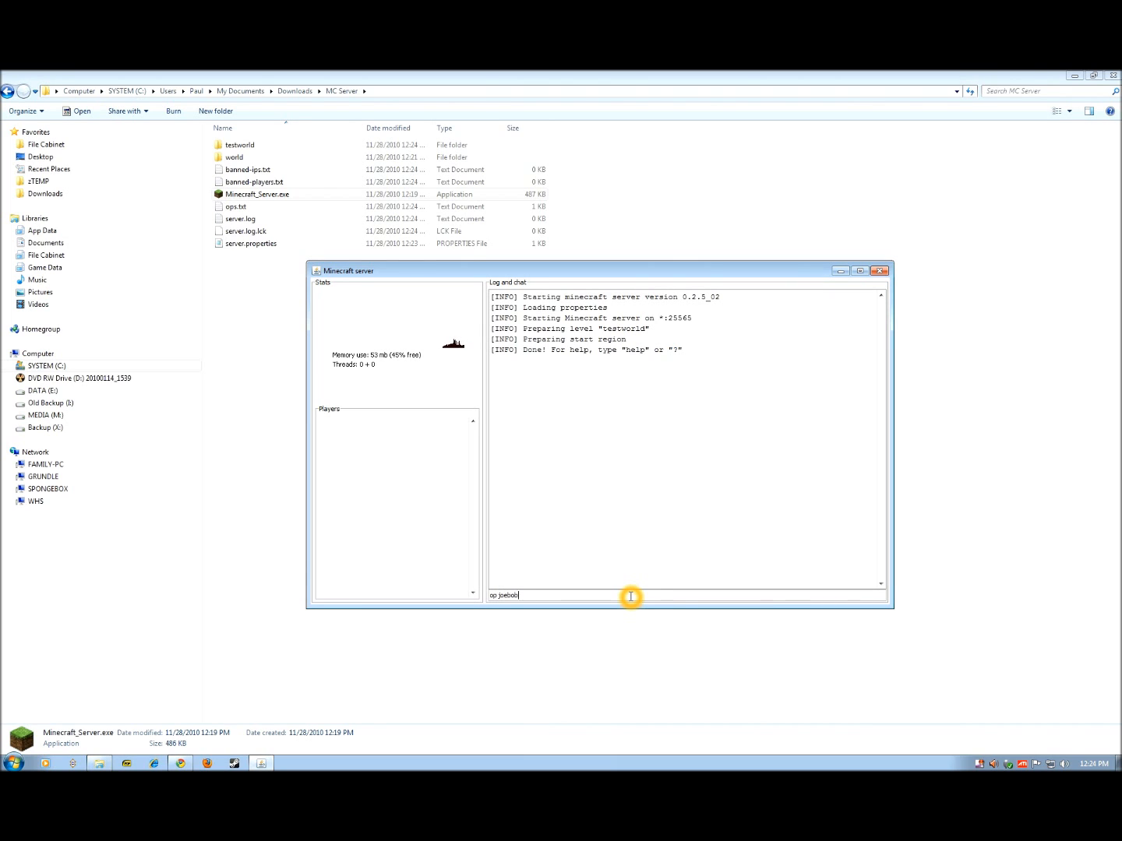
pyautogui.press('Return')
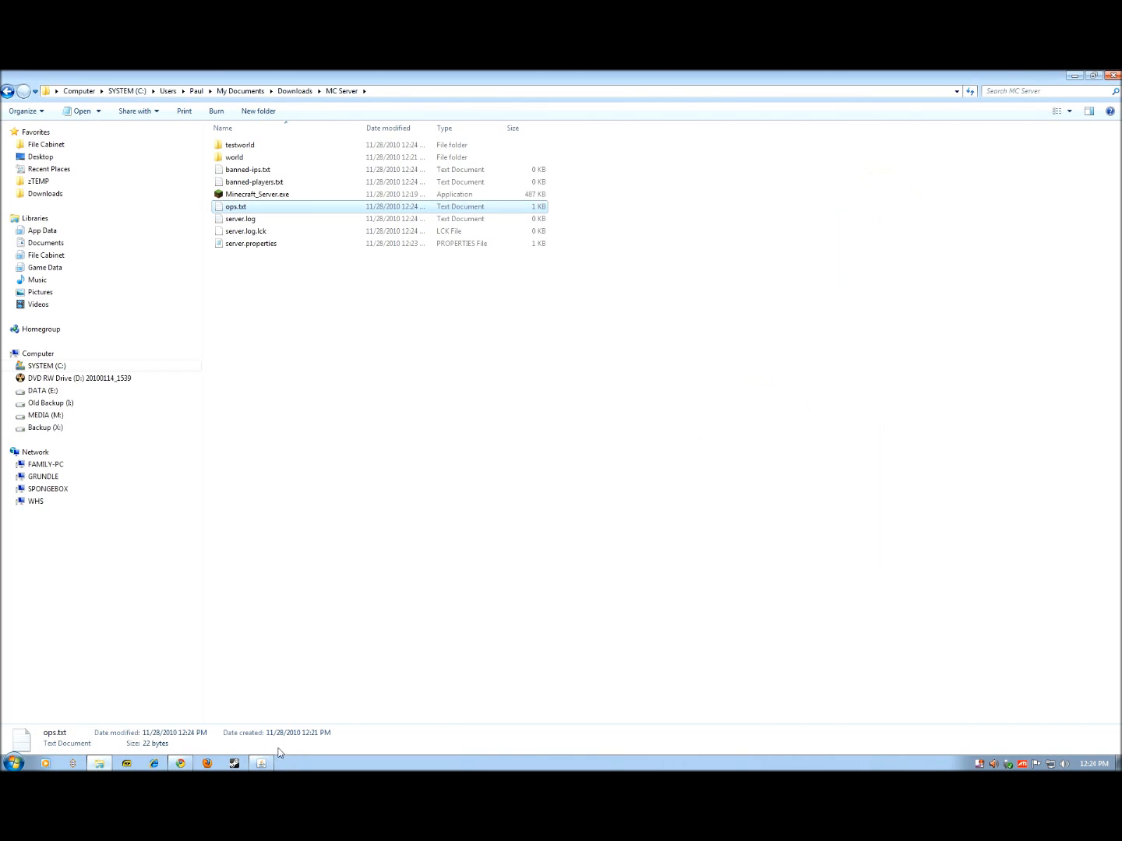
pyautogui.doubleClick(257, 194)
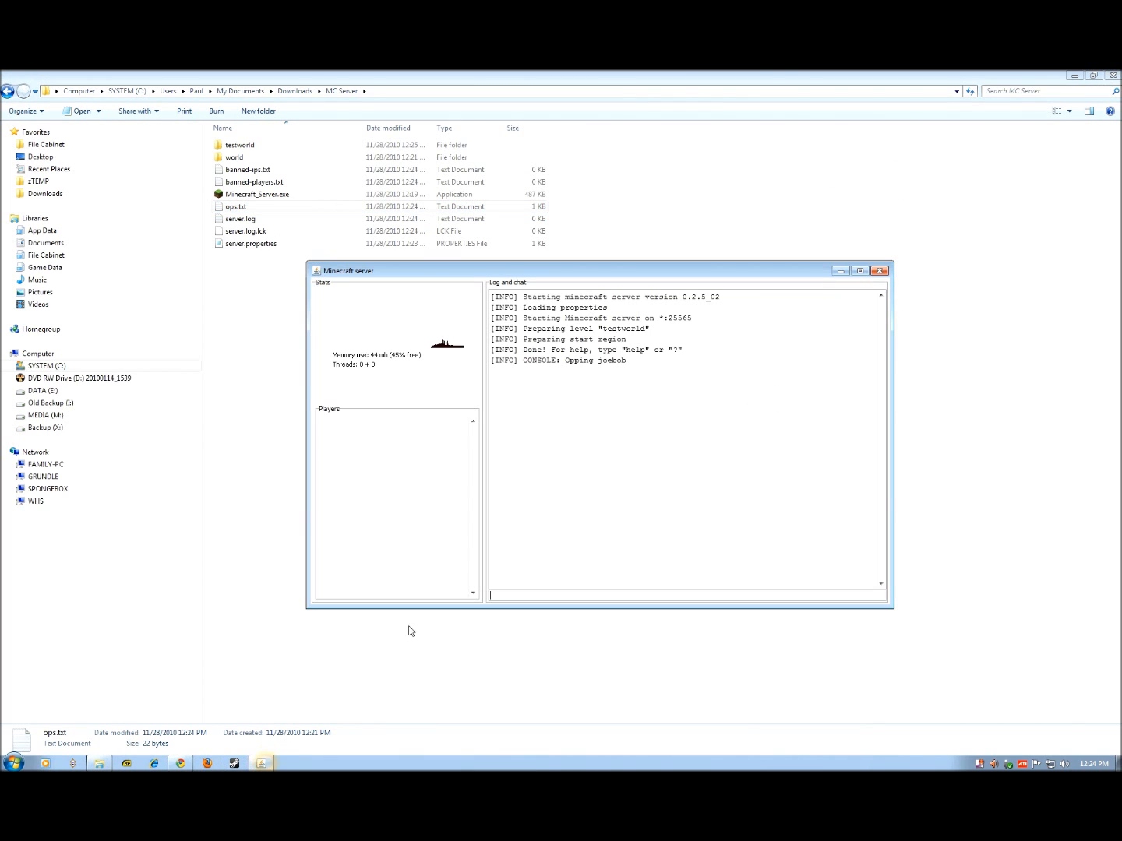
pyautogui.moveTo(514, 594)
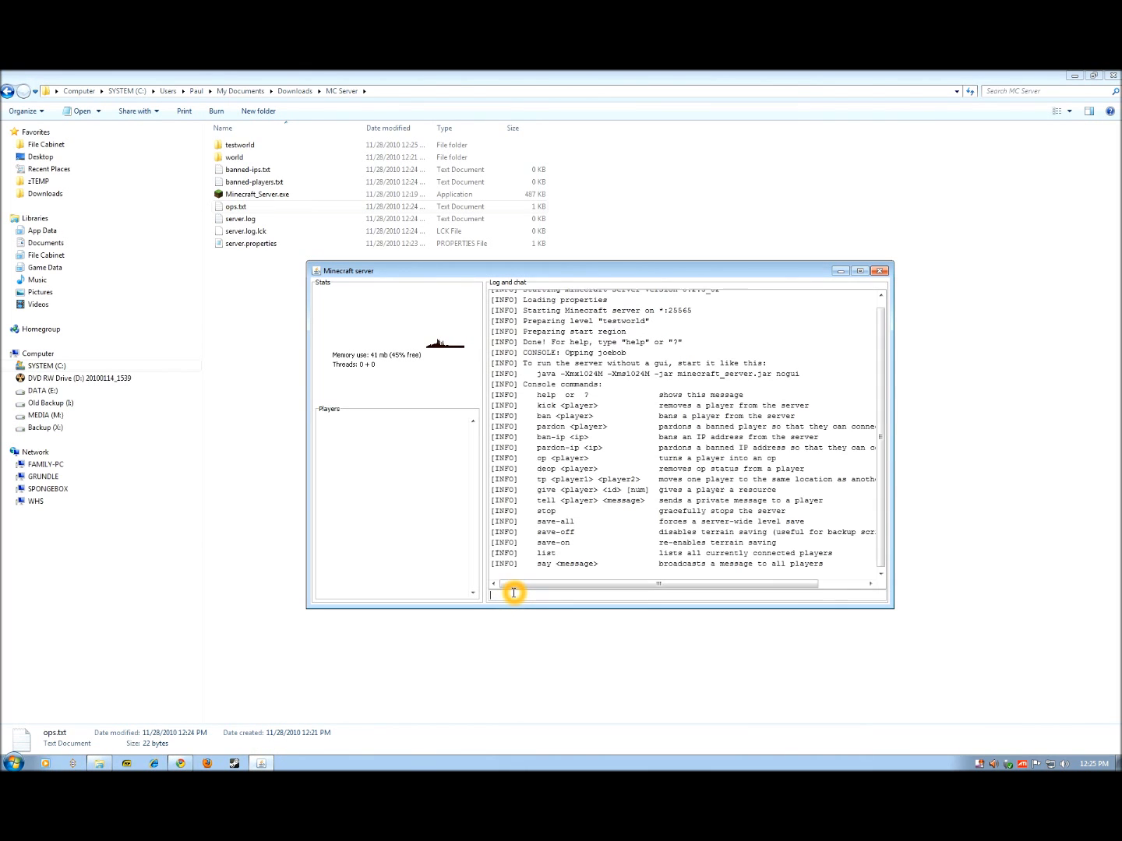
pyautogui.moveTo(703, 402)
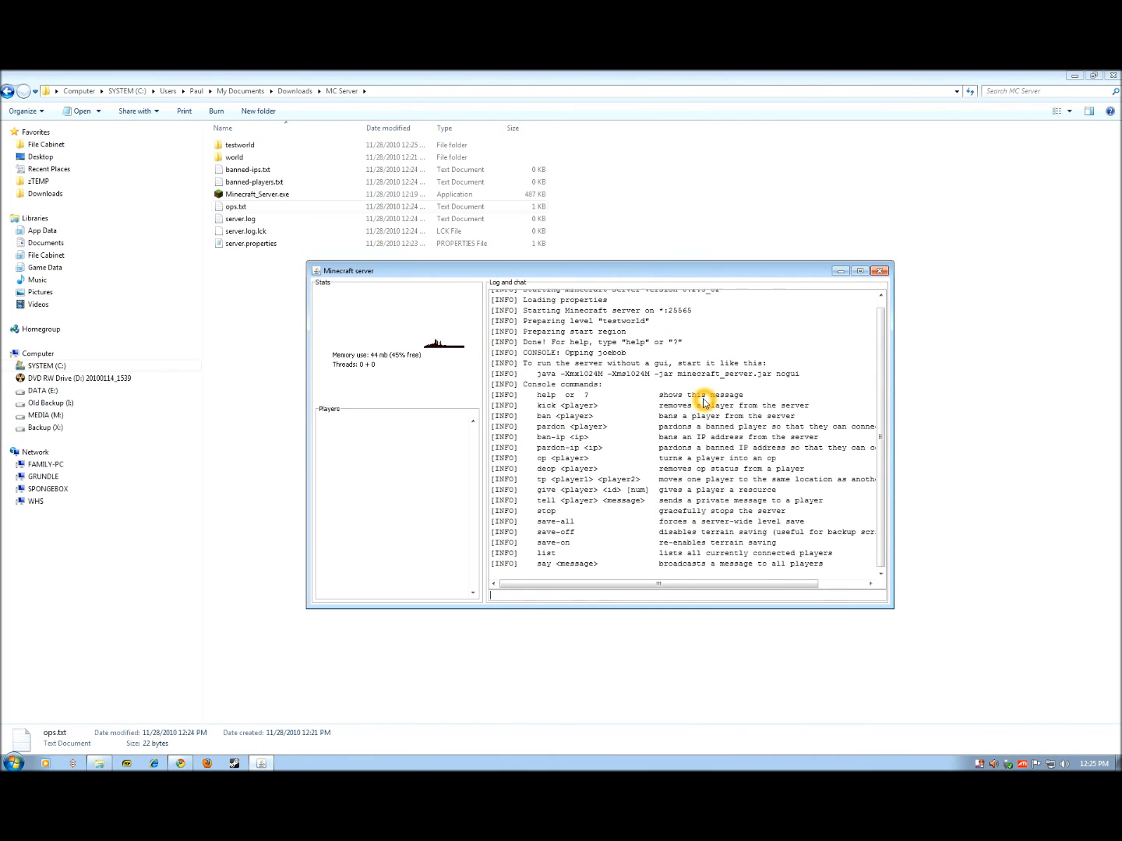
pyautogui.moveTo(549, 411)
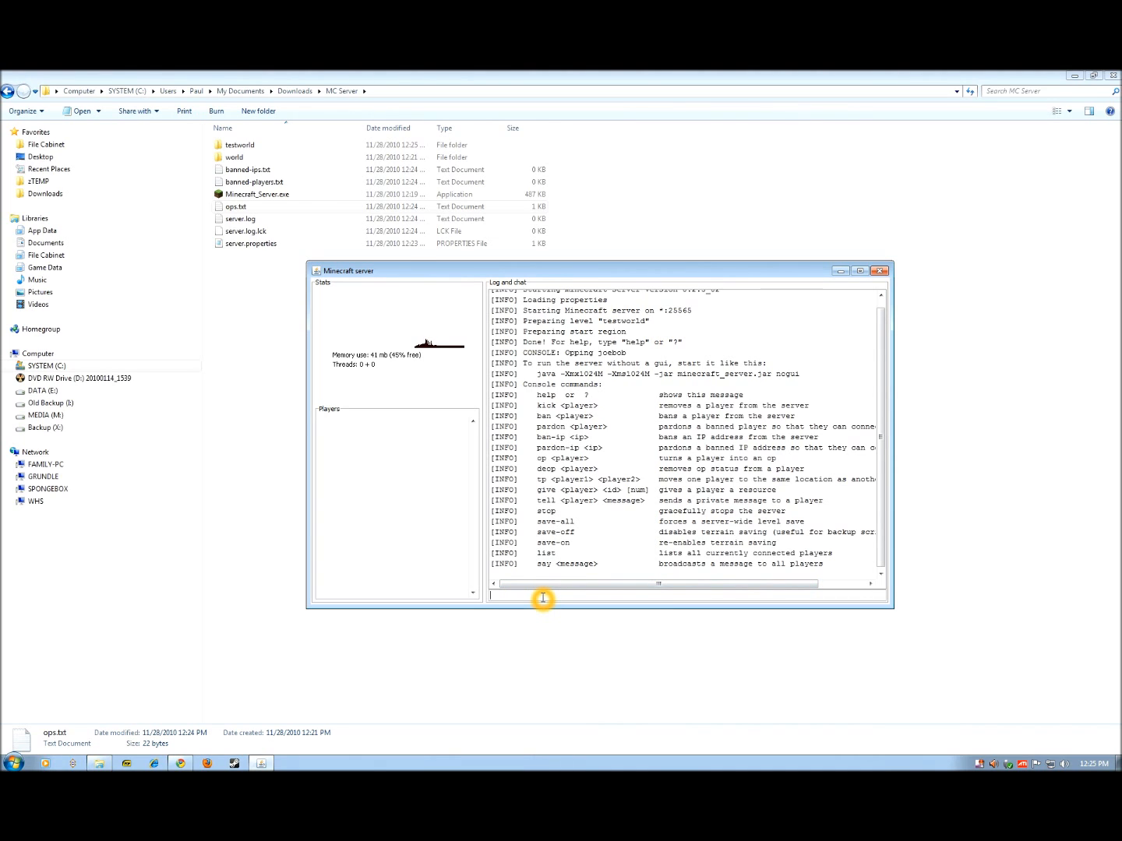
# - Run 'kick jo' in the server console, which fails because the player isn't connected
pyautogui.write('kick')
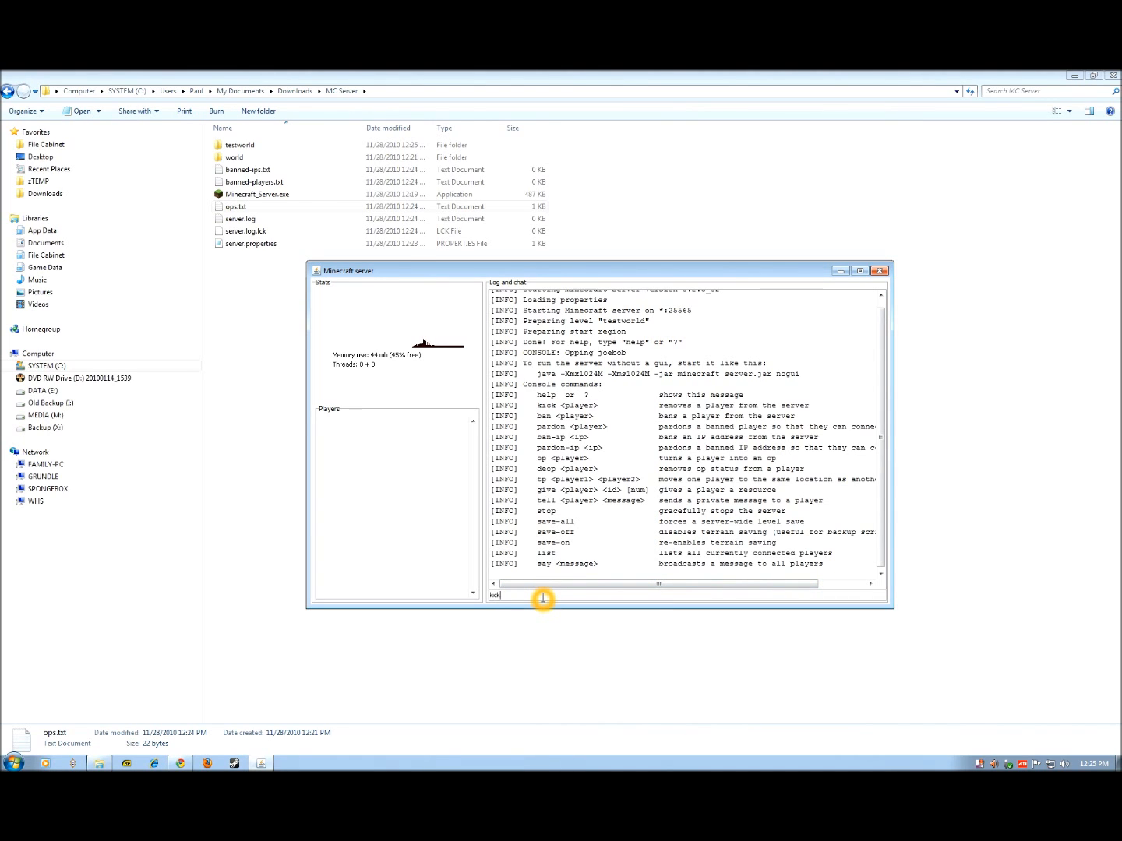
pyautogui.write('joebob')
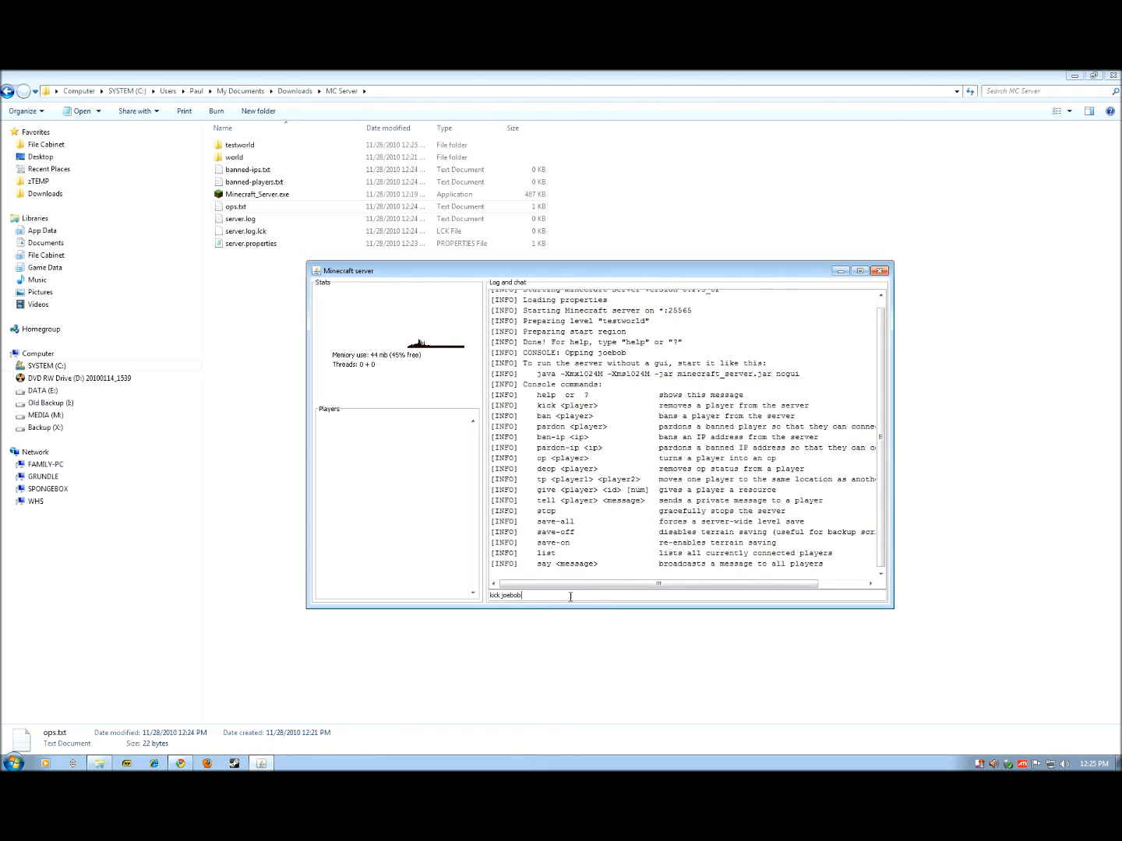
pyautogui.press('Return')
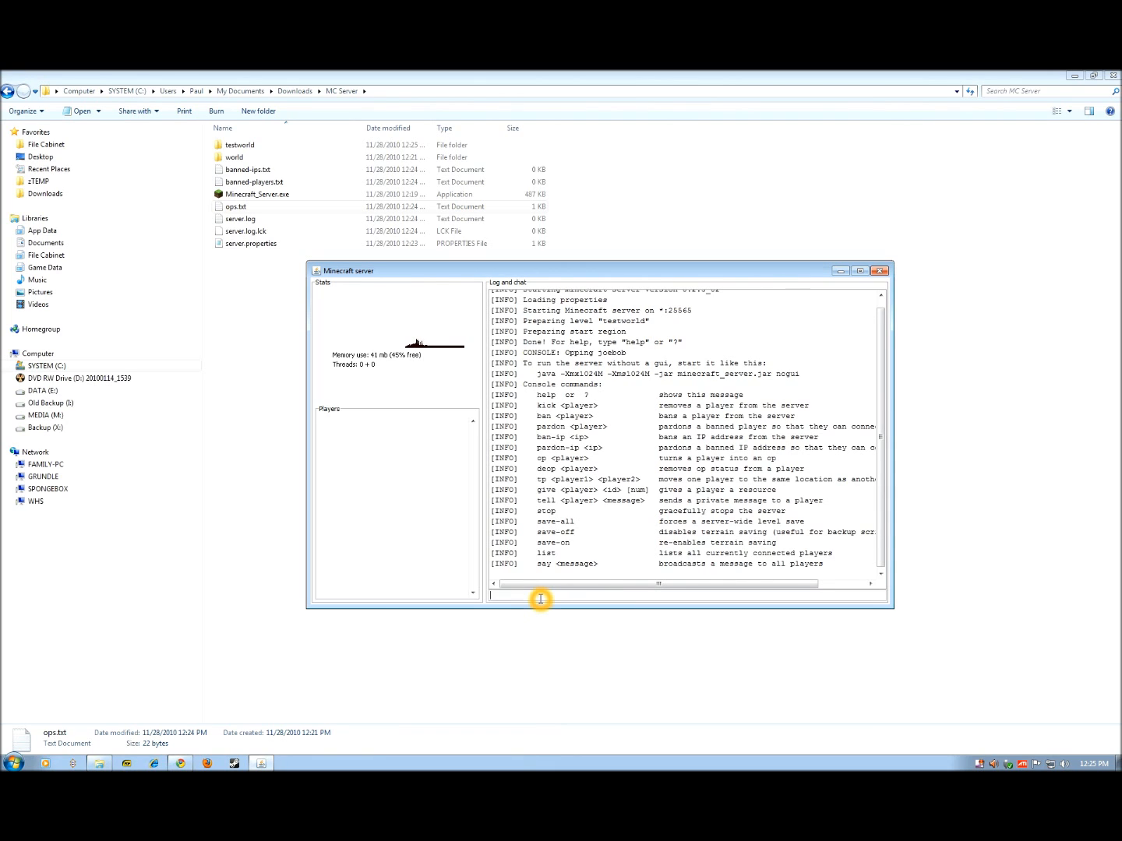
pyautogui.press('Return')
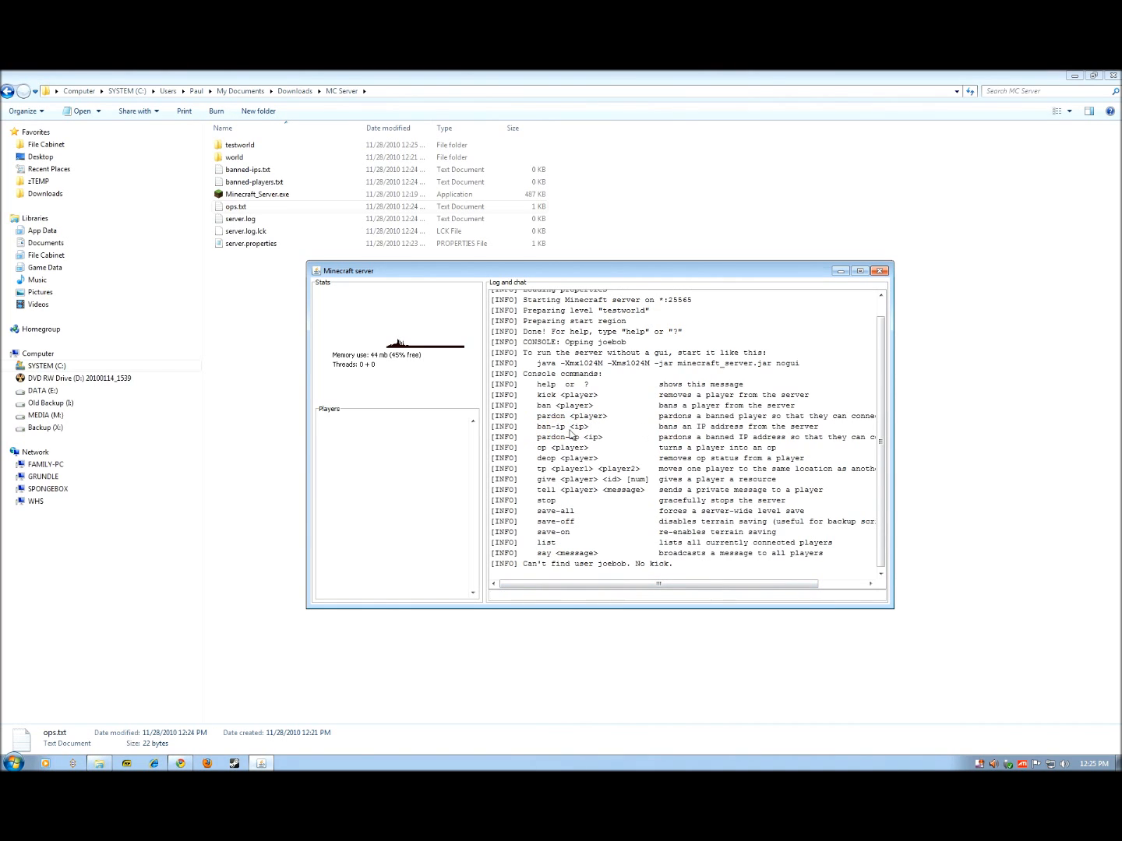
pyautogui.moveTo(559, 442)
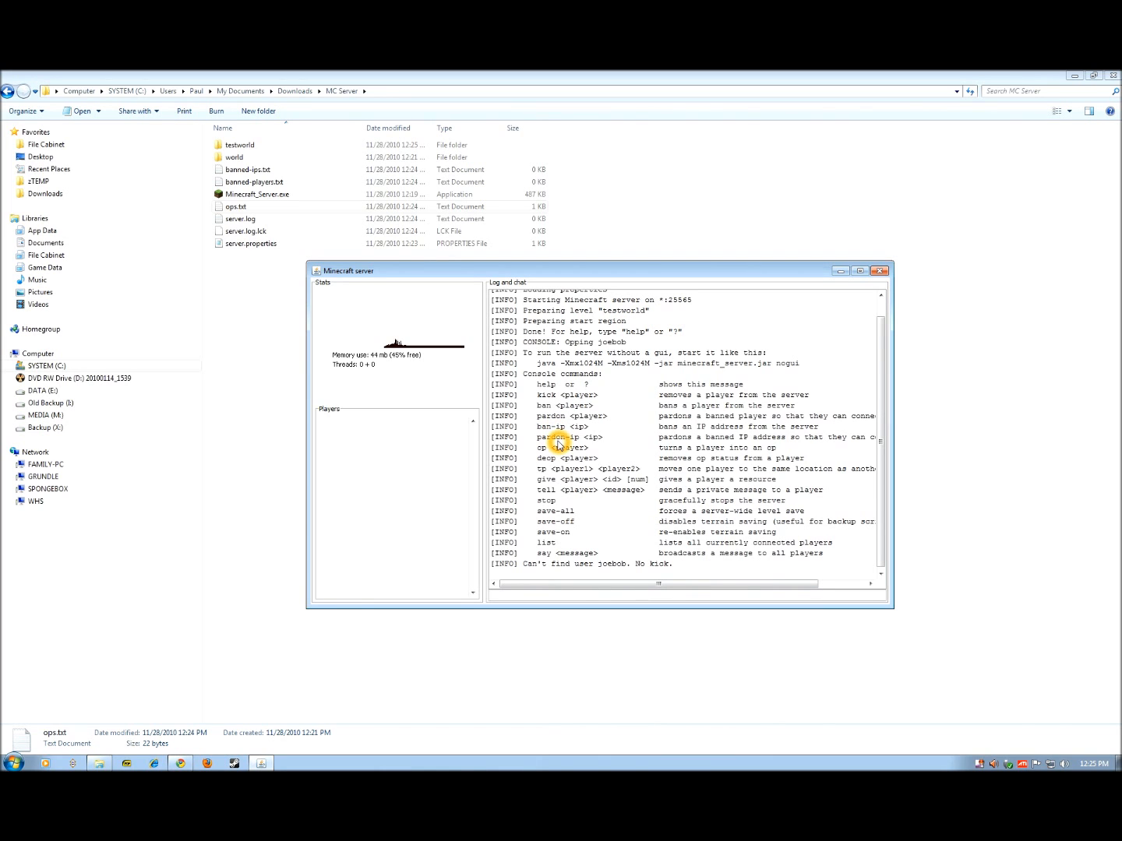
pyautogui.moveTo(894, 607)
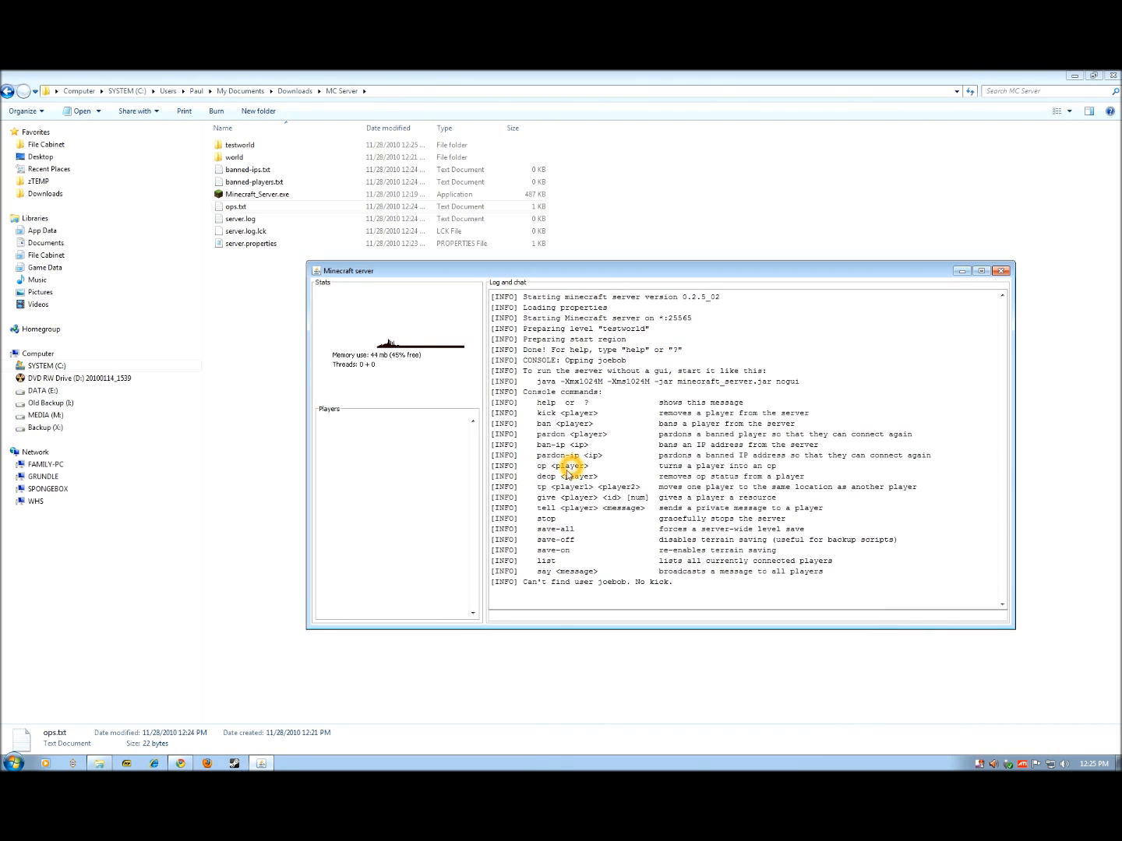
pyautogui.moveTo(549, 503)
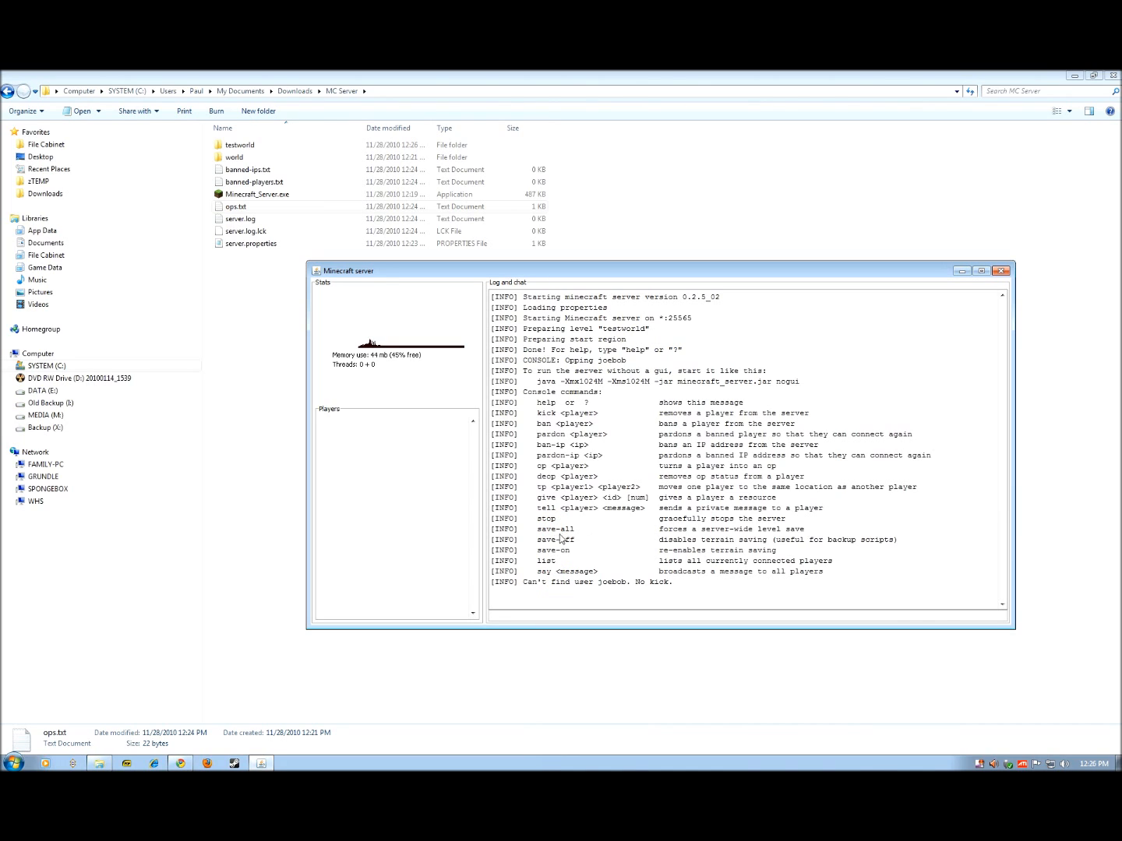
pyautogui.moveTo(575, 559)
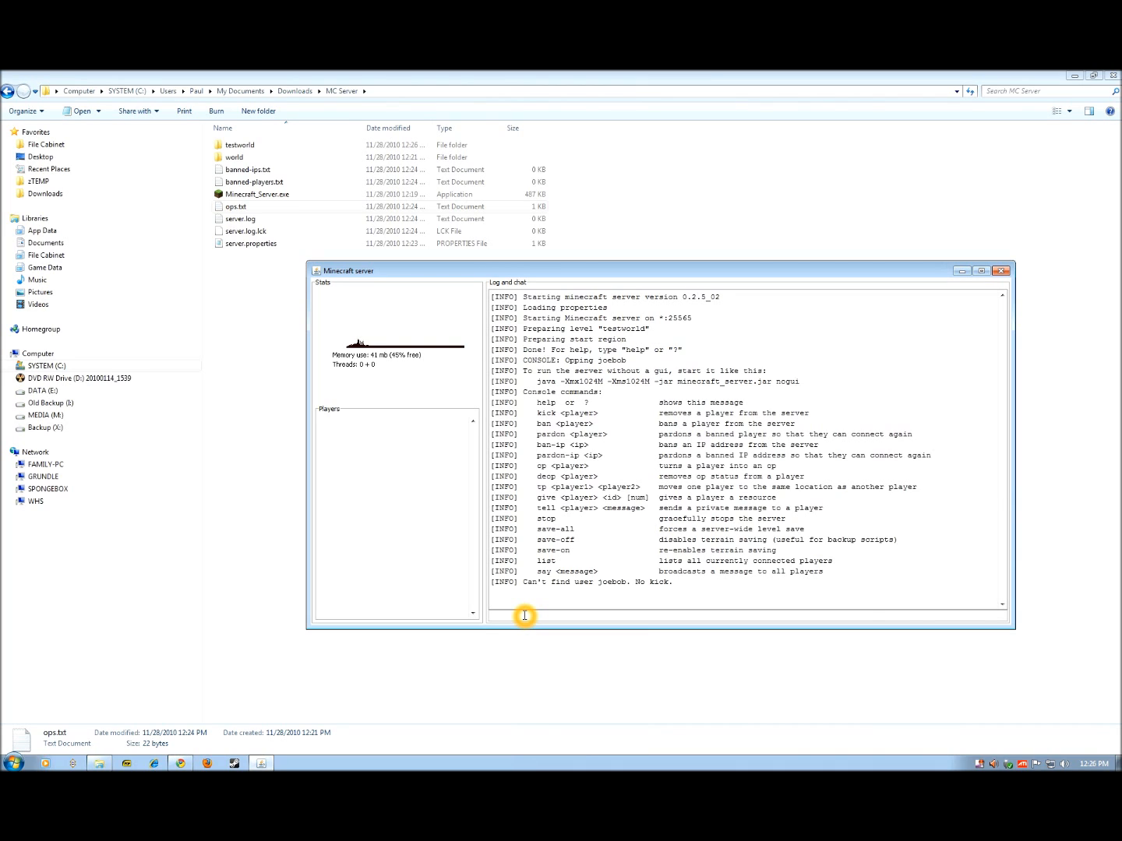
# - Enter the 'stop' command in the server console
pyautogui.write('s')
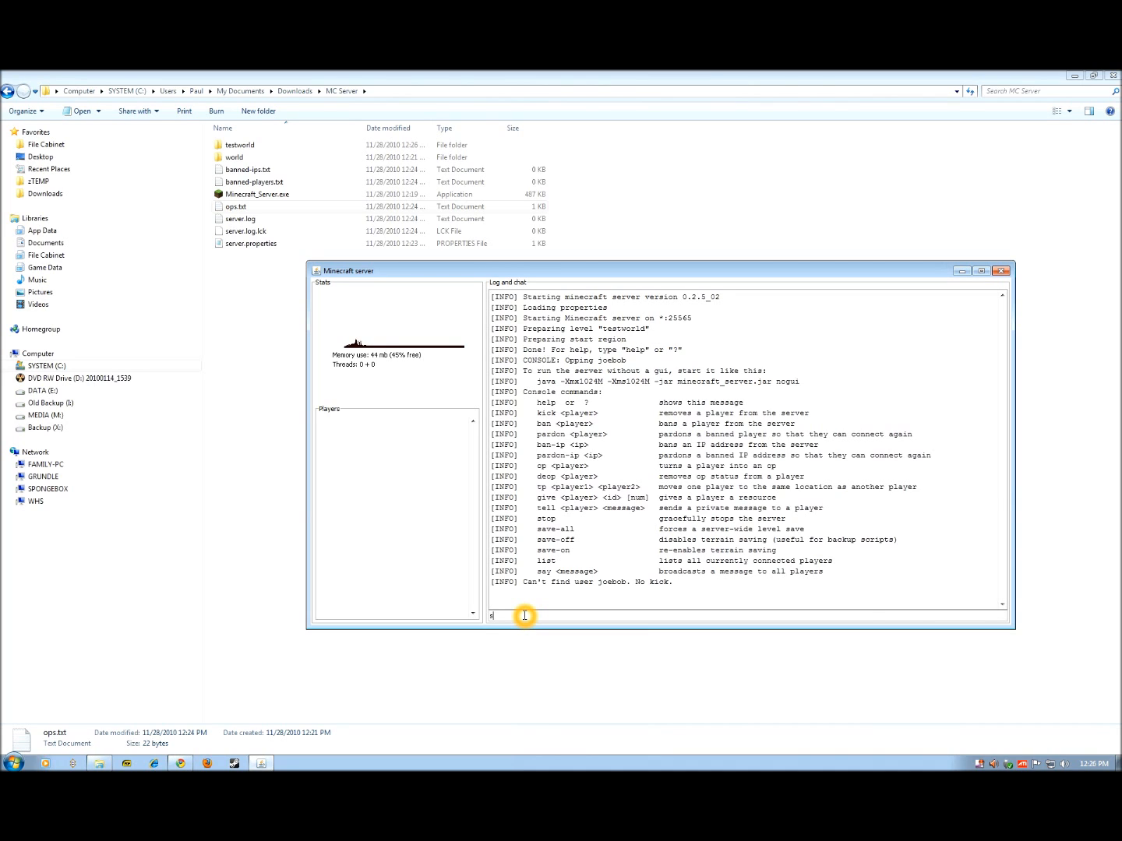
pyautogui.write('top')
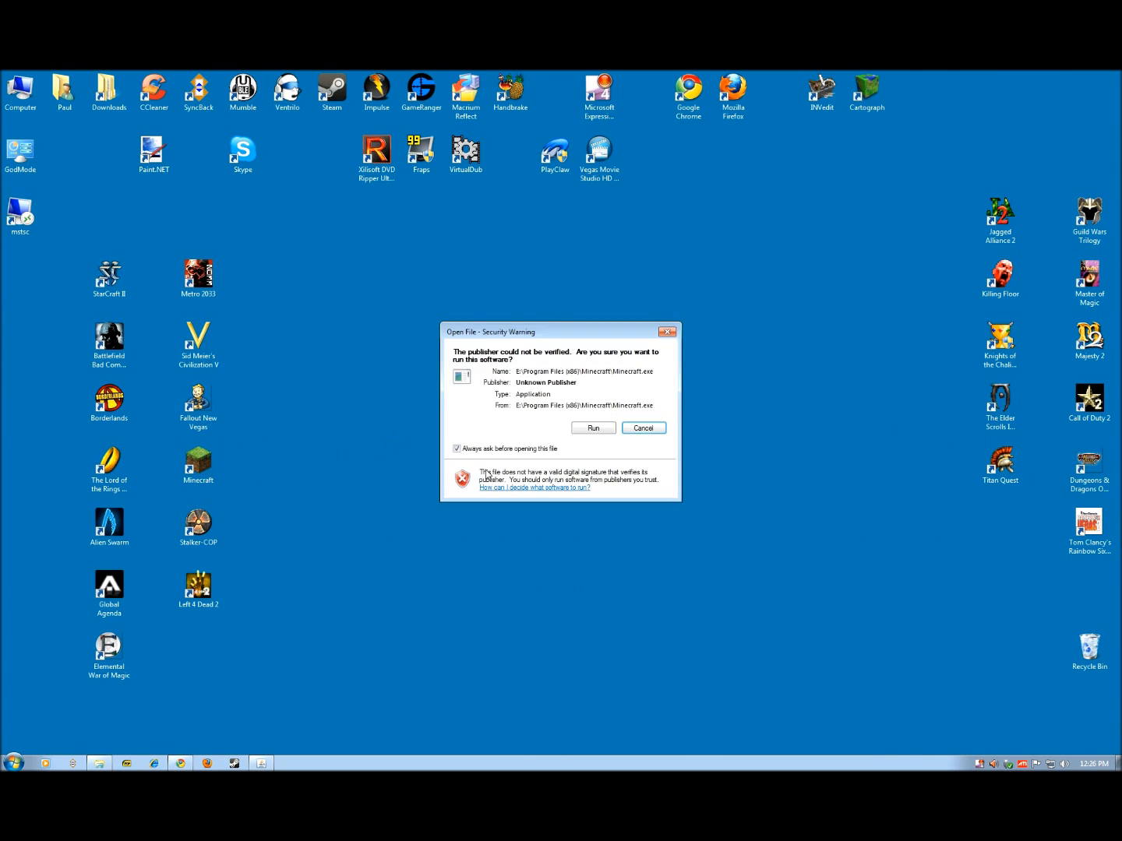
# - Allow the Minecraft launcher, log in, and join the multiplayer server at 'localhost'
pyautogui.click(592, 428)
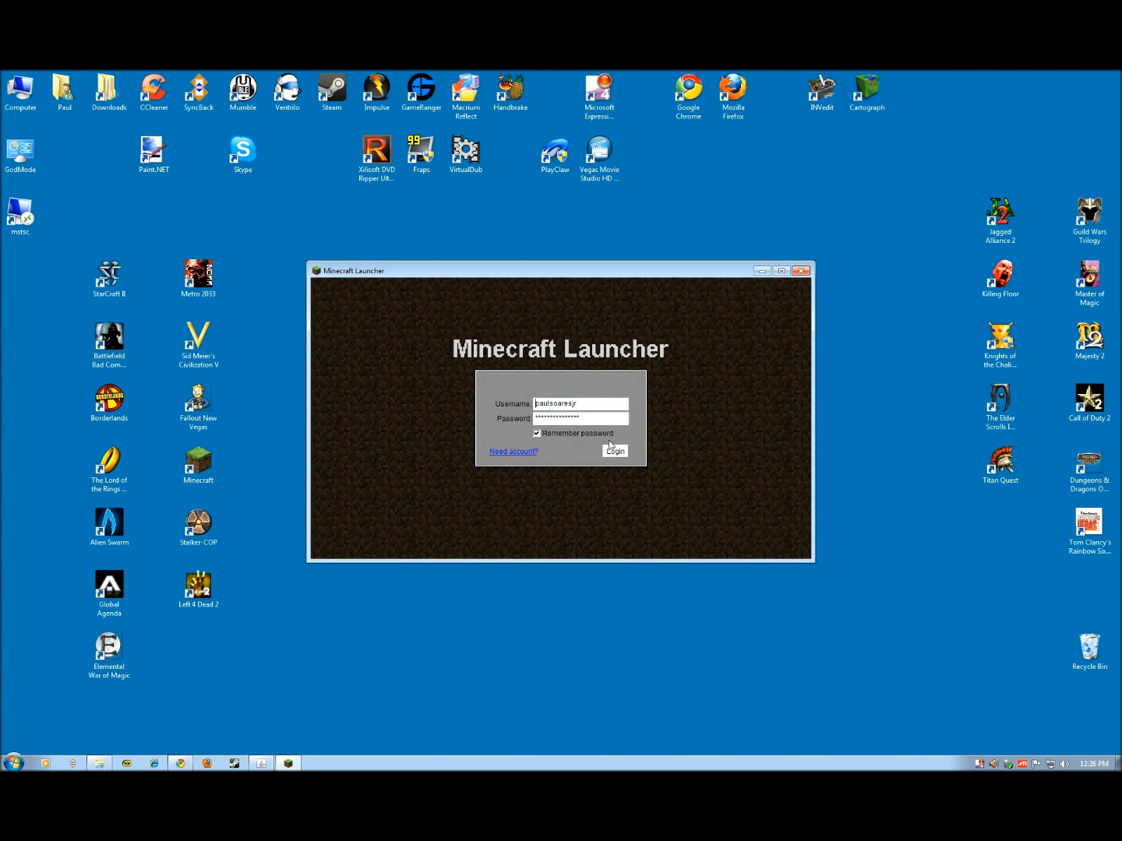
pyautogui.click(615, 450)
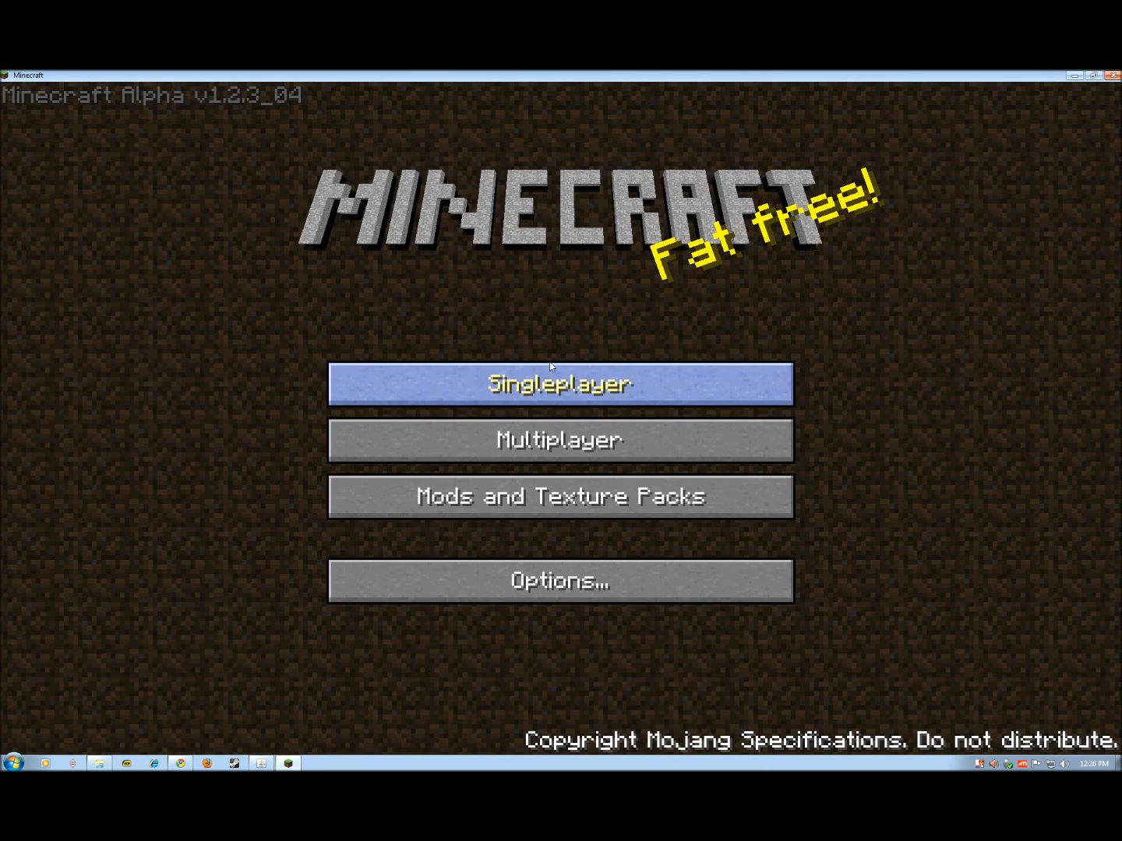
pyautogui.click(560, 439)
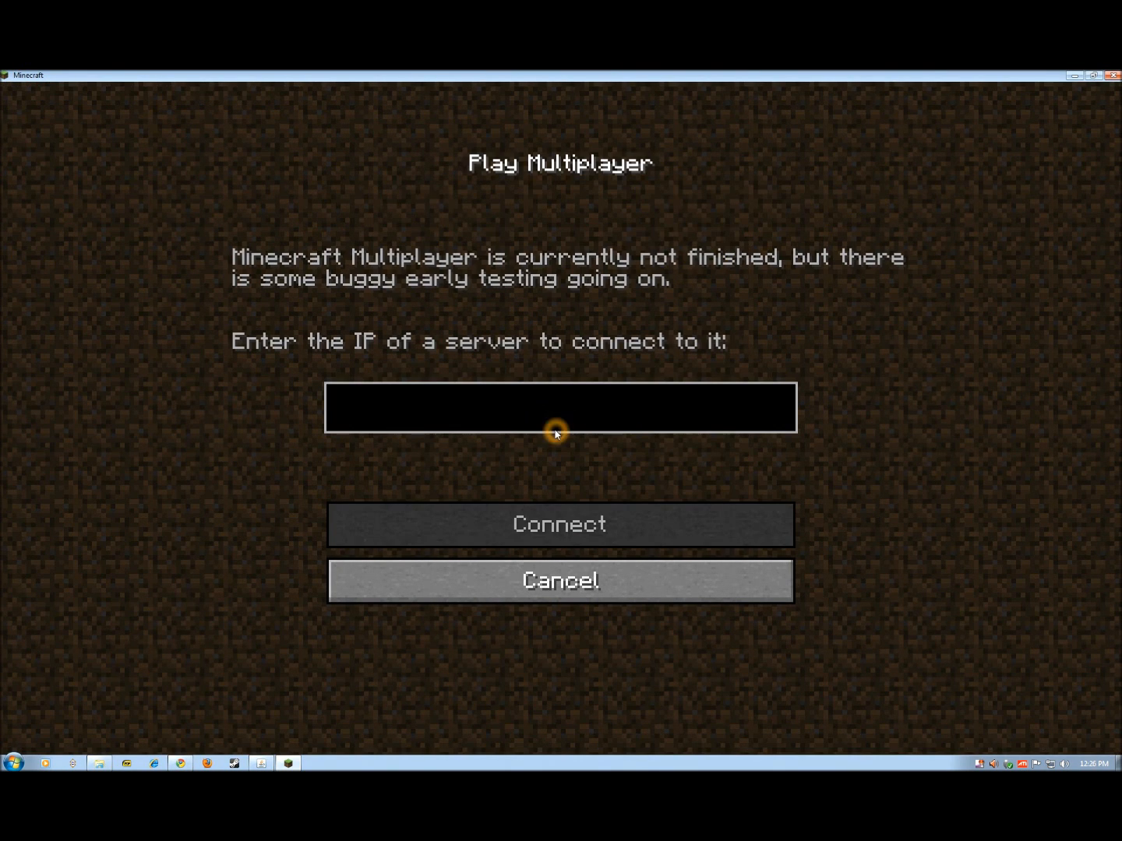
pyautogui.write('lco')
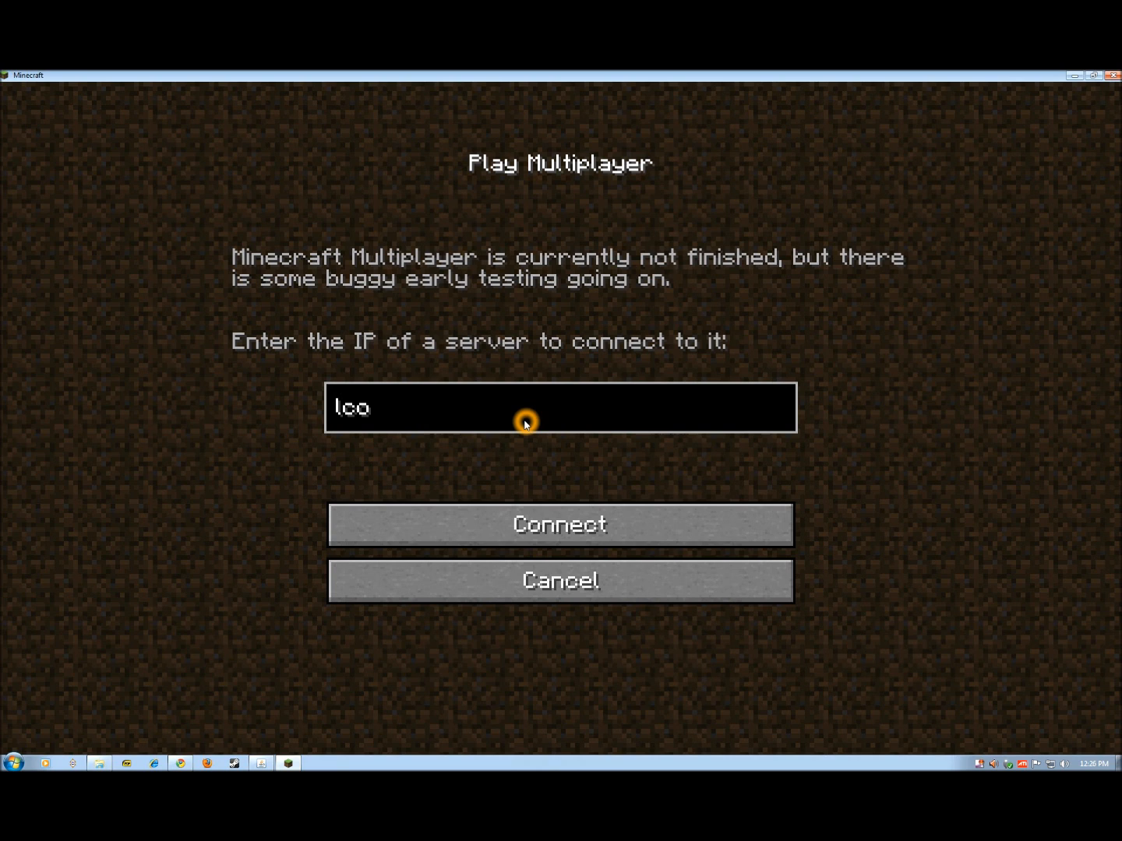
pyautogui.press('Backspace')
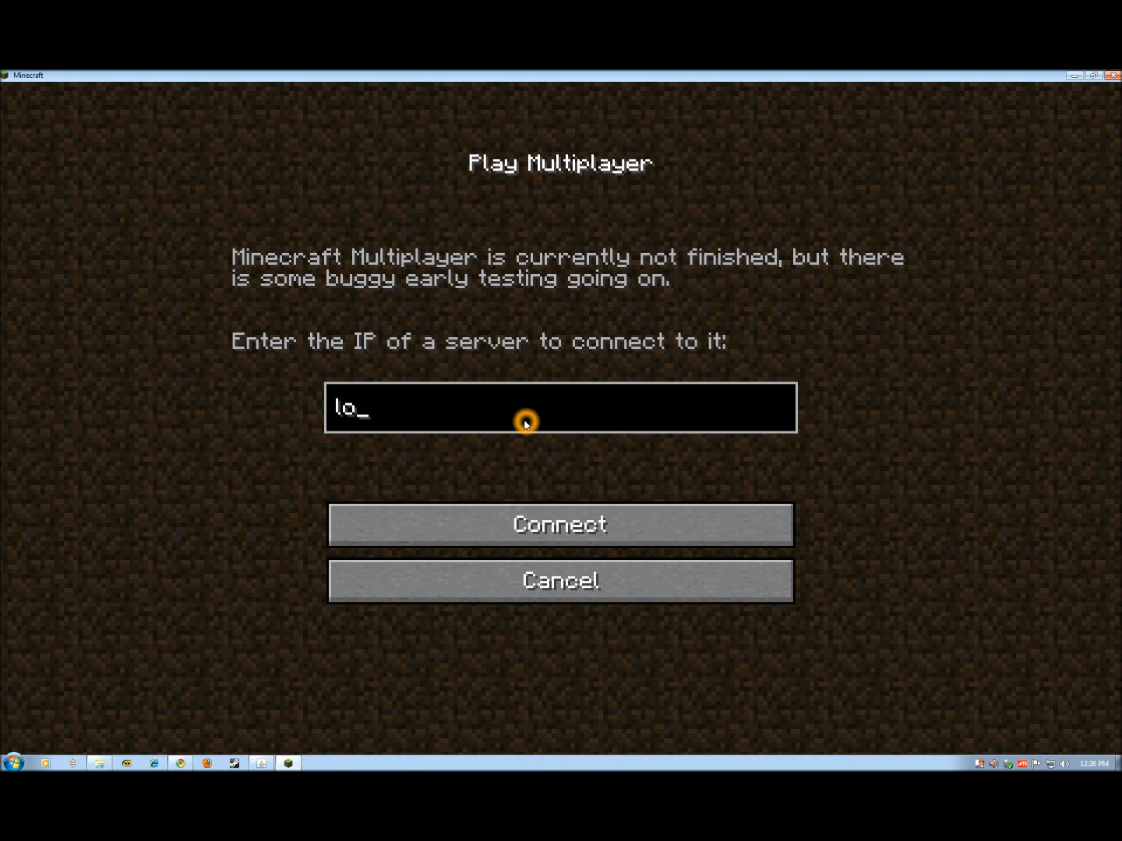
pyautogui.write('cal')
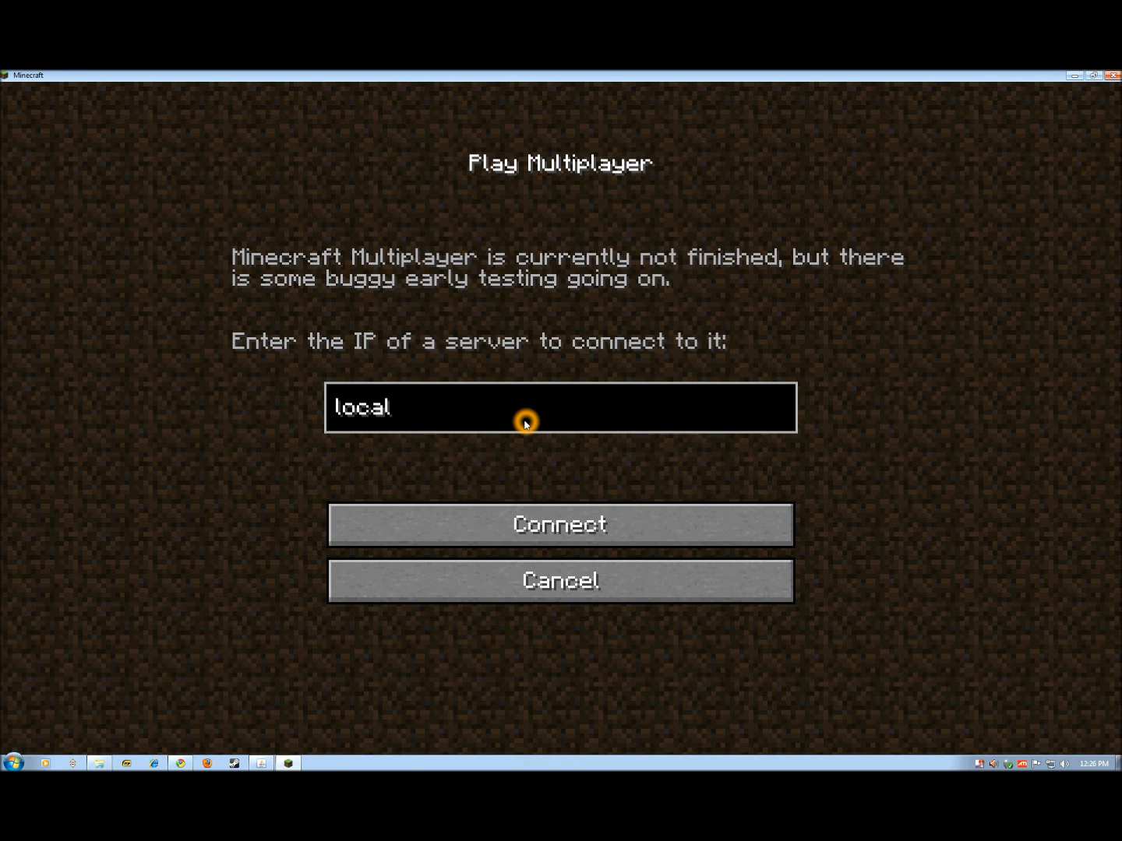
pyautogui.write('host')
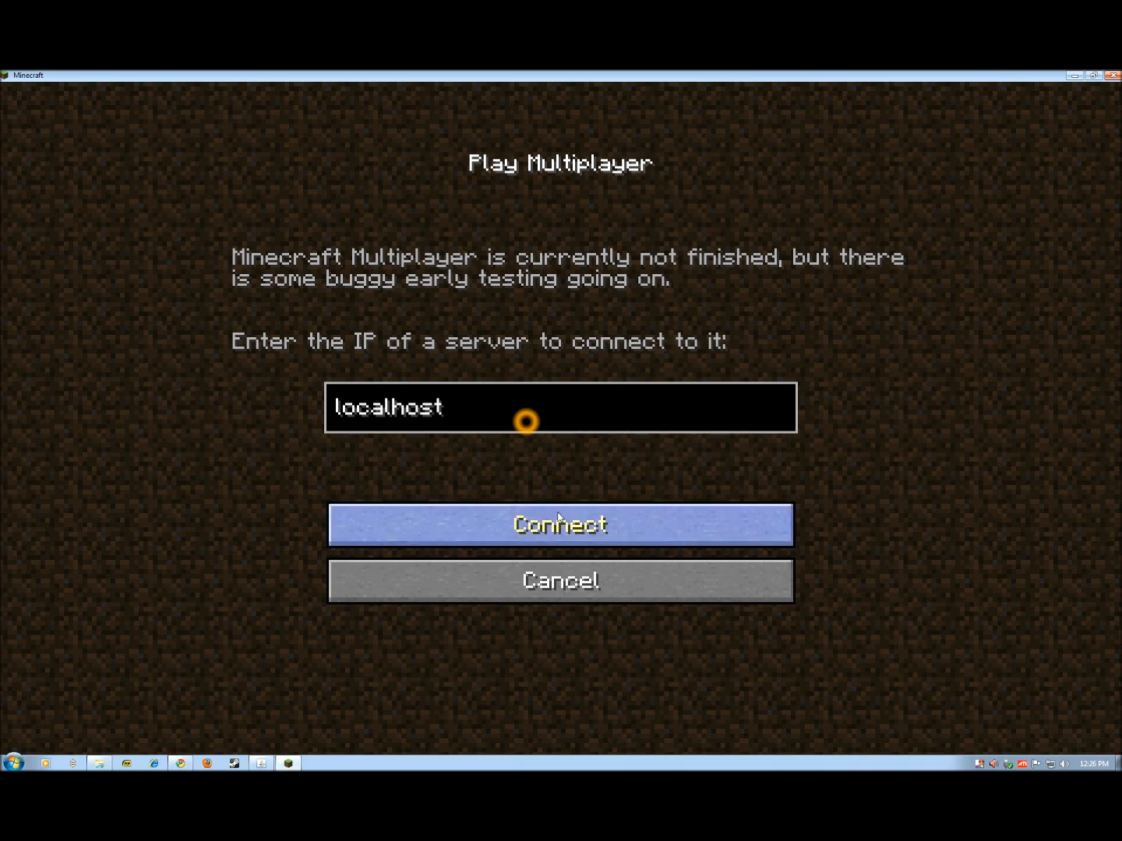
pyautogui.click(560, 523)
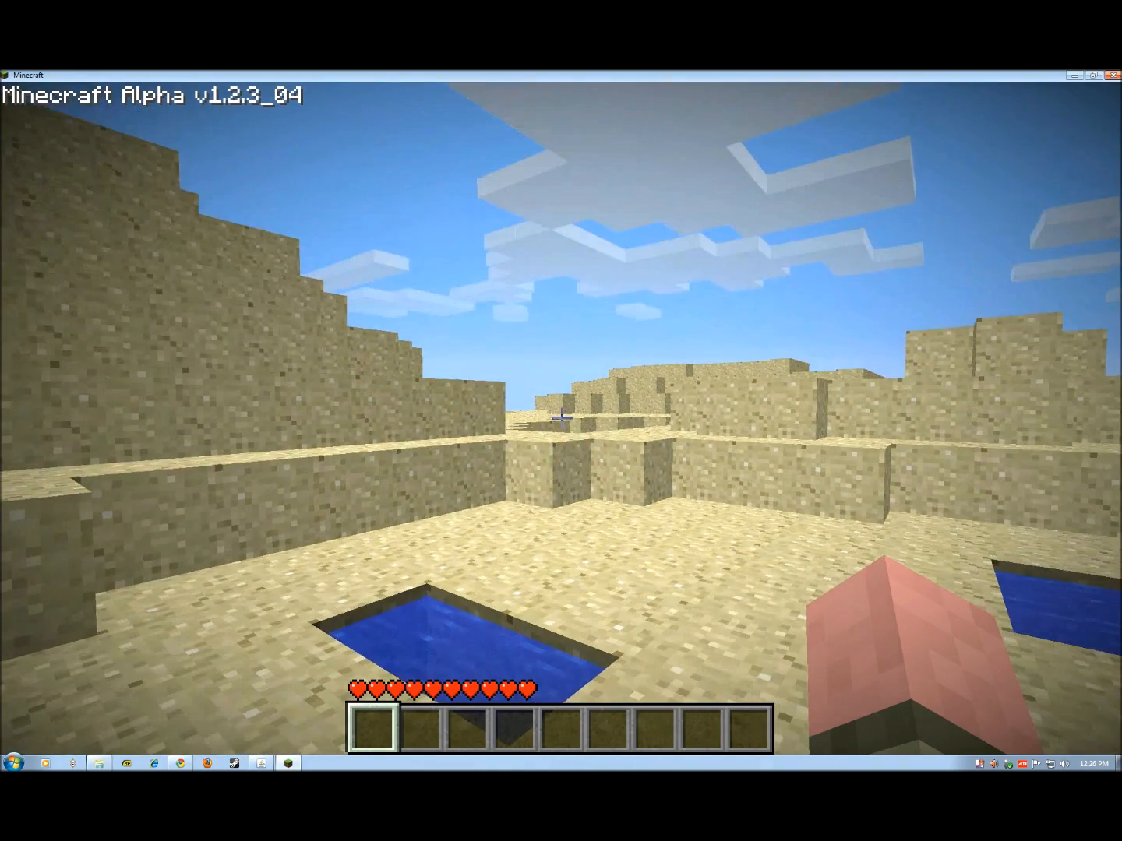
pyautogui.moveTo(561, 420)
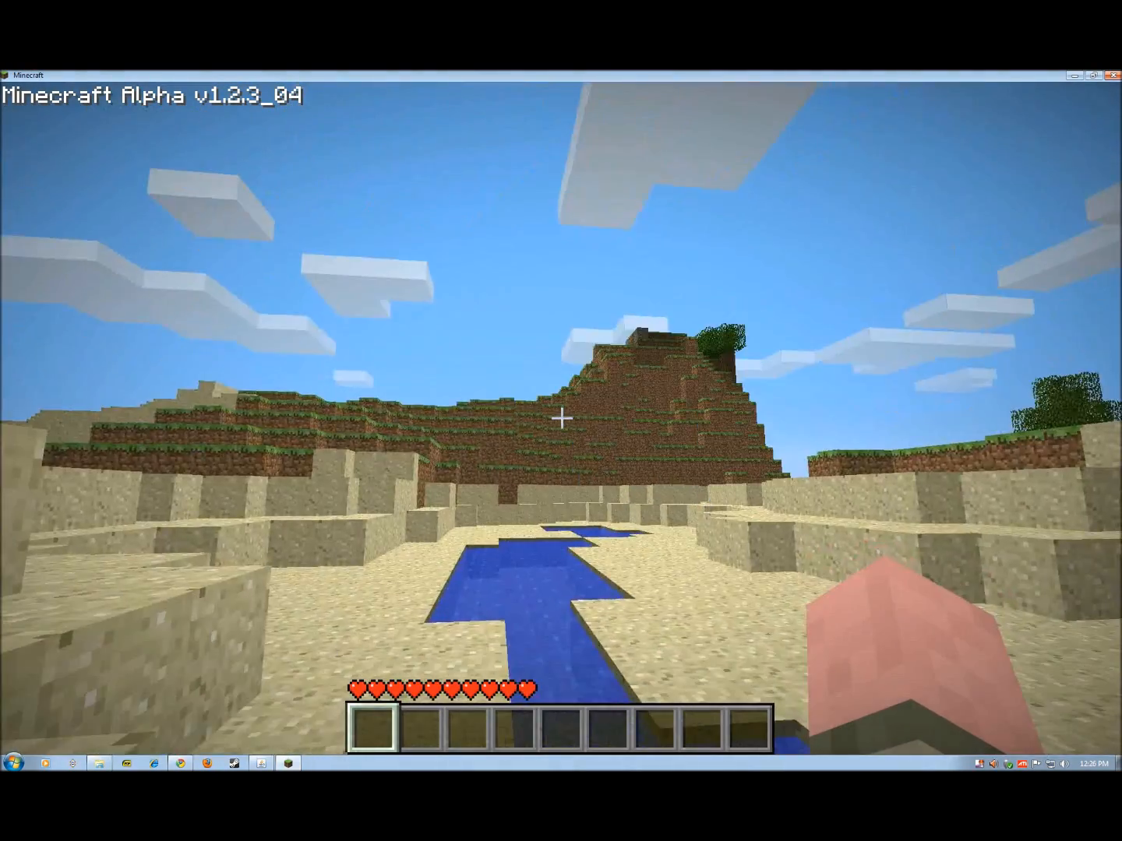
pyautogui.moveTo(561, 417)
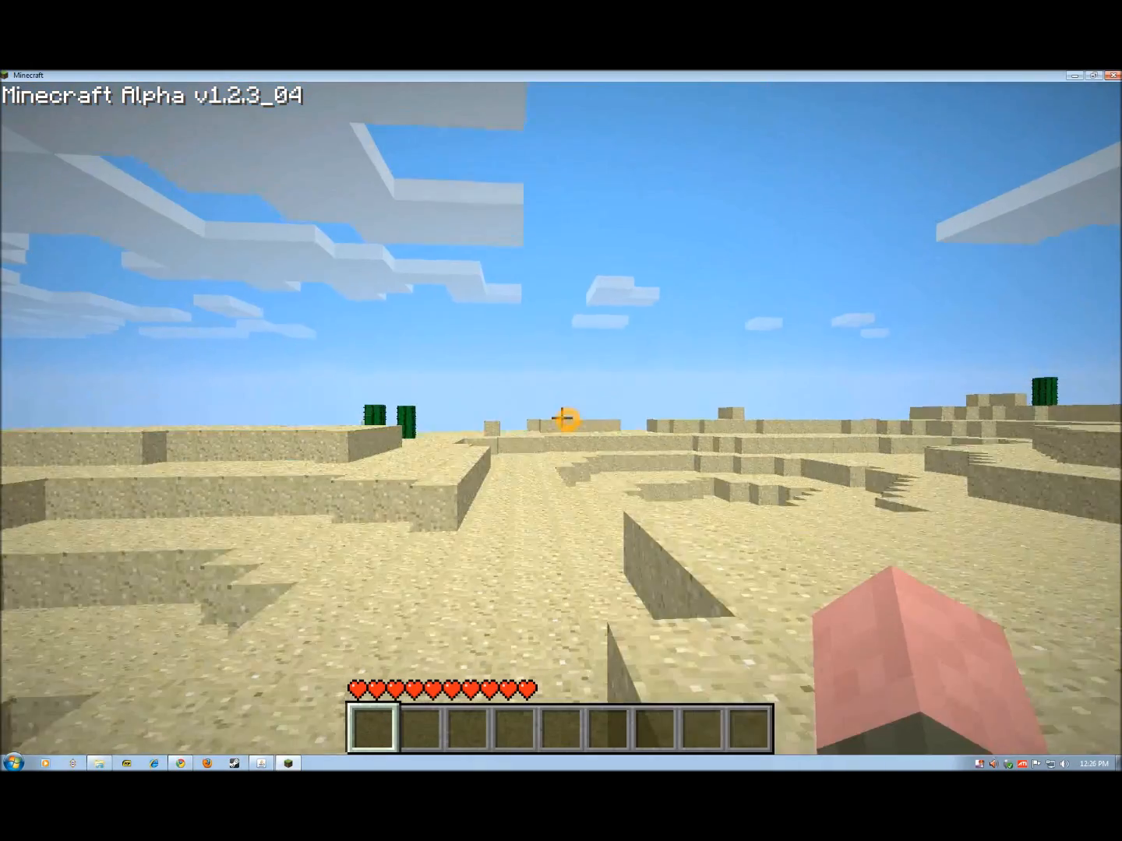
pyautogui.moveTo(561, 420)
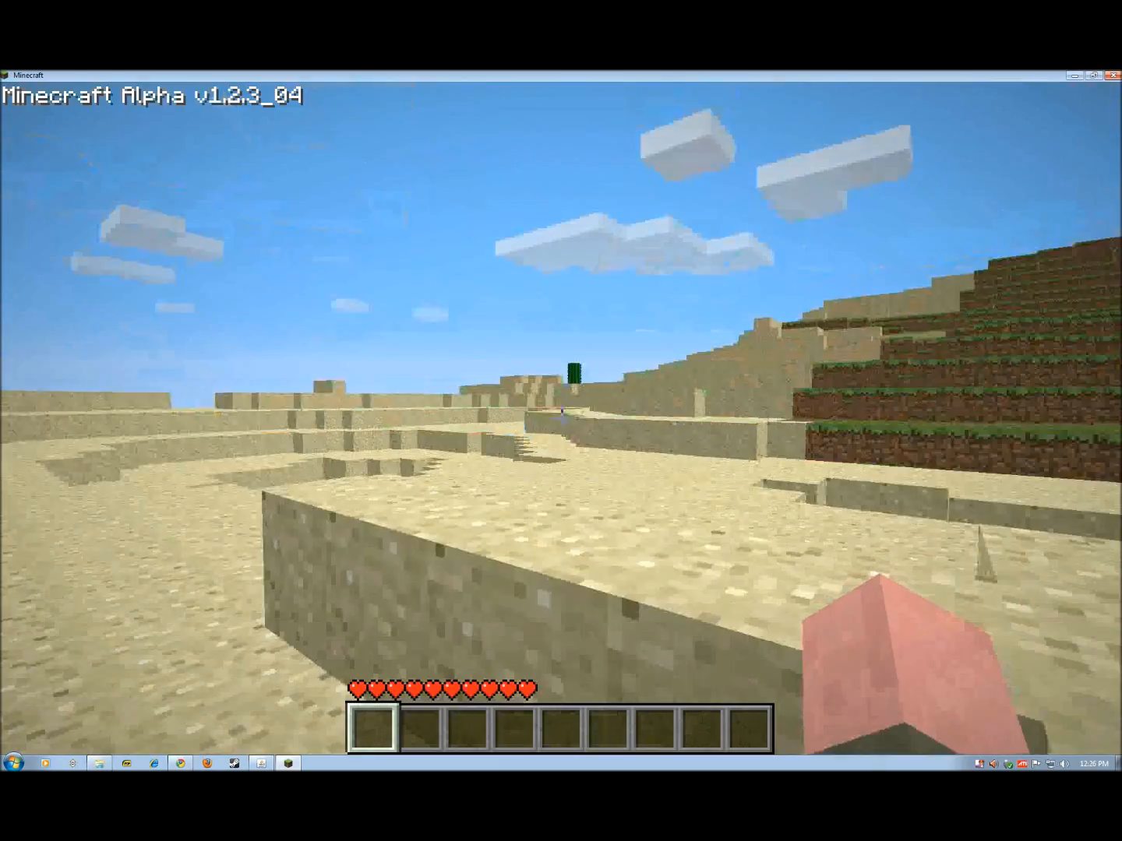
pyautogui.moveTo(560, 420)
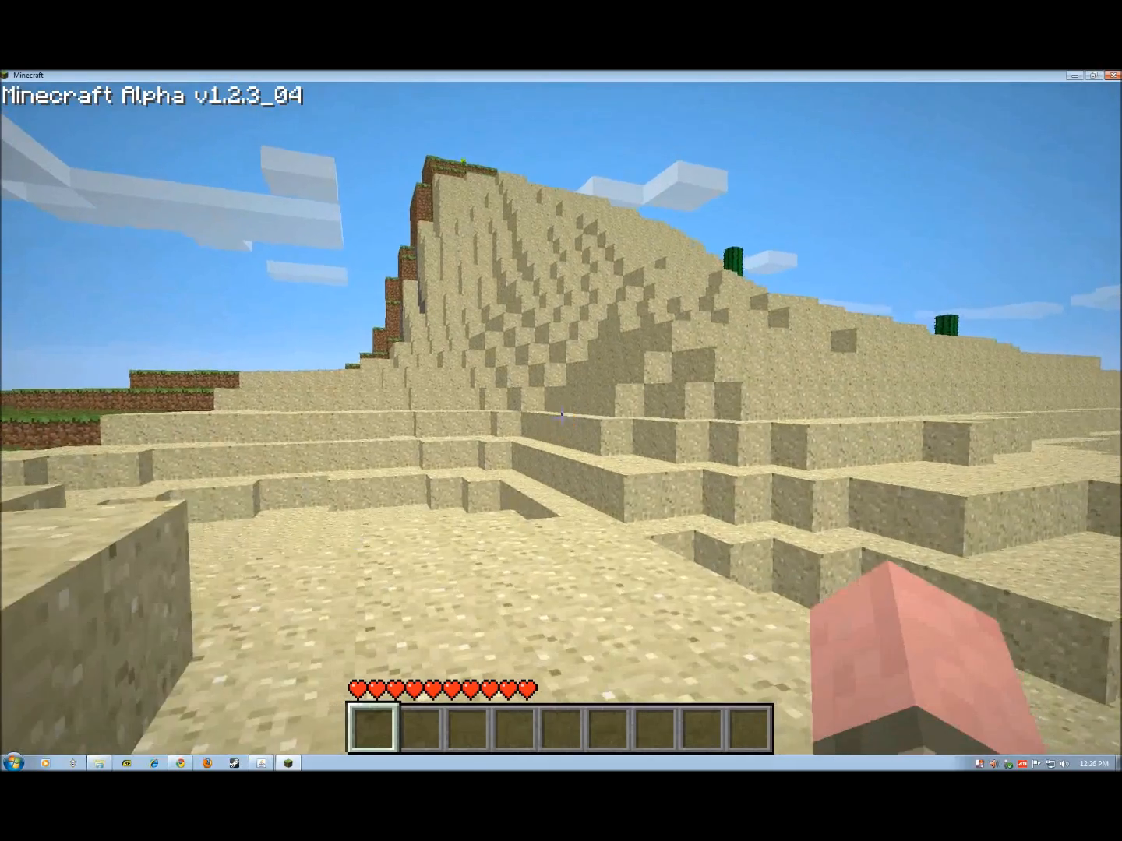
pyautogui.moveTo(561, 421)
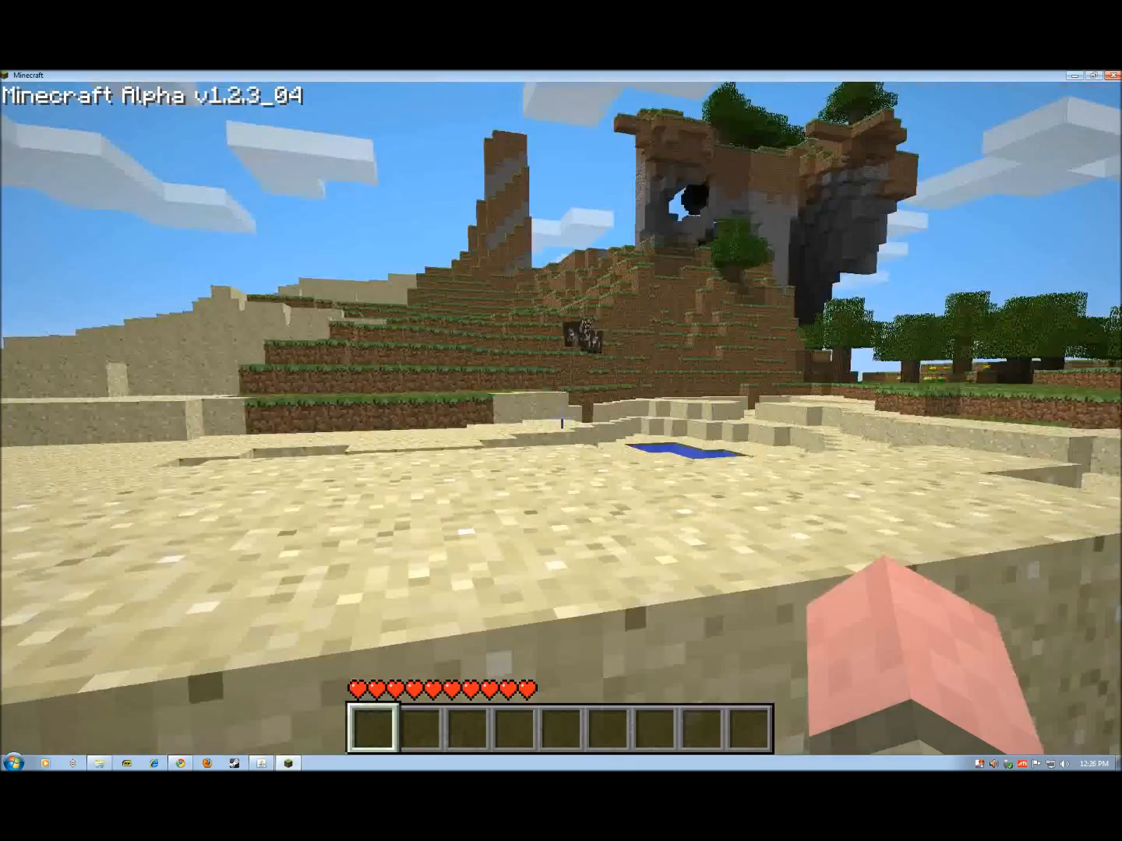
pyautogui.moveTo(561, 421)
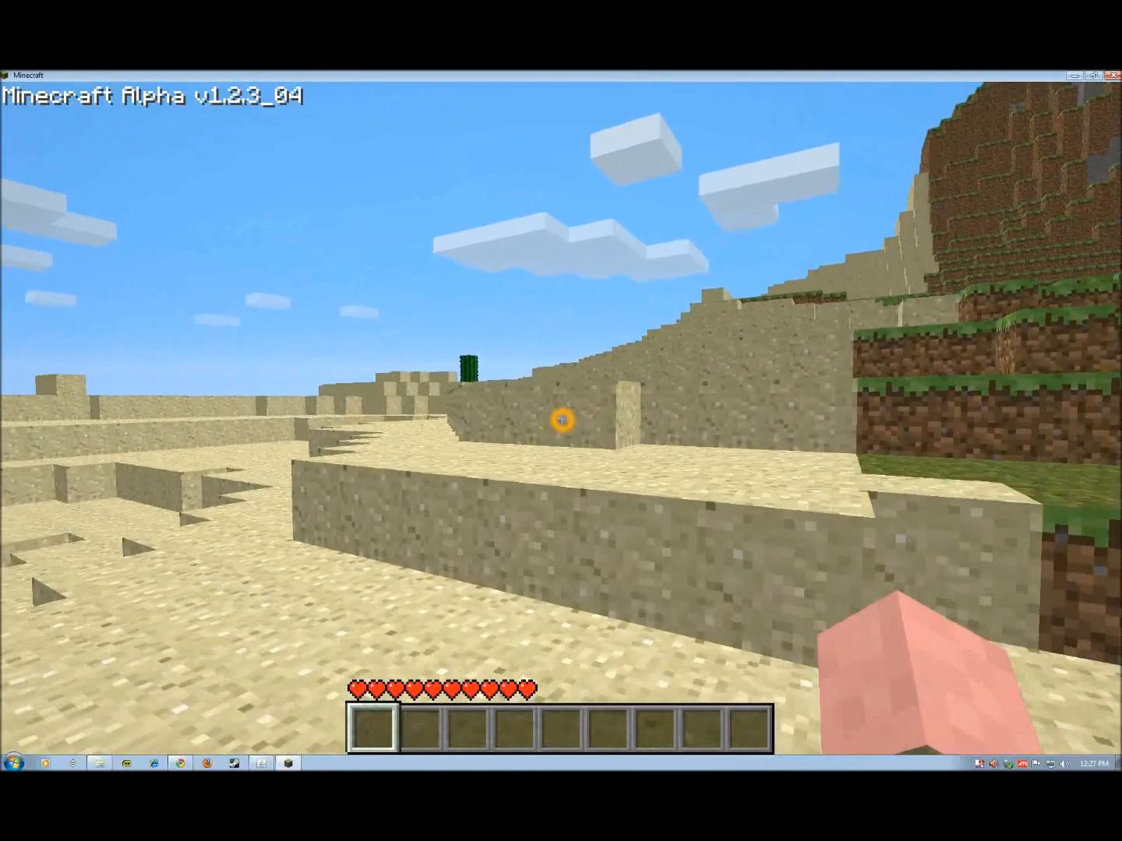
pyautogui.moveTo(561, 421)
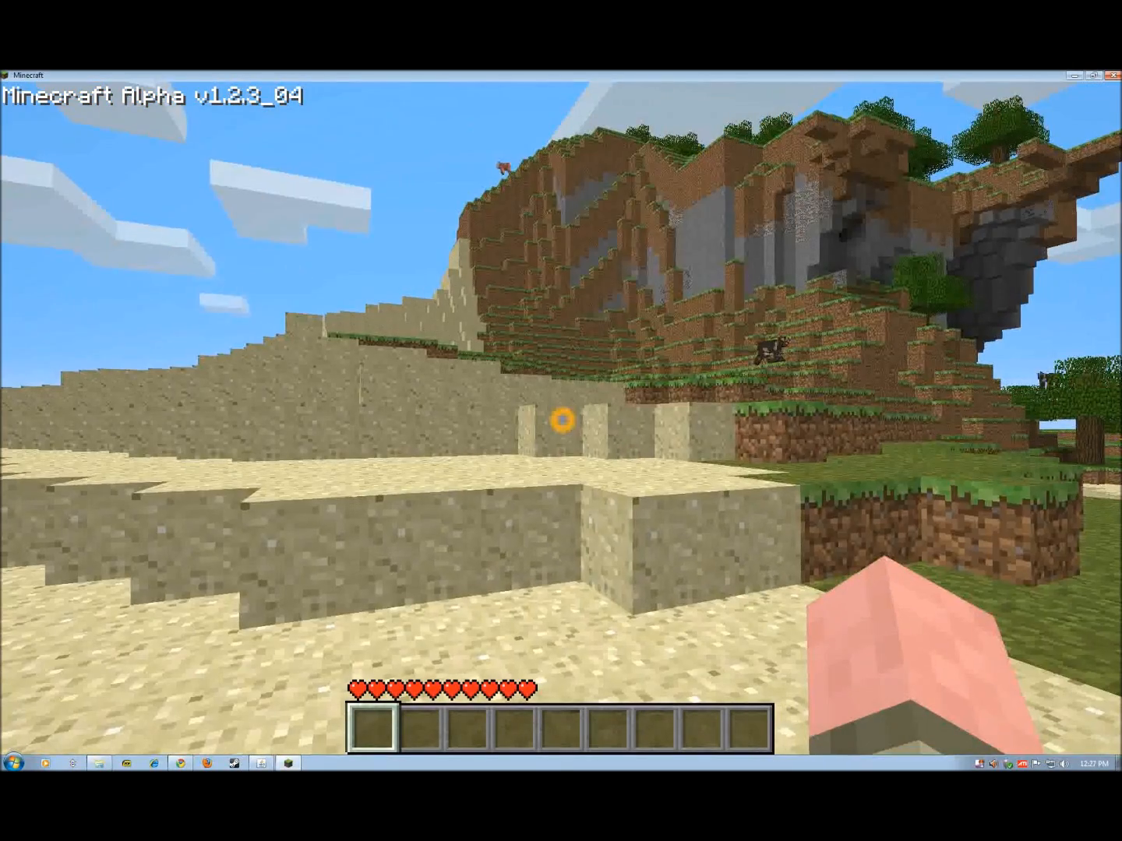
pyautogui.moveTo(561, 420)
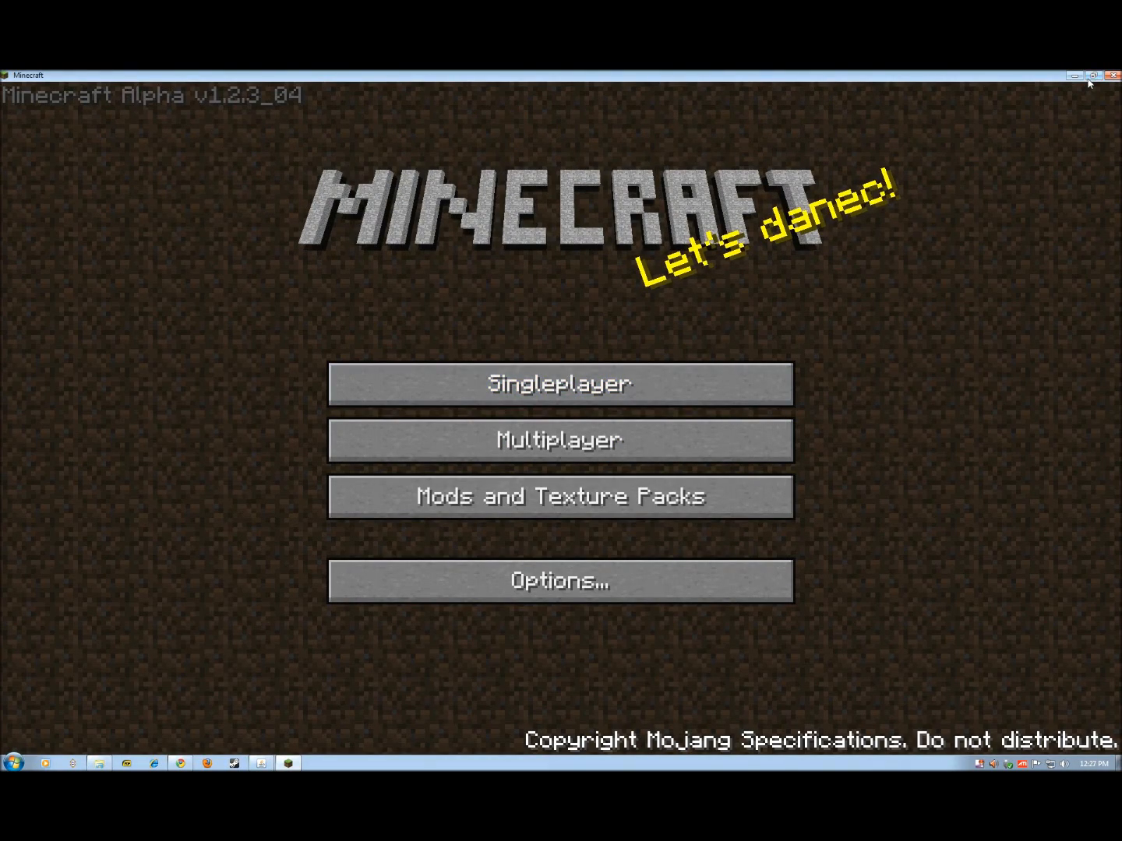
# - Restore the Minecraft window from full screen to its normal size
pyautogui.click(1095, 74)
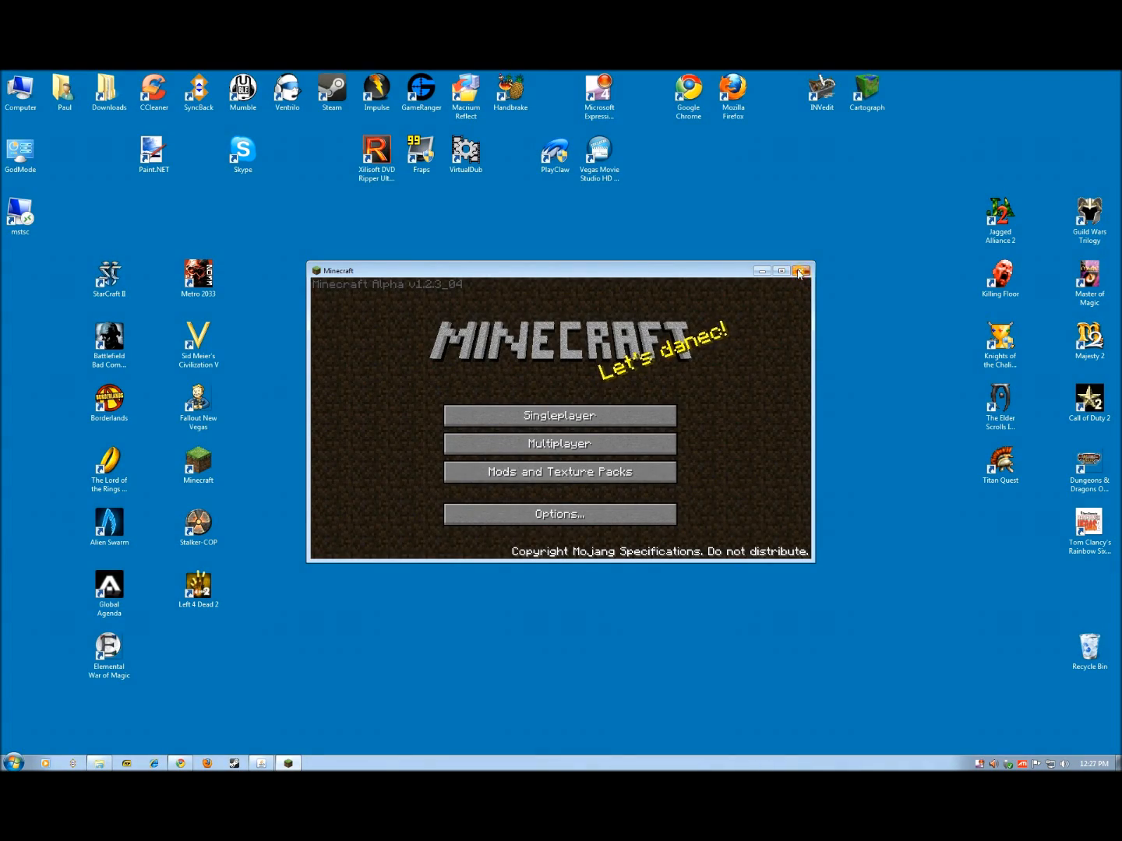